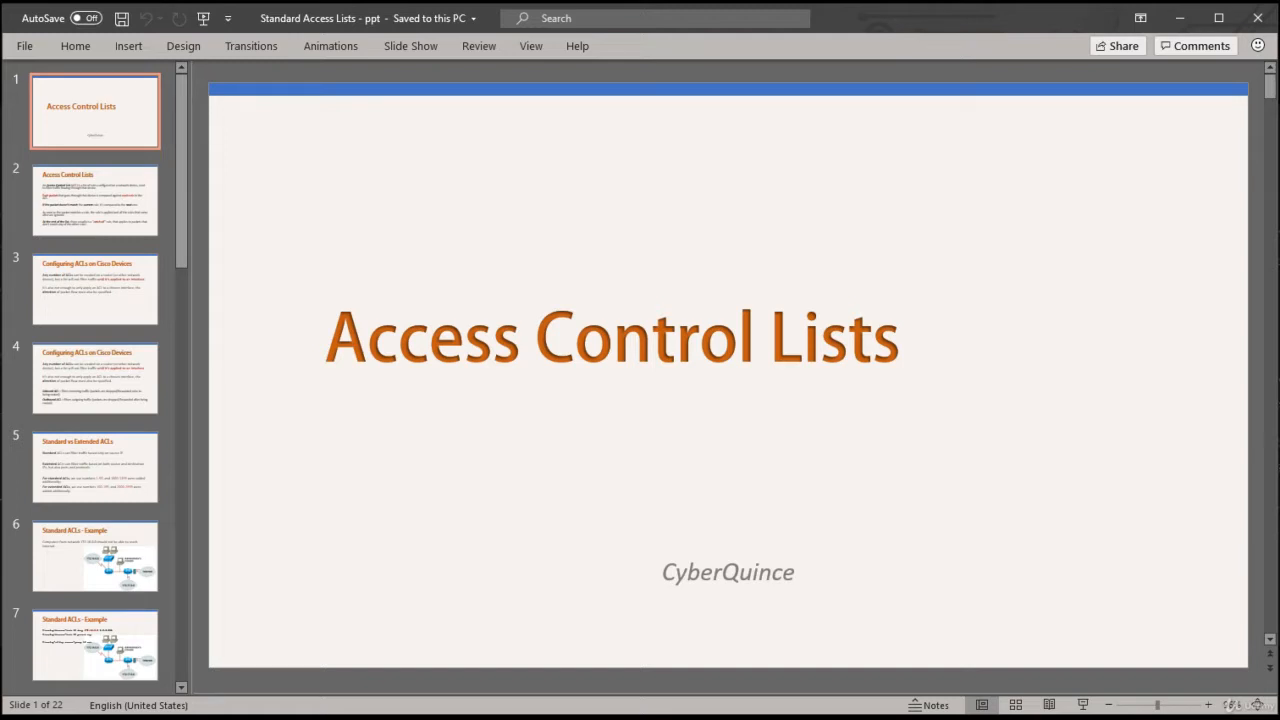
# Show slide 2 with the Access Control Lists definition and catch-all rule.
pyautogui.click(96, 200)
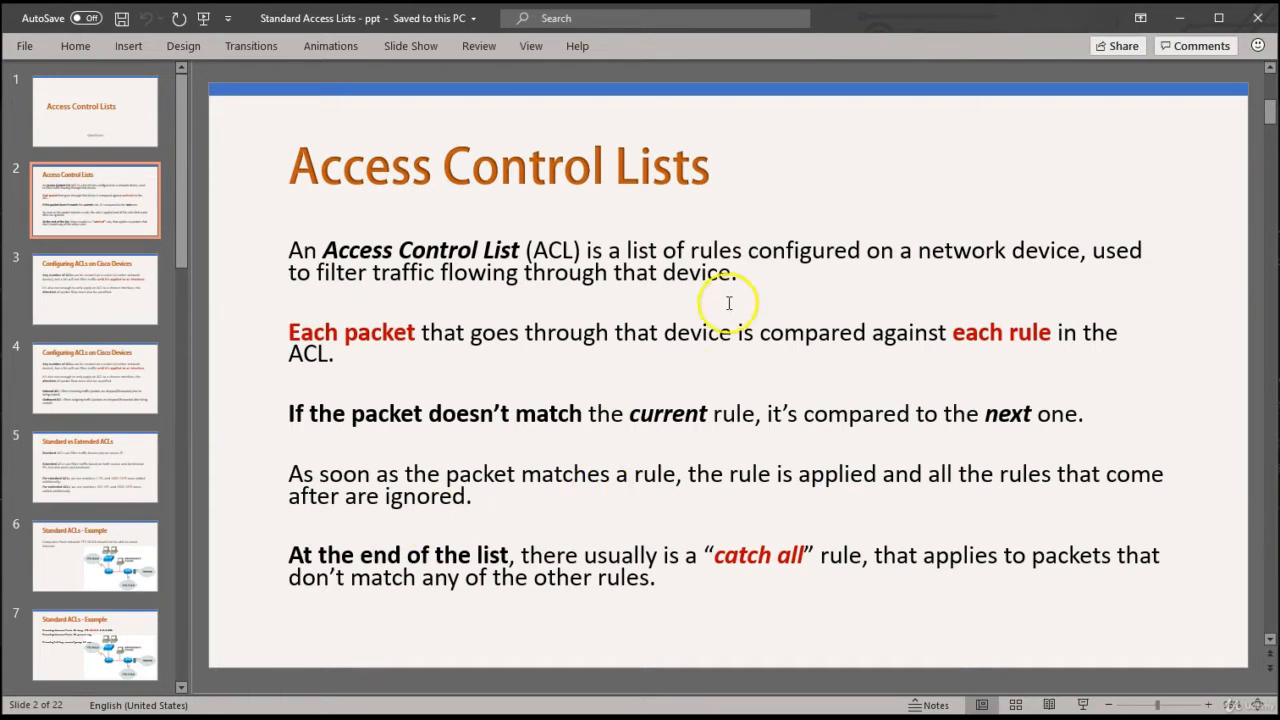
pyautogui.moveTo(782, 264)
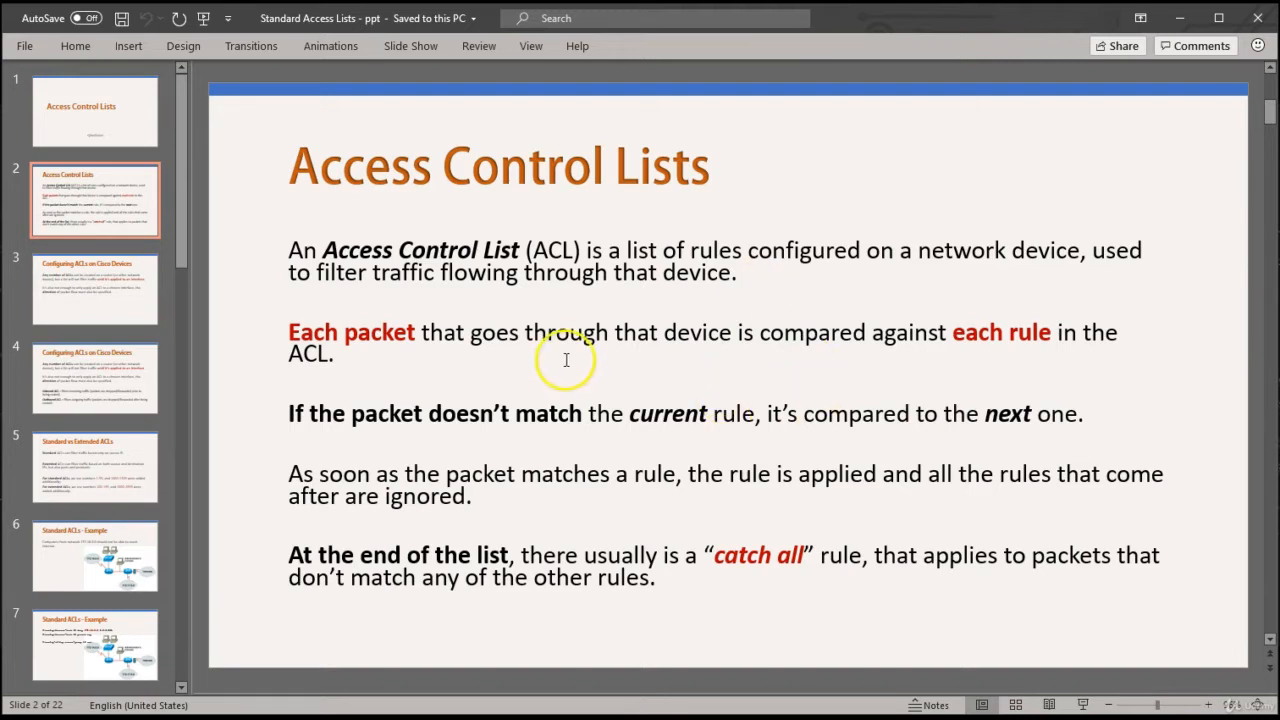
pyautogui.moveTo(536, 332)
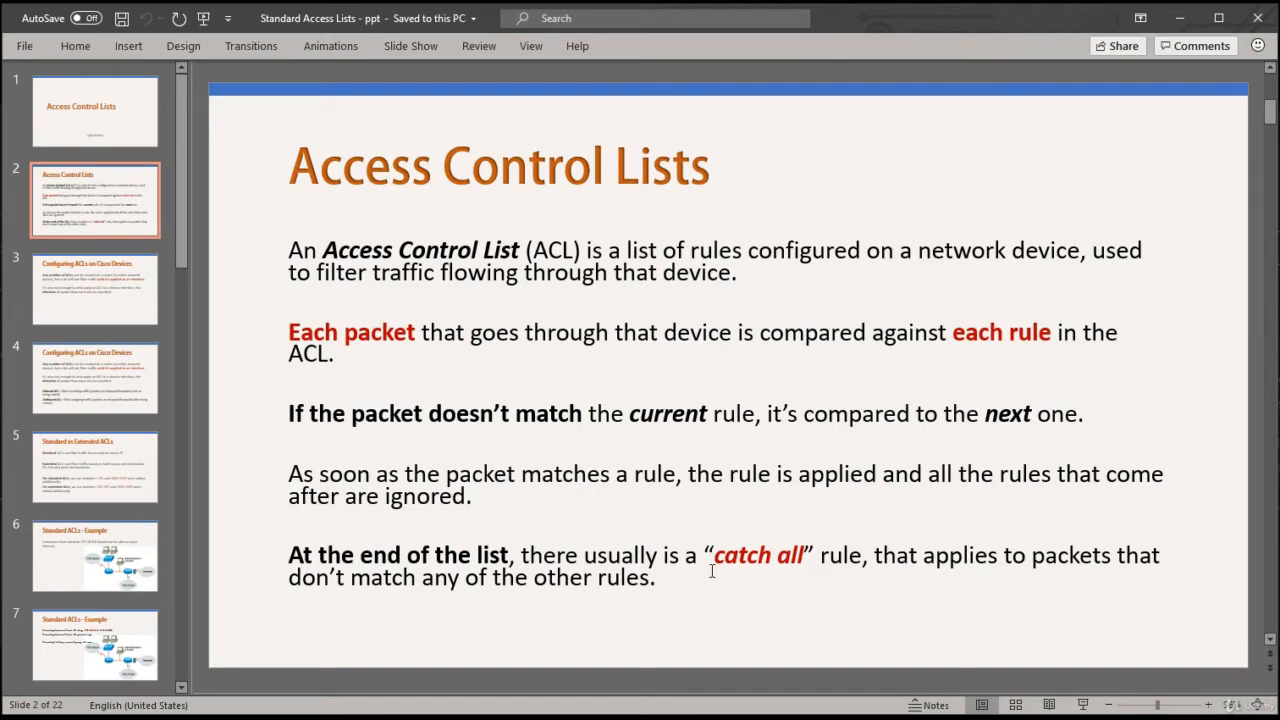
pyautogui.moveTo(714, 578)
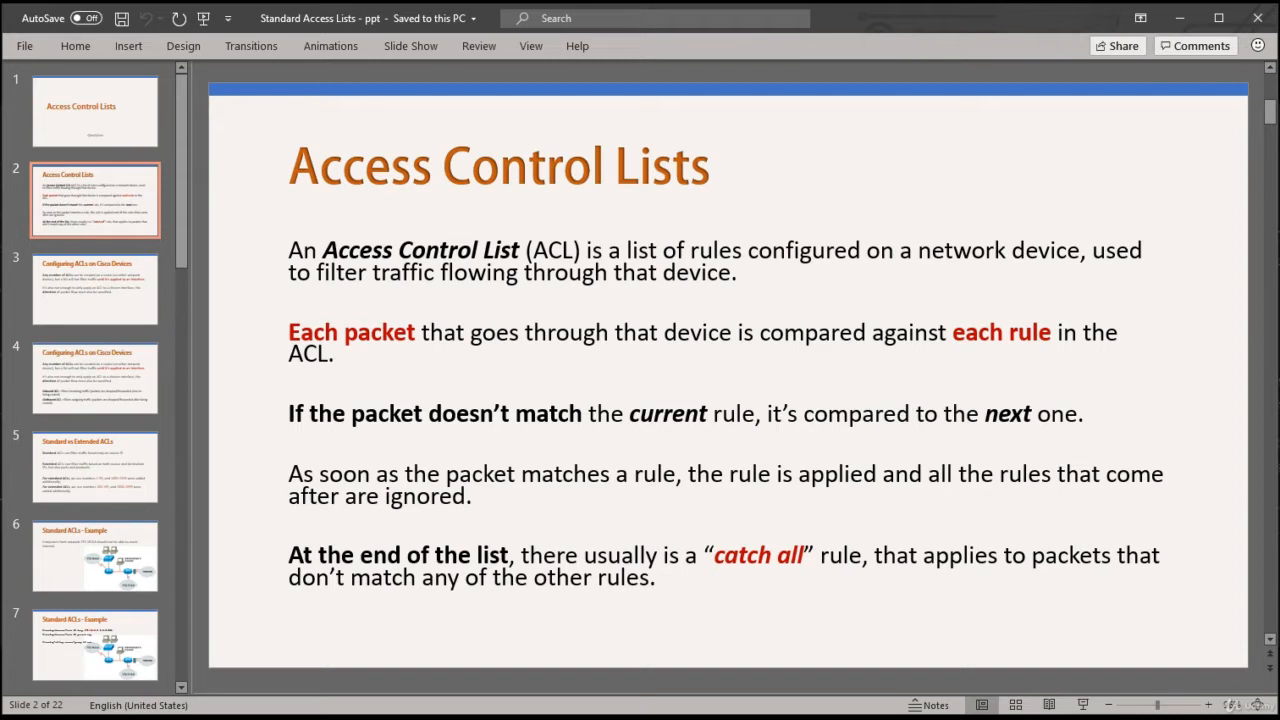
pyautogui.moveTo(714, 578)
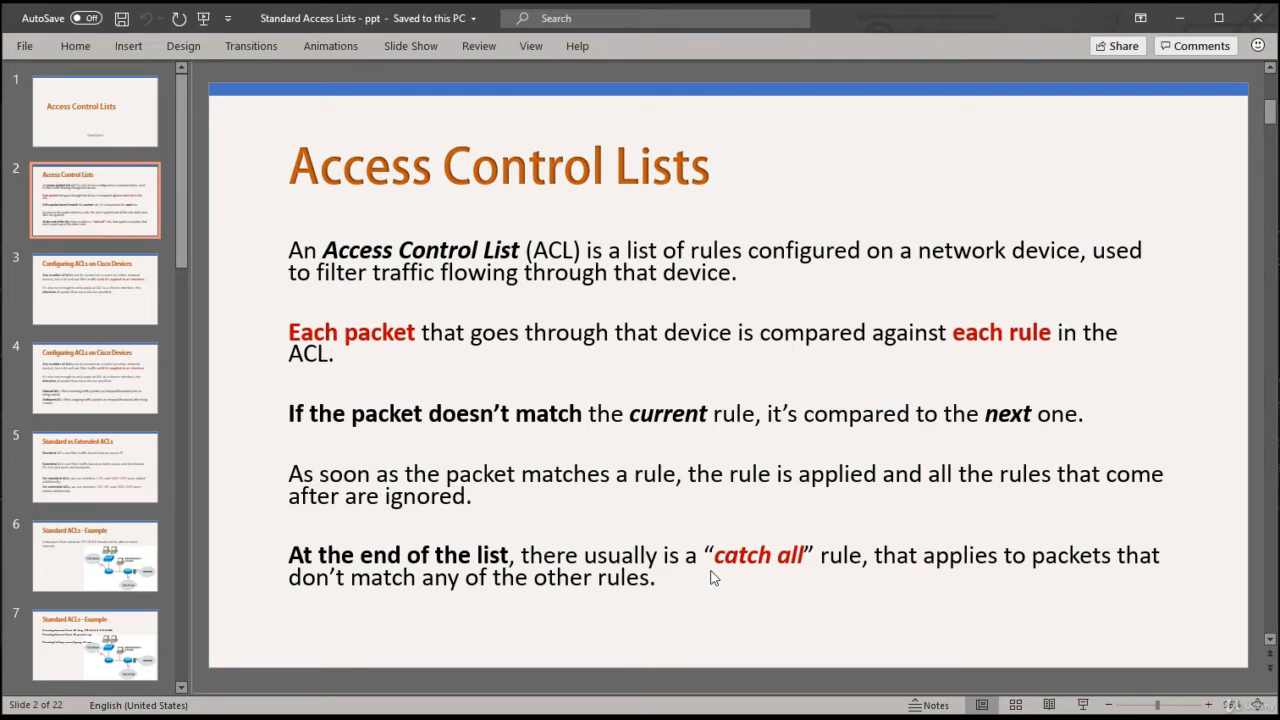
# Show slide 3, 'Configuring ACLs on Cisco Devices', on applying lists to an interface.
pyautogui.click(96, 288)
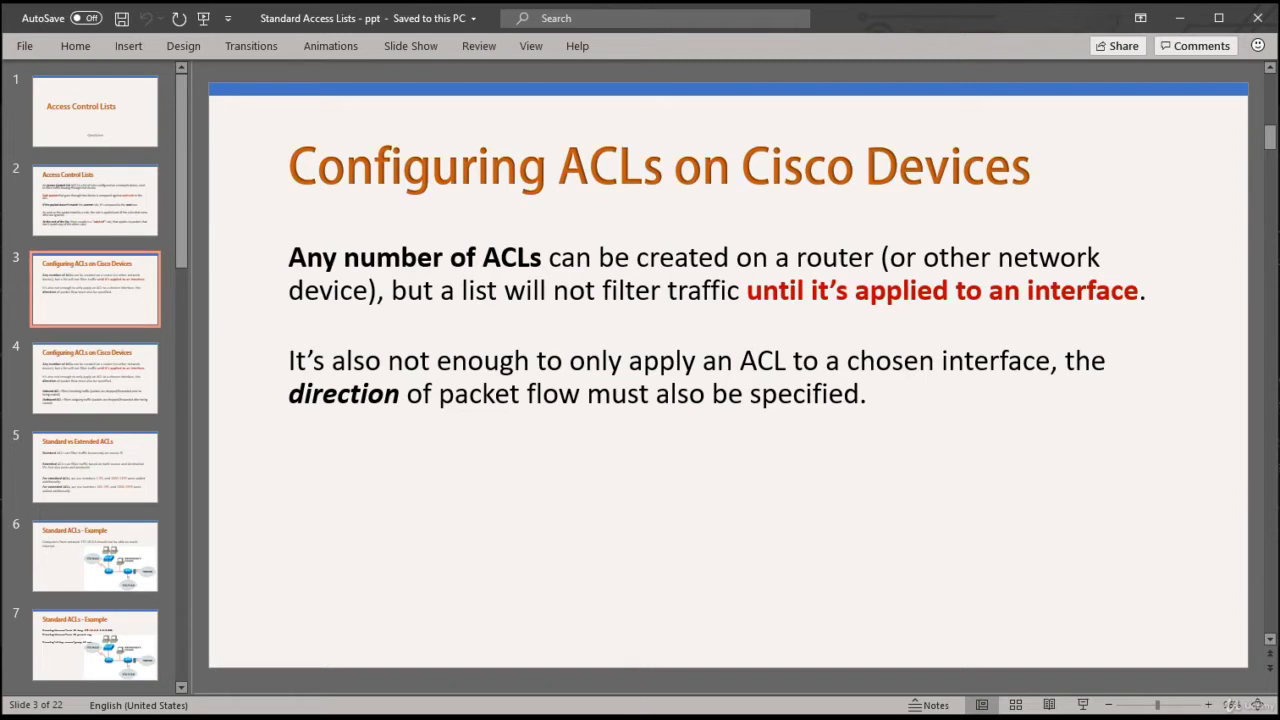
pyautogui.click(96, 468)
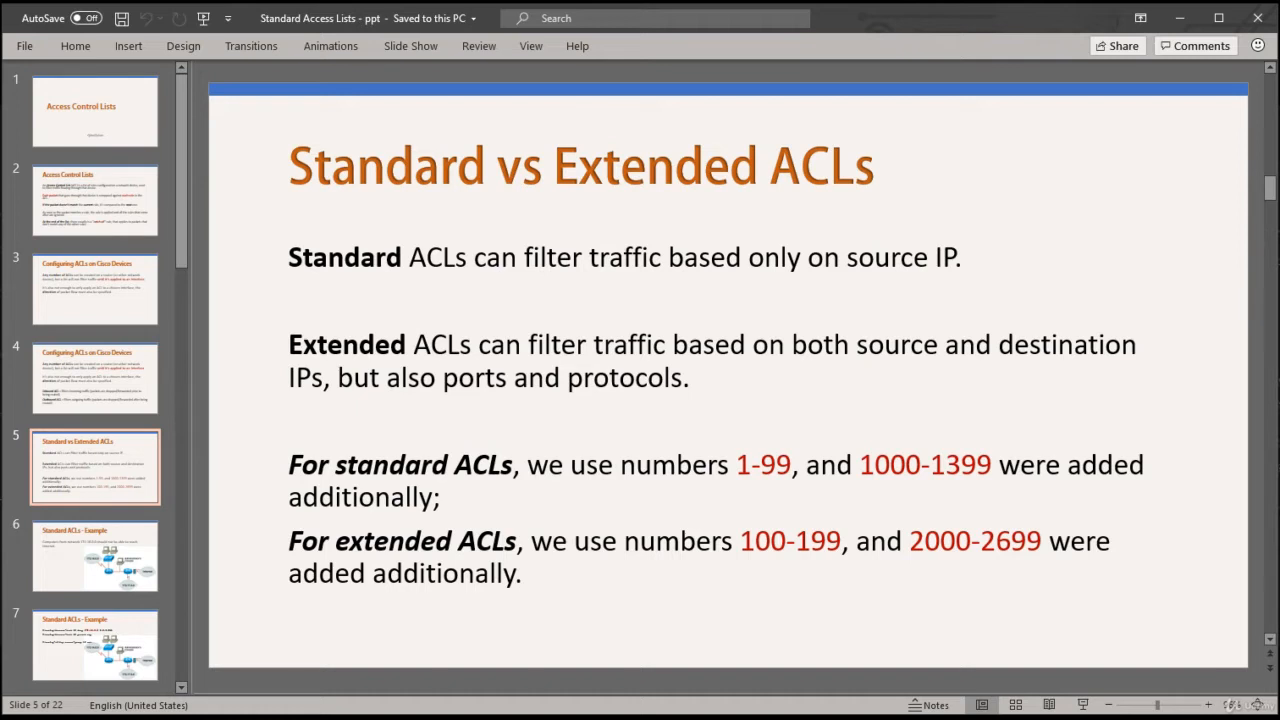
# Show slide 6, the Standard ACLs example with the 172.16.0.0 network diagram.
pyautogui.click(96, 556)
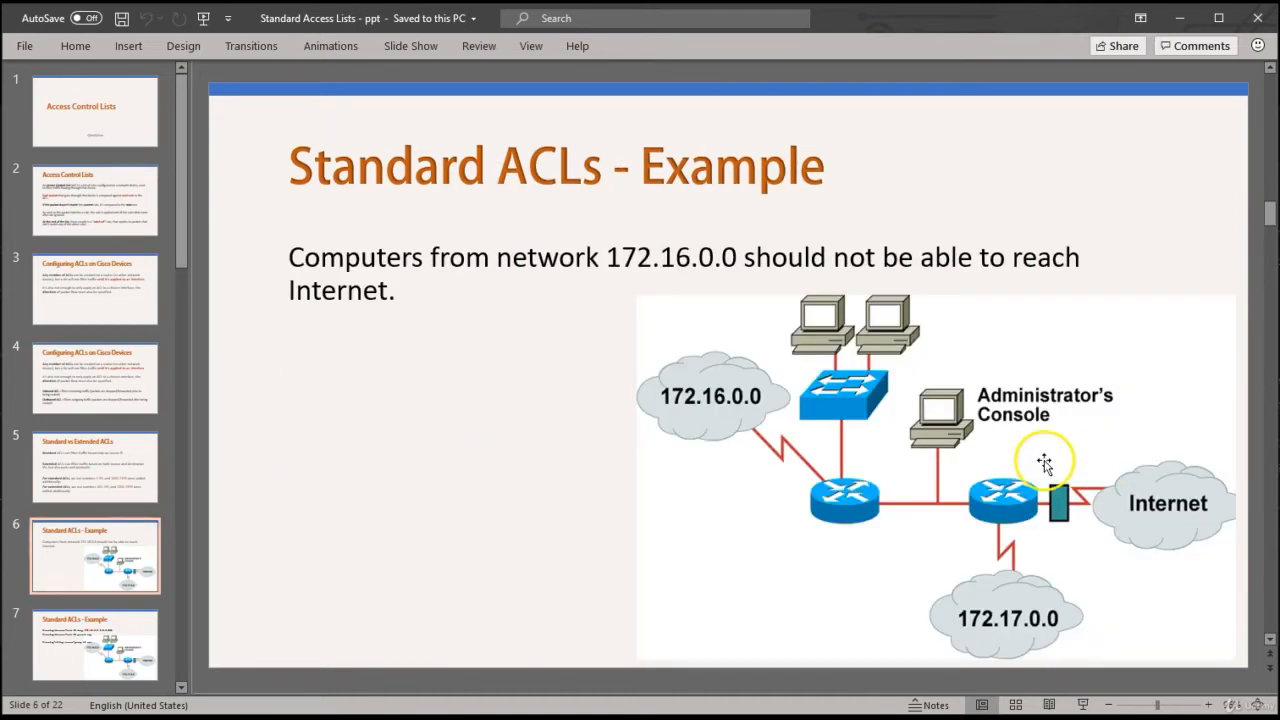
pyautogui.moveTo(844, 444)
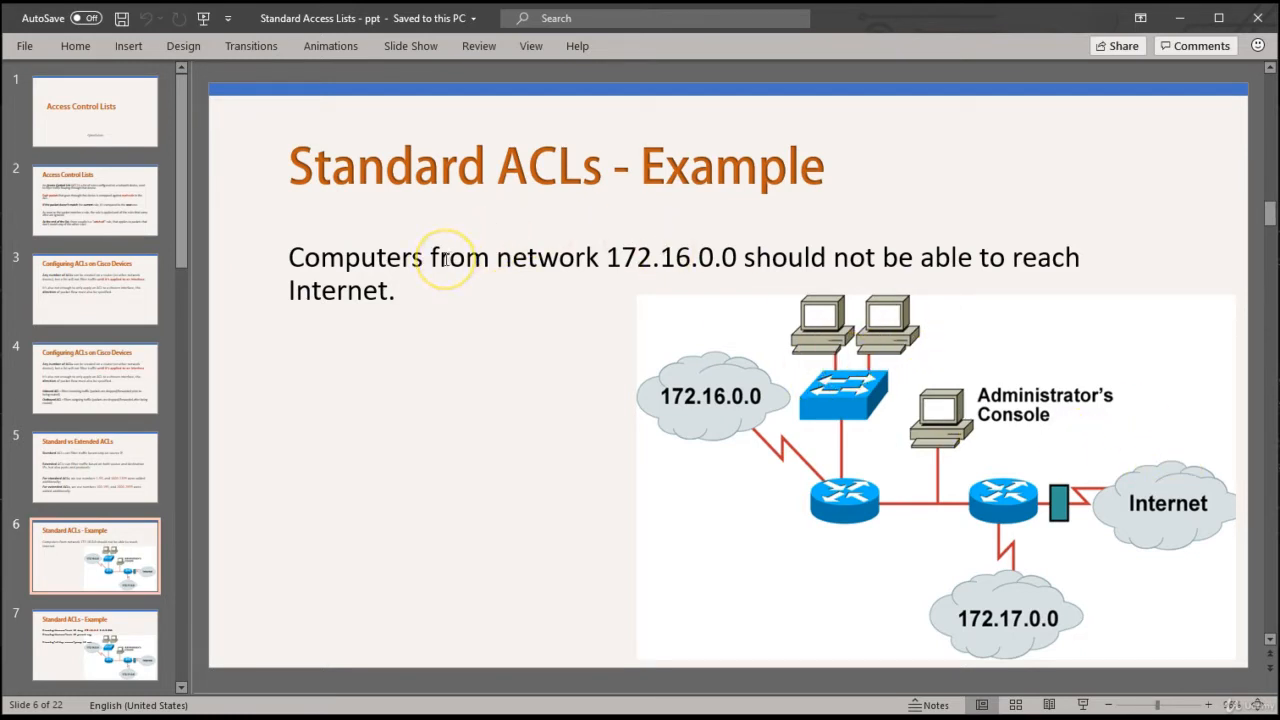
pyautogui.moveTo(532, 248)
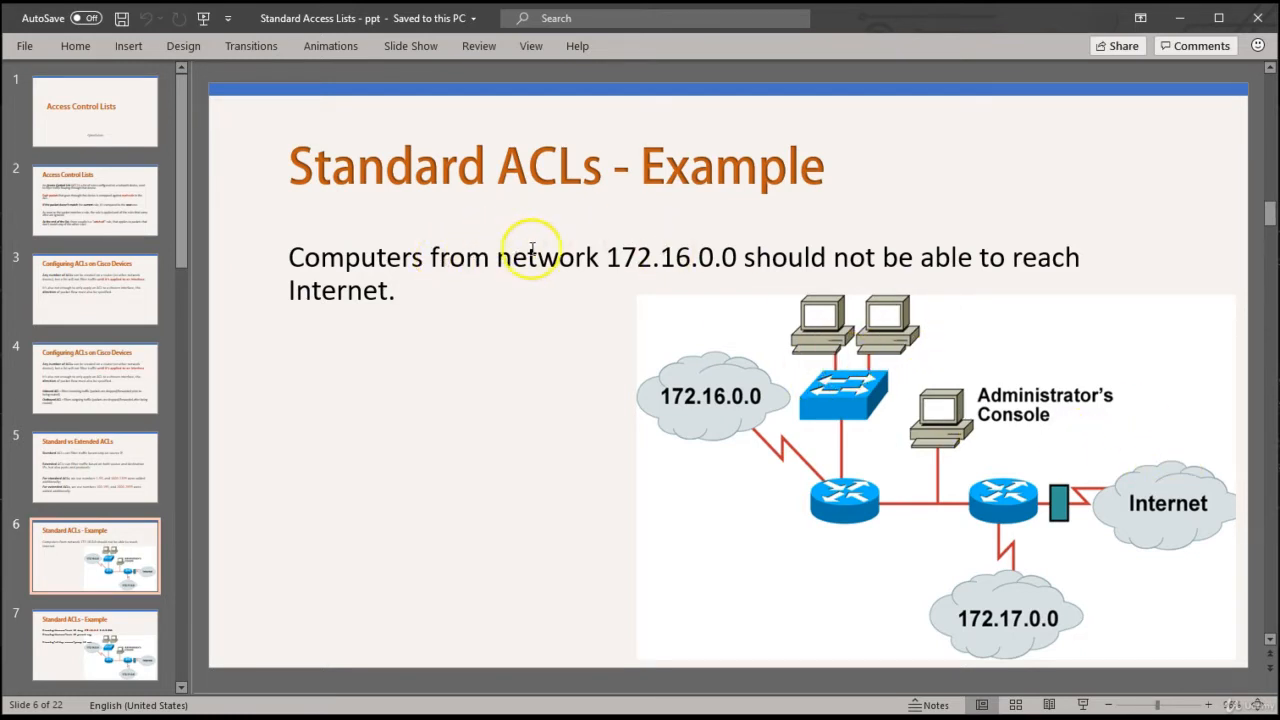
pyautogui.moveTo(696, 256)
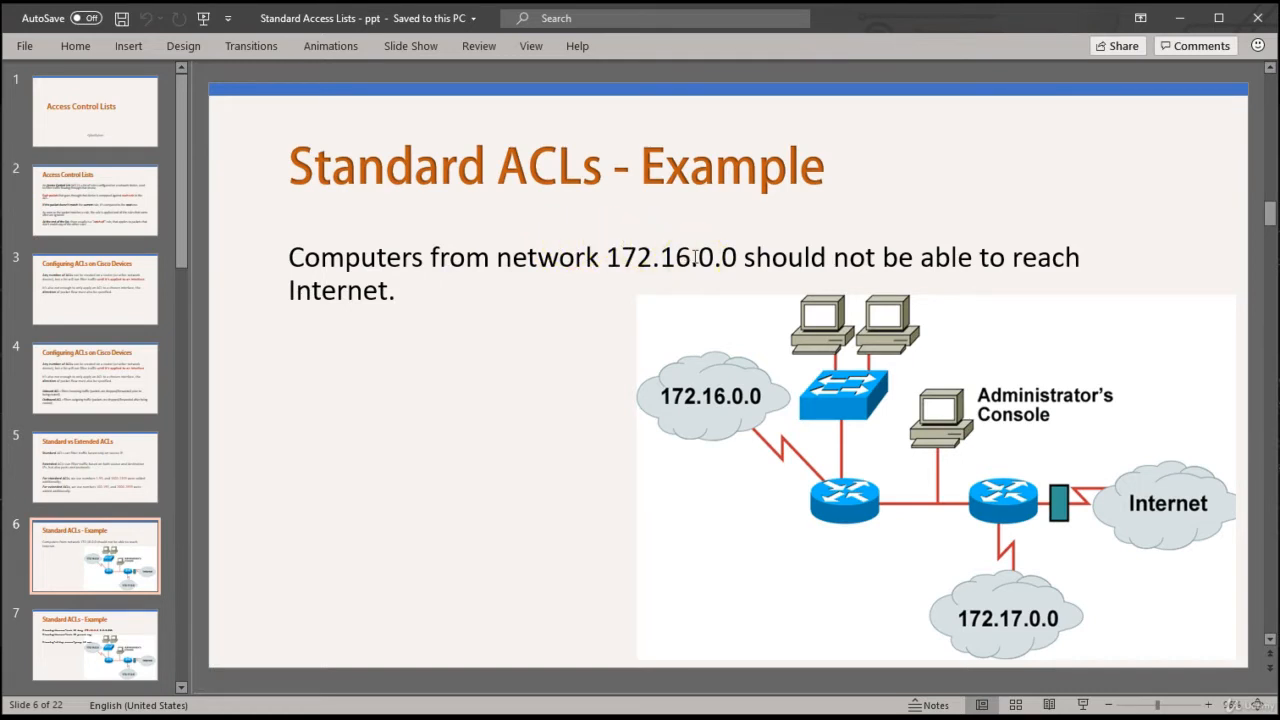
pyautogui.moveTo(1100, 552)
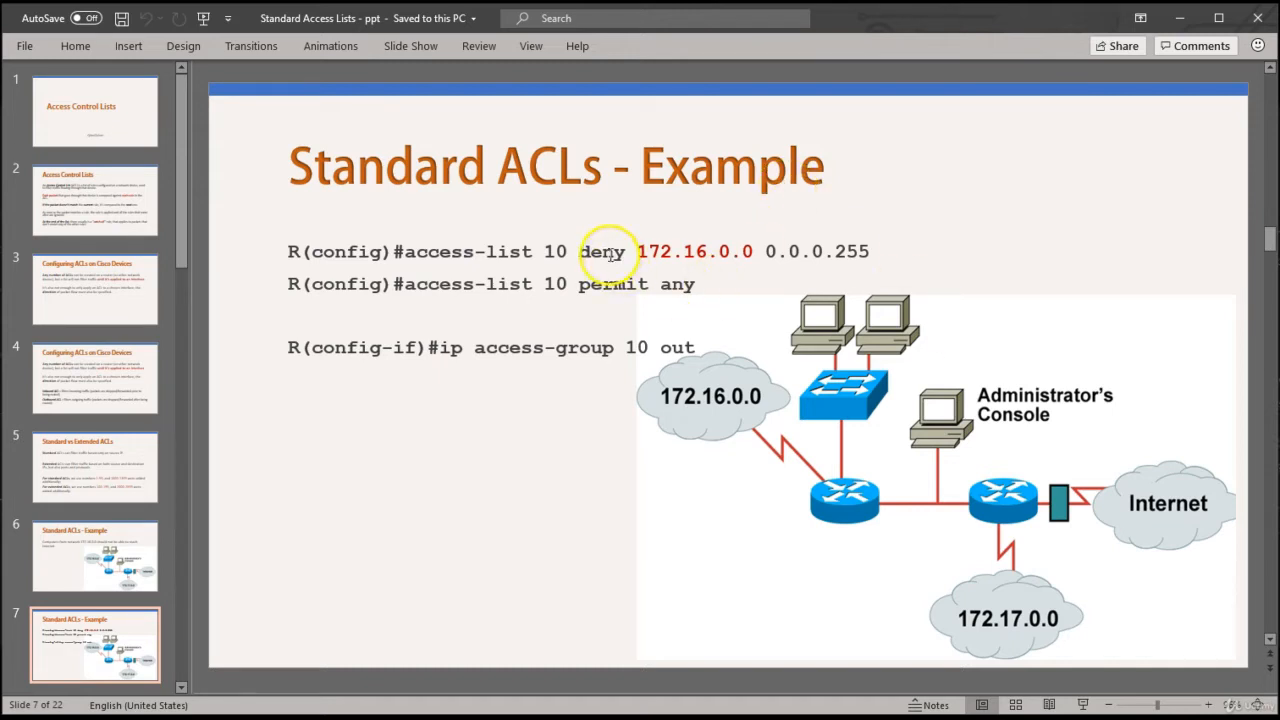
pyautogui.moveTo(890, 252)
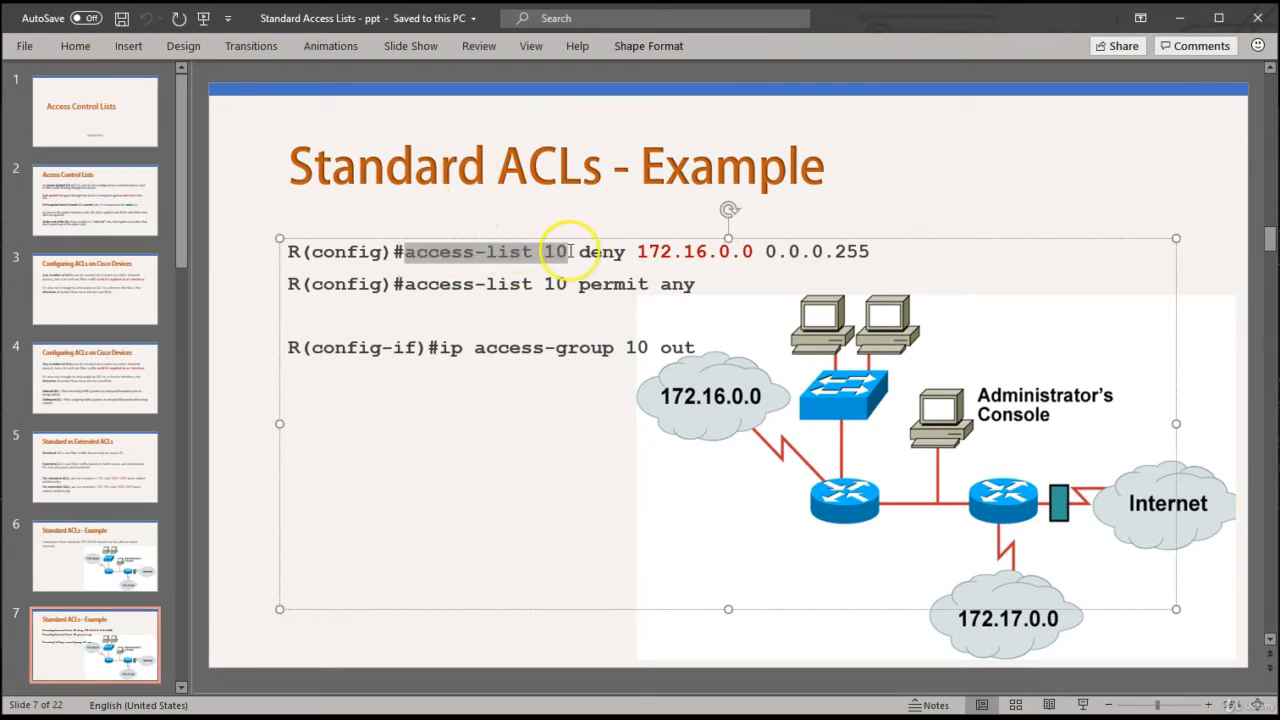
# Point at the access-list 10 deny and permit command lines on the example slide.
pyautogui.click(570, 252)
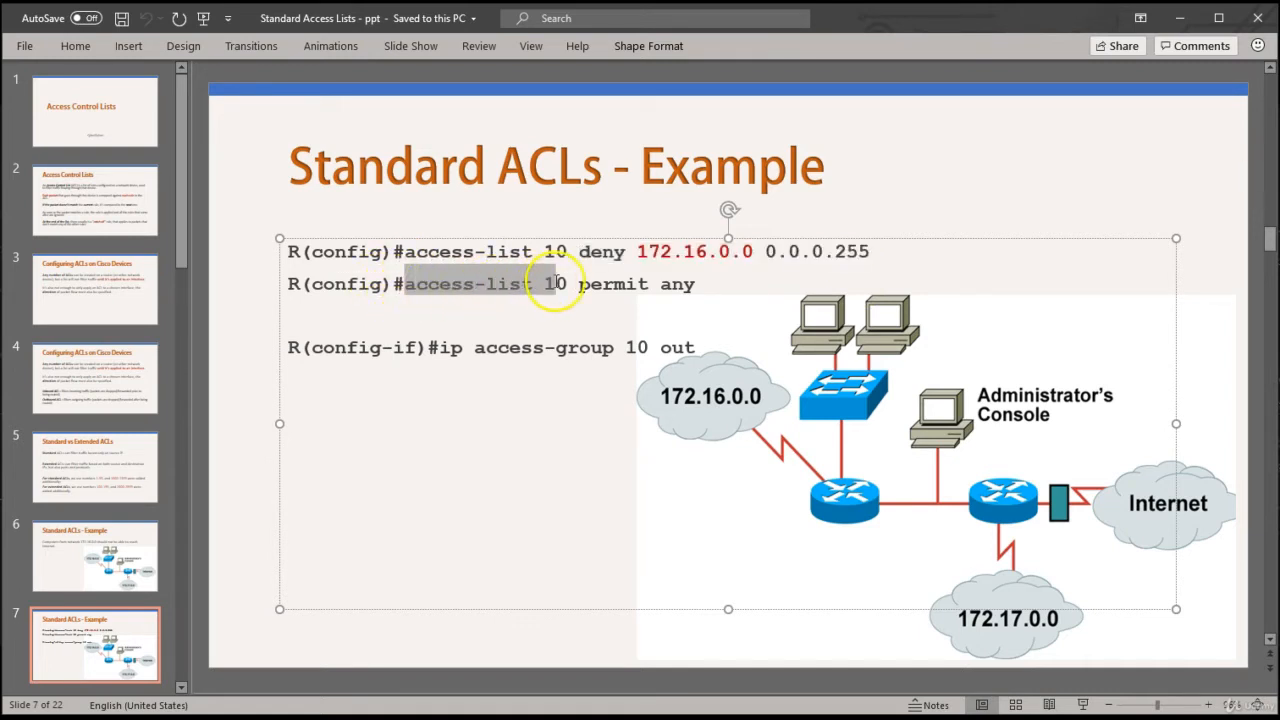
pyautogui.click(556, 284)
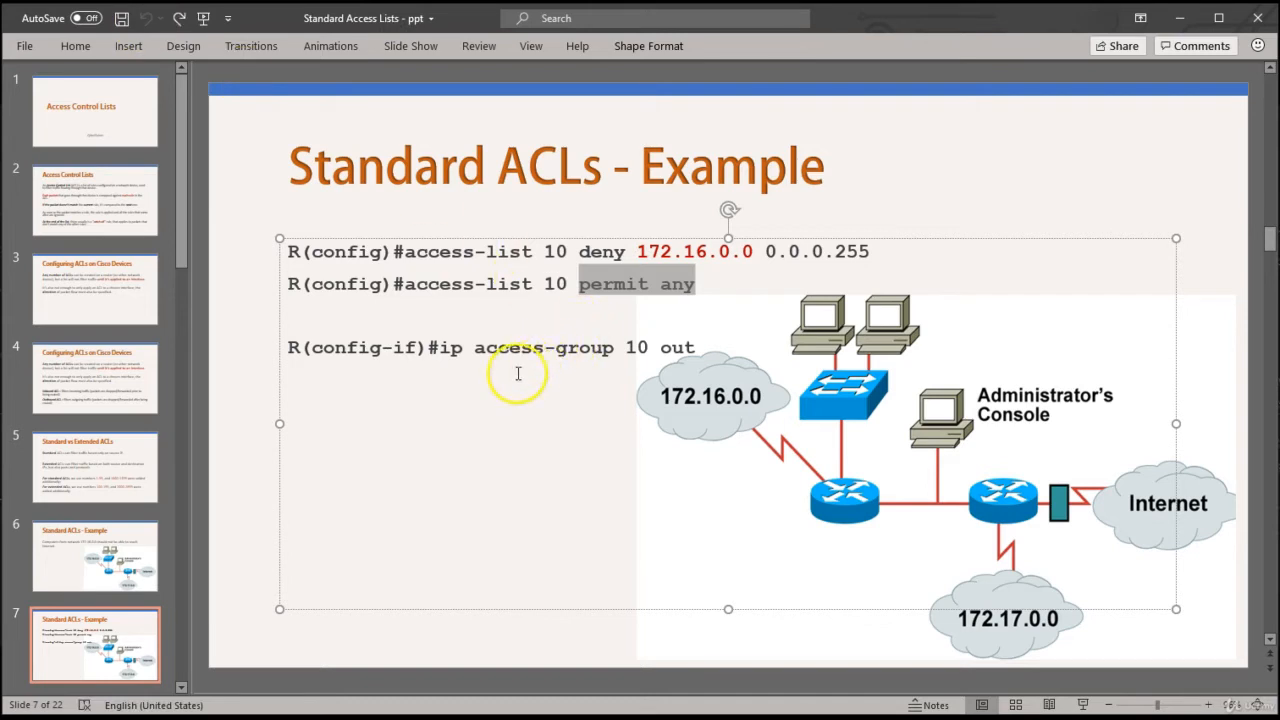
pyautogui.moveTo(500, 348)
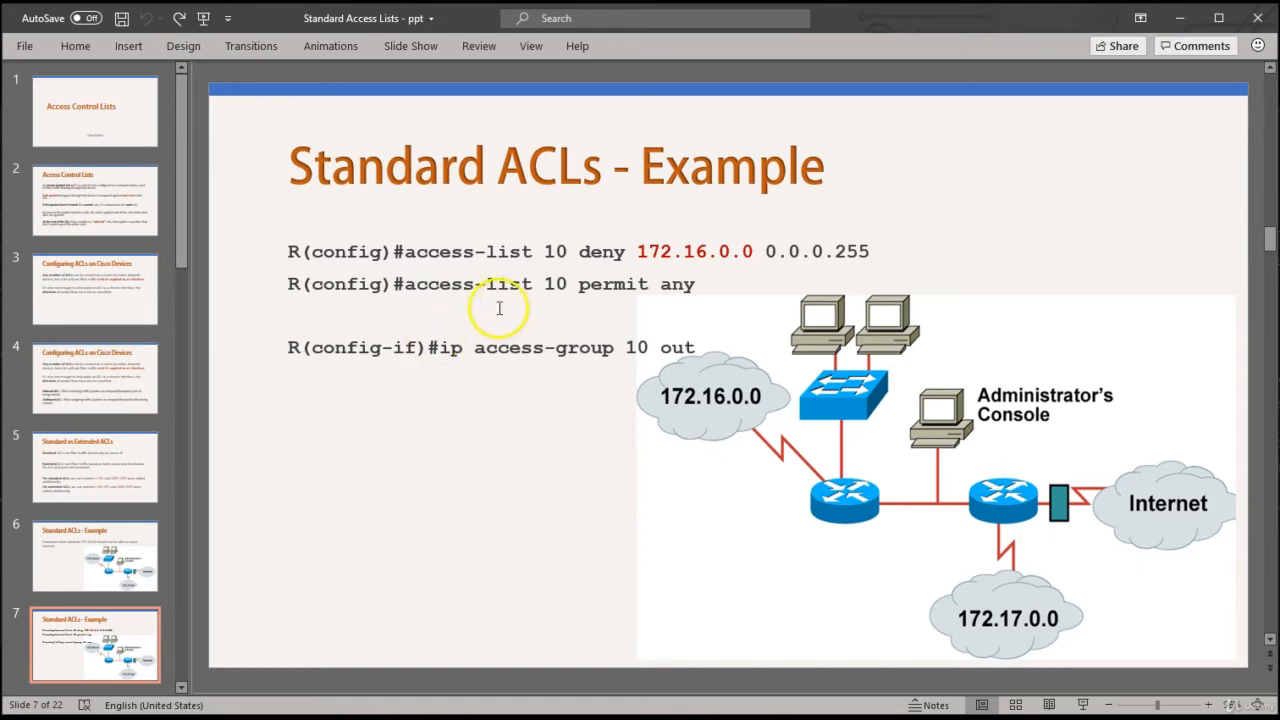
pyautogui.moveTo(518, 360)
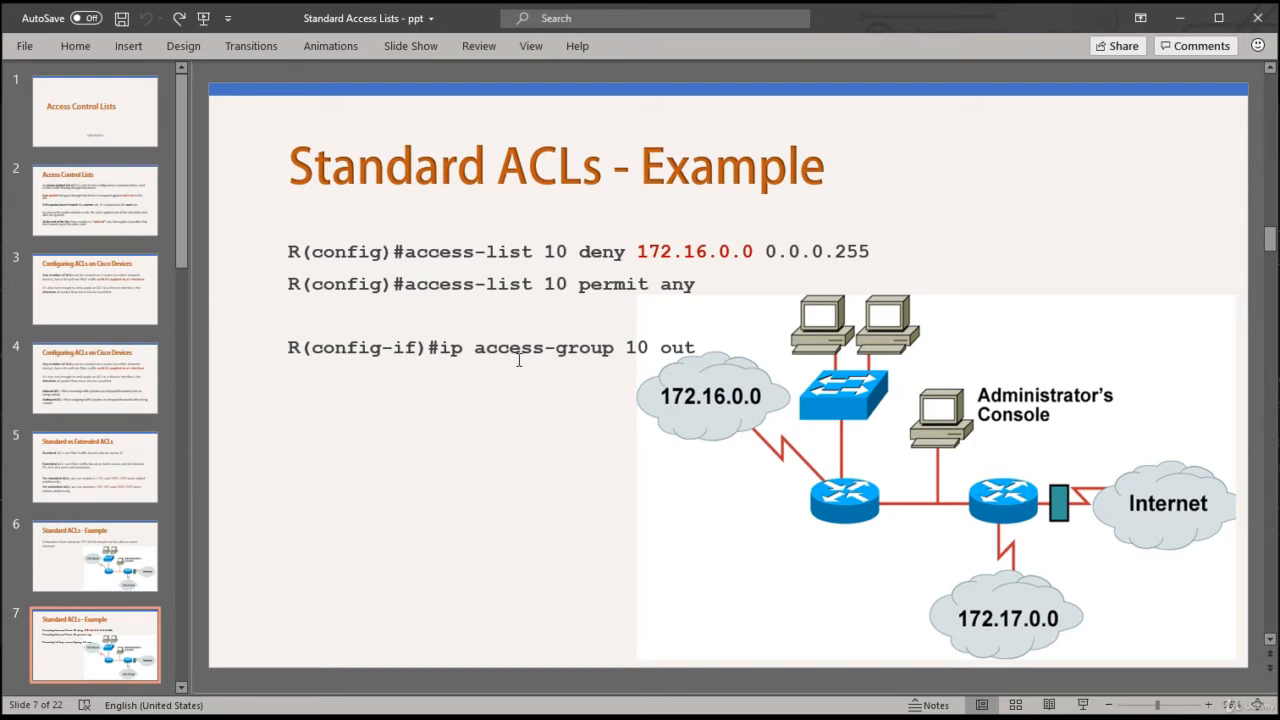
pyautogui.moveTo(1064, 276)
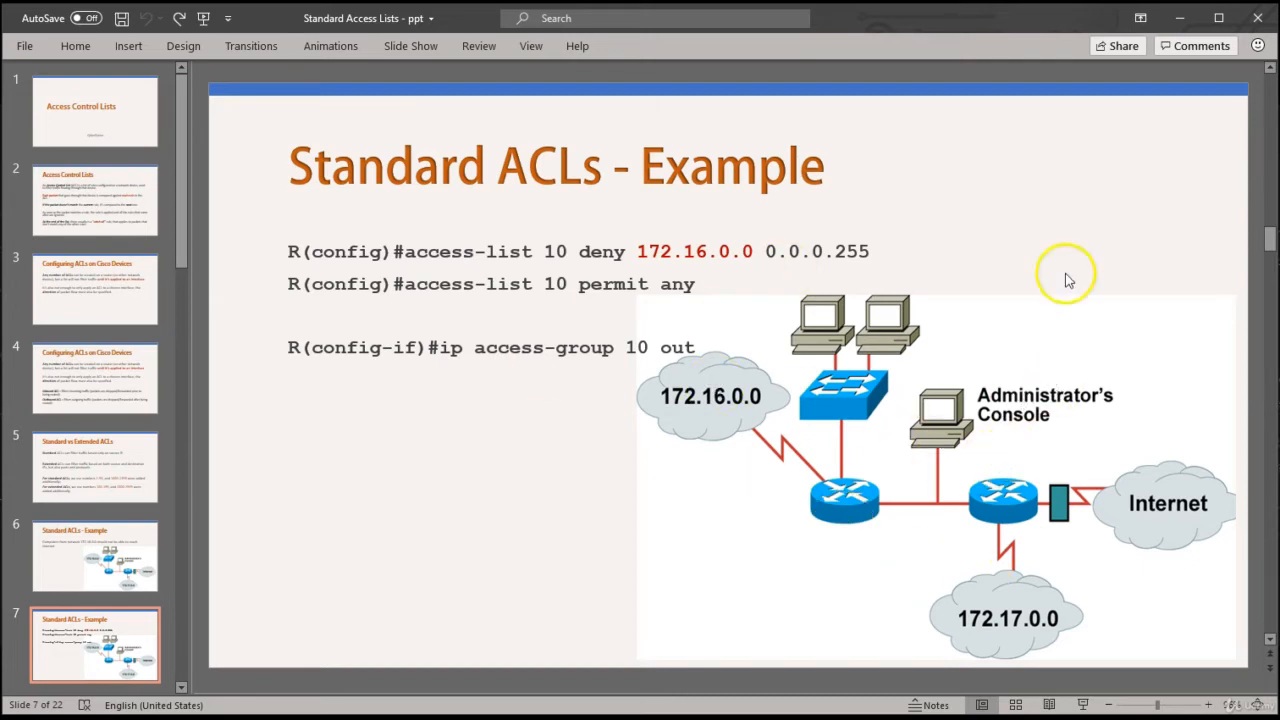
pyautogui.moveTo(1064, 244)
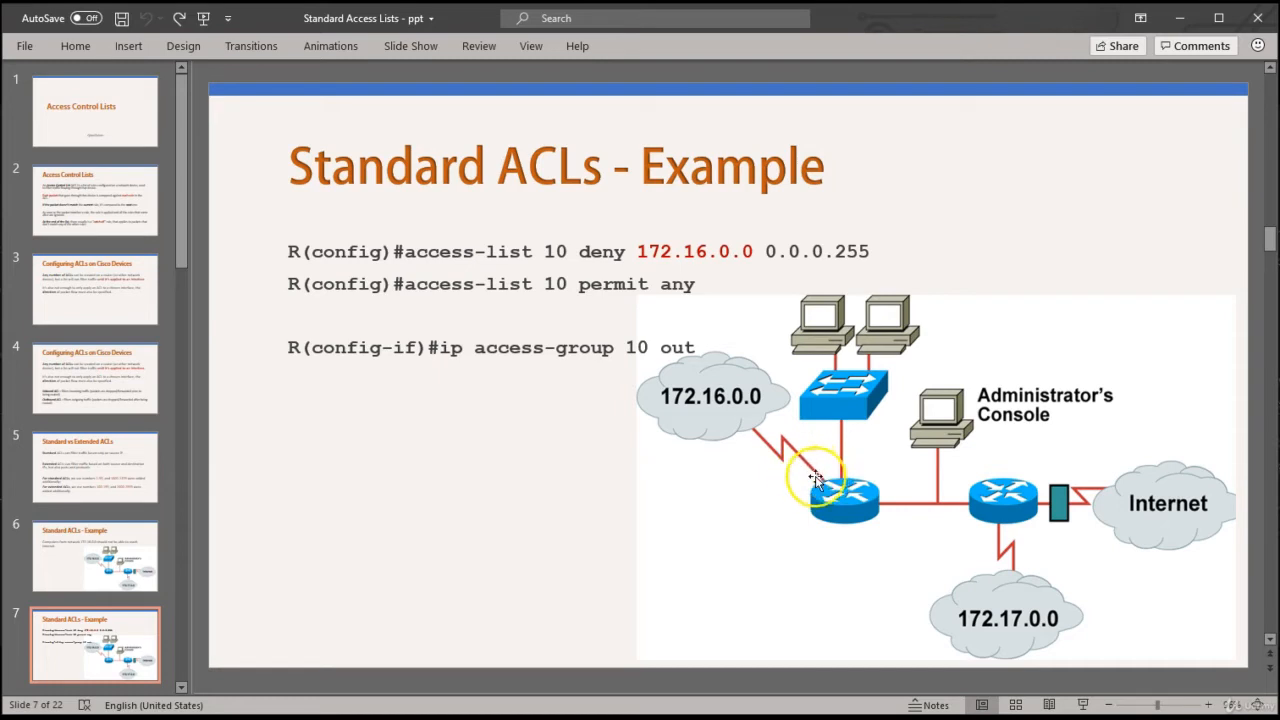
pyautogui.moveTo(748, 420)
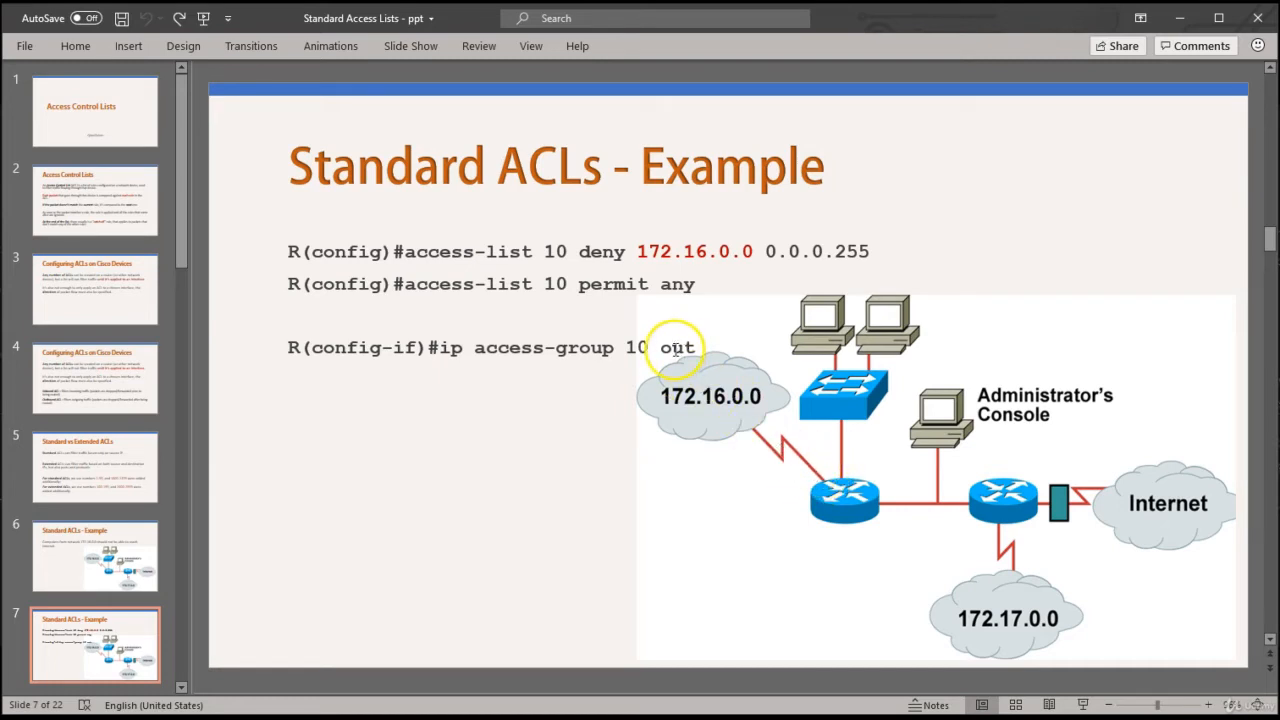
pyautogui.moveTo(816, 470)
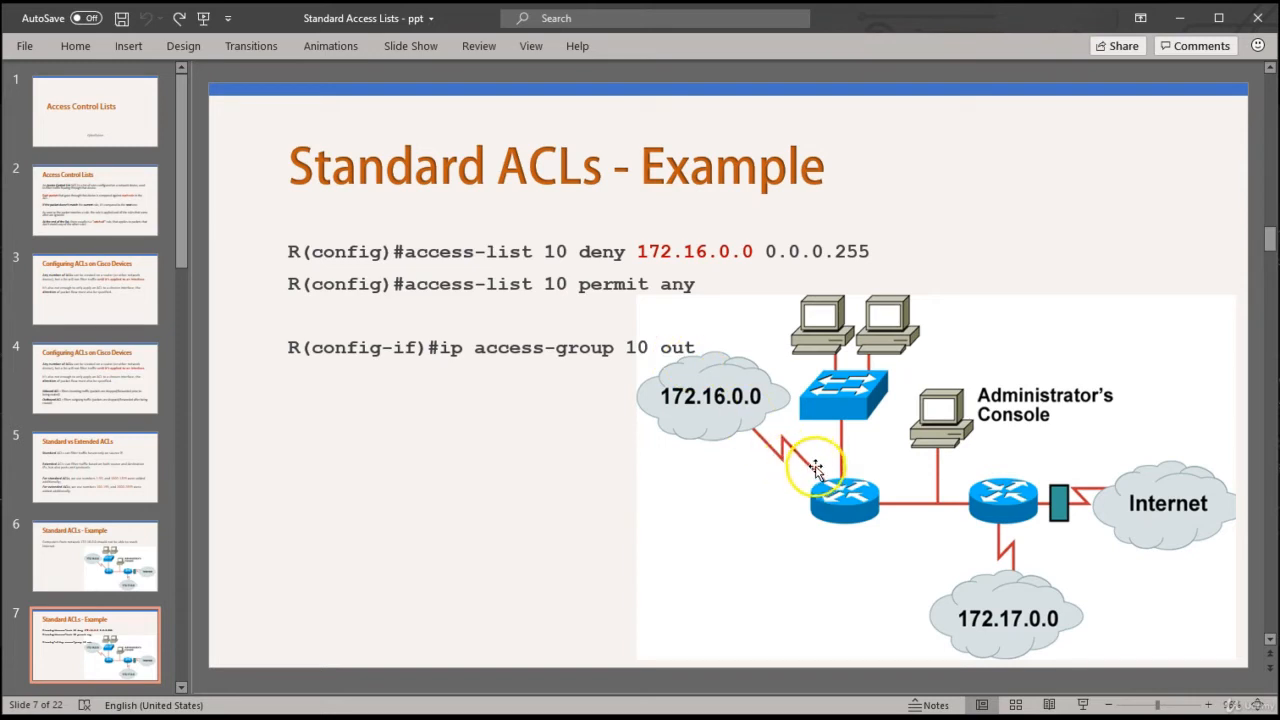
pyautogui.moveTo(838, 496)
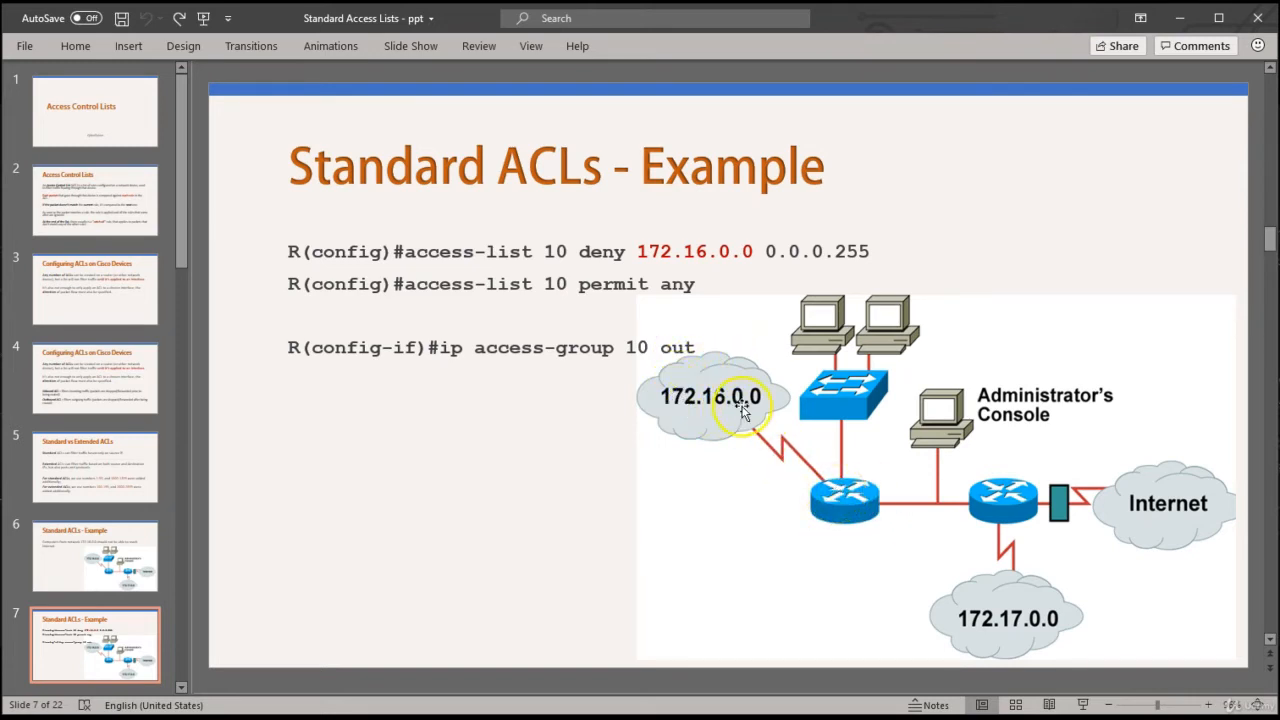
pyautogui.moveTo(836, 486)
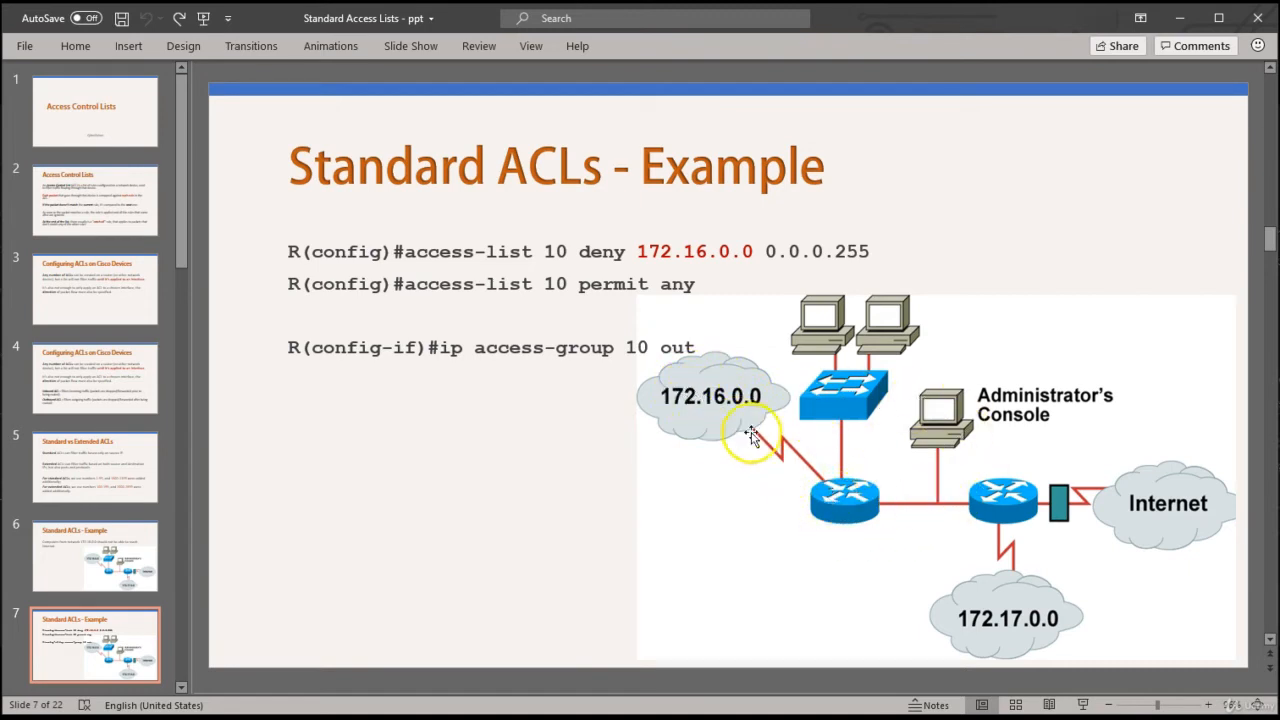
pyautogui.moveTo(816, 476)
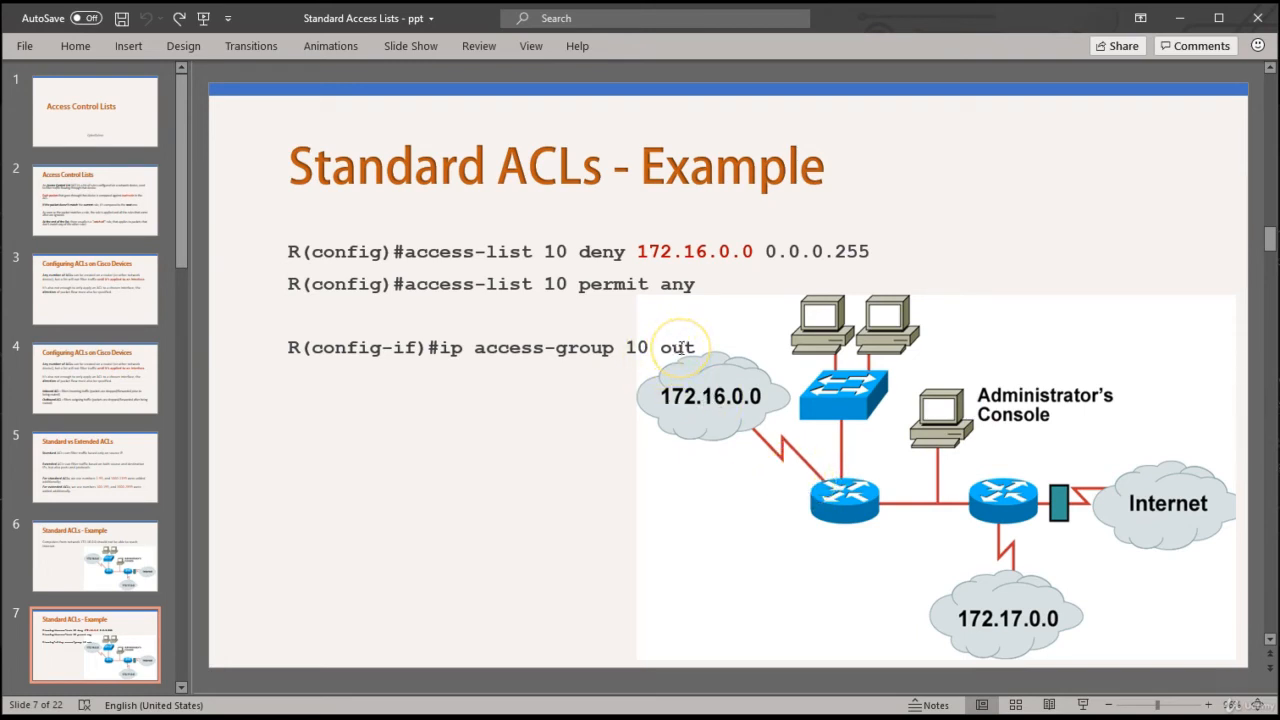
pyautogui.moveTo(772, 424)
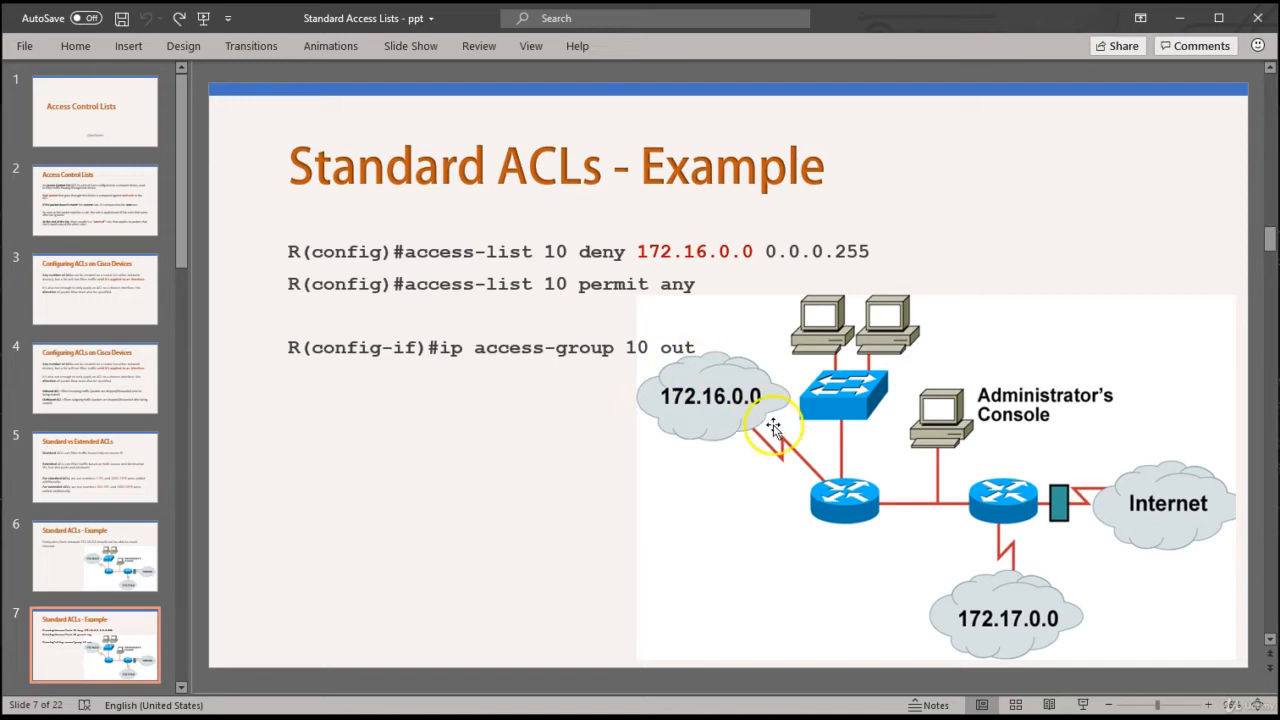
pyautogui.moveTo(678, 348)
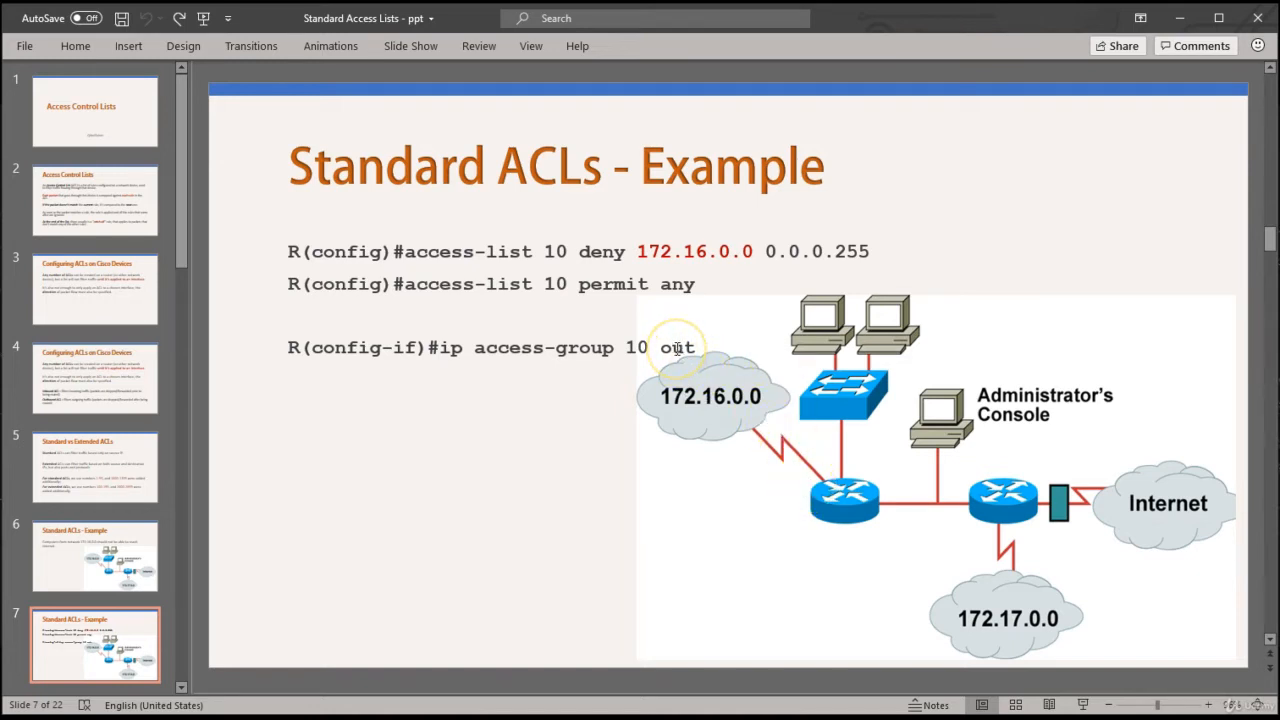
pyautogui.moveTo(812, 472)
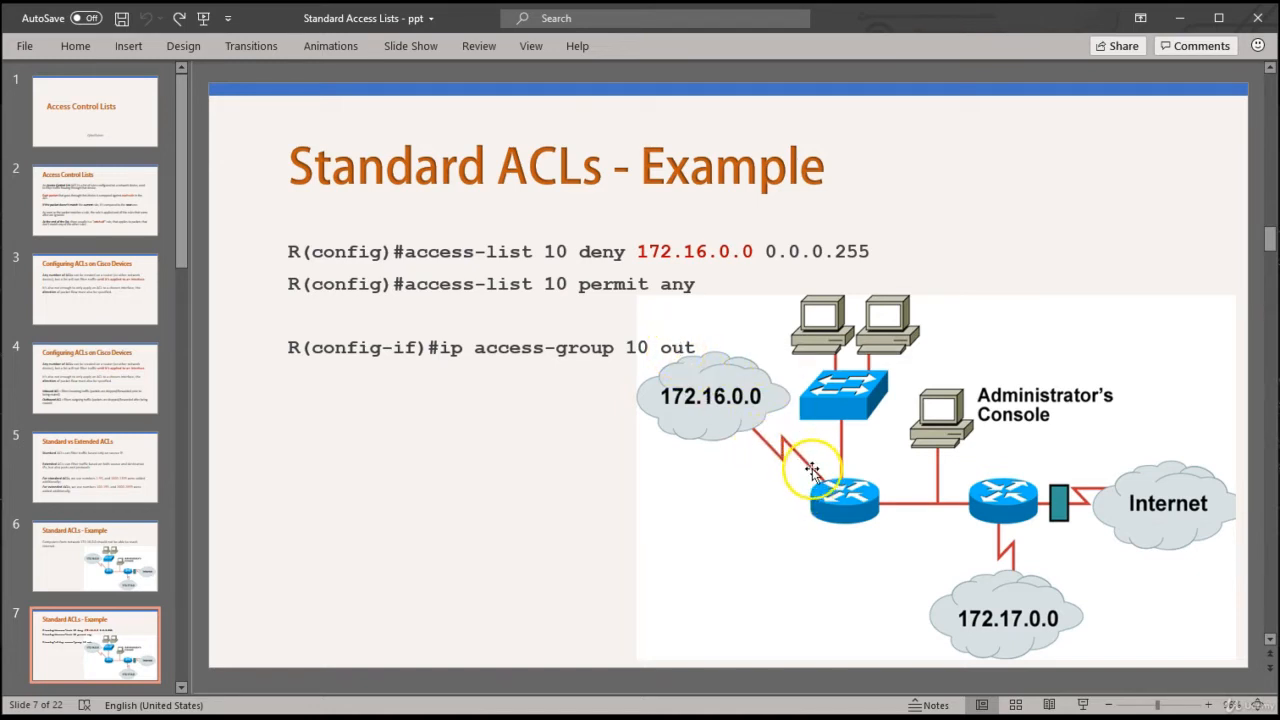
pyautogui.moveTo(484, 352)
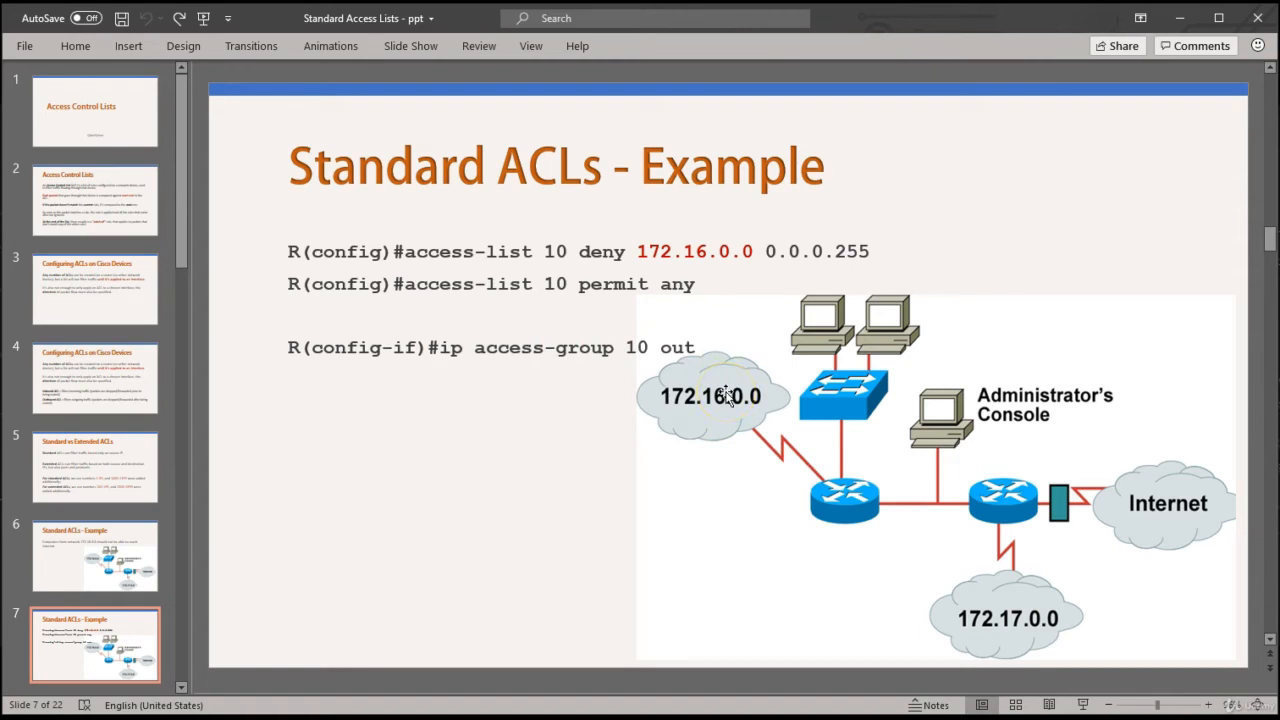
pyautogui.moveTo(808, 482)
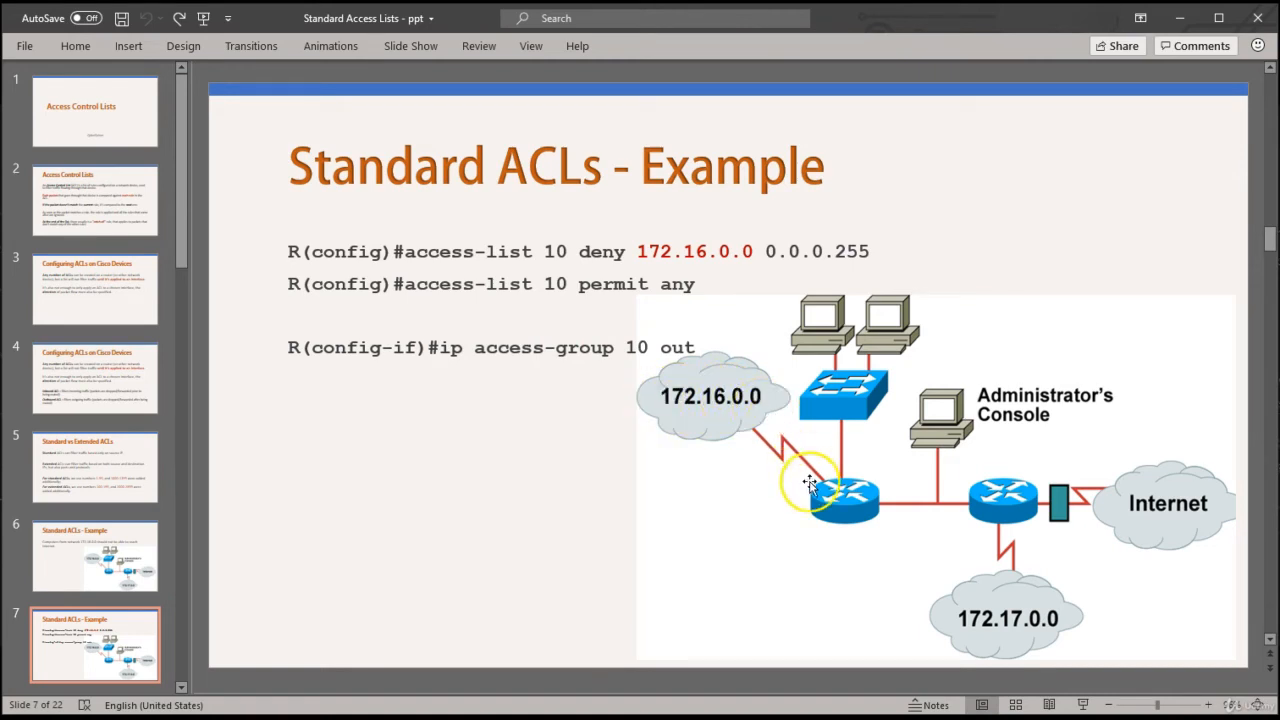
pyautogui.moveTo(916, 400)
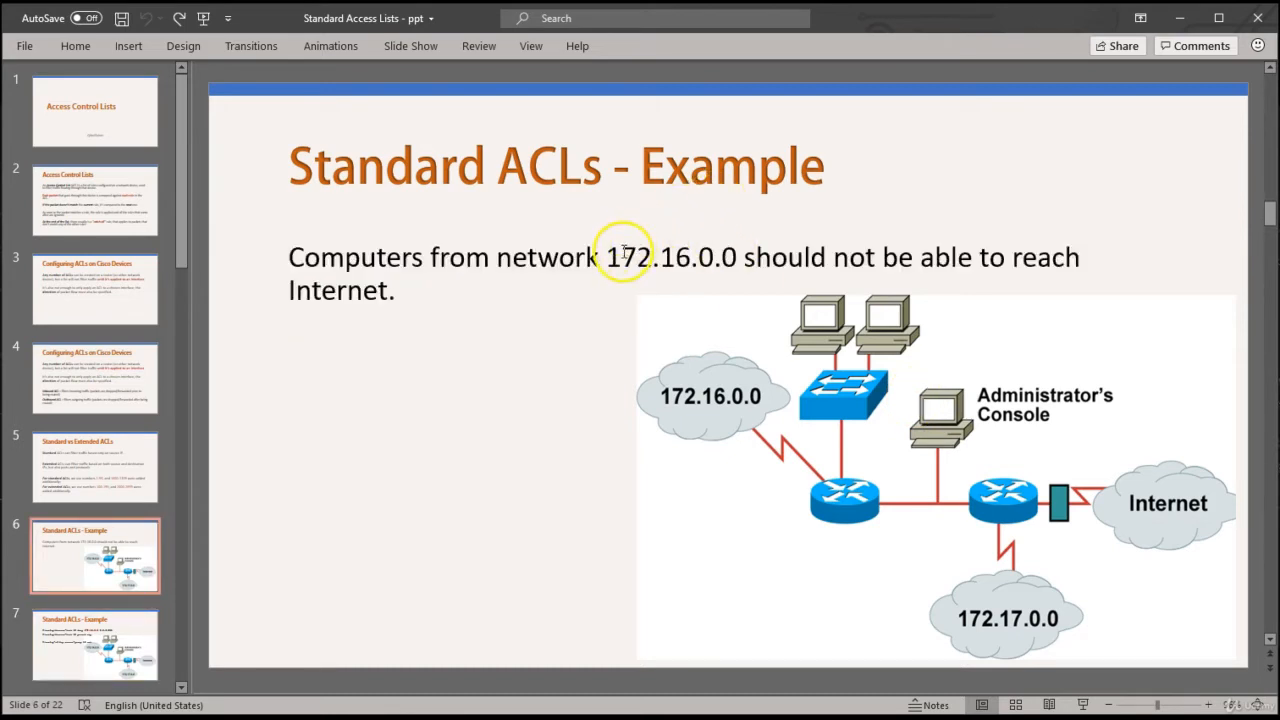
pyautogui.moveTo(1036, 270)
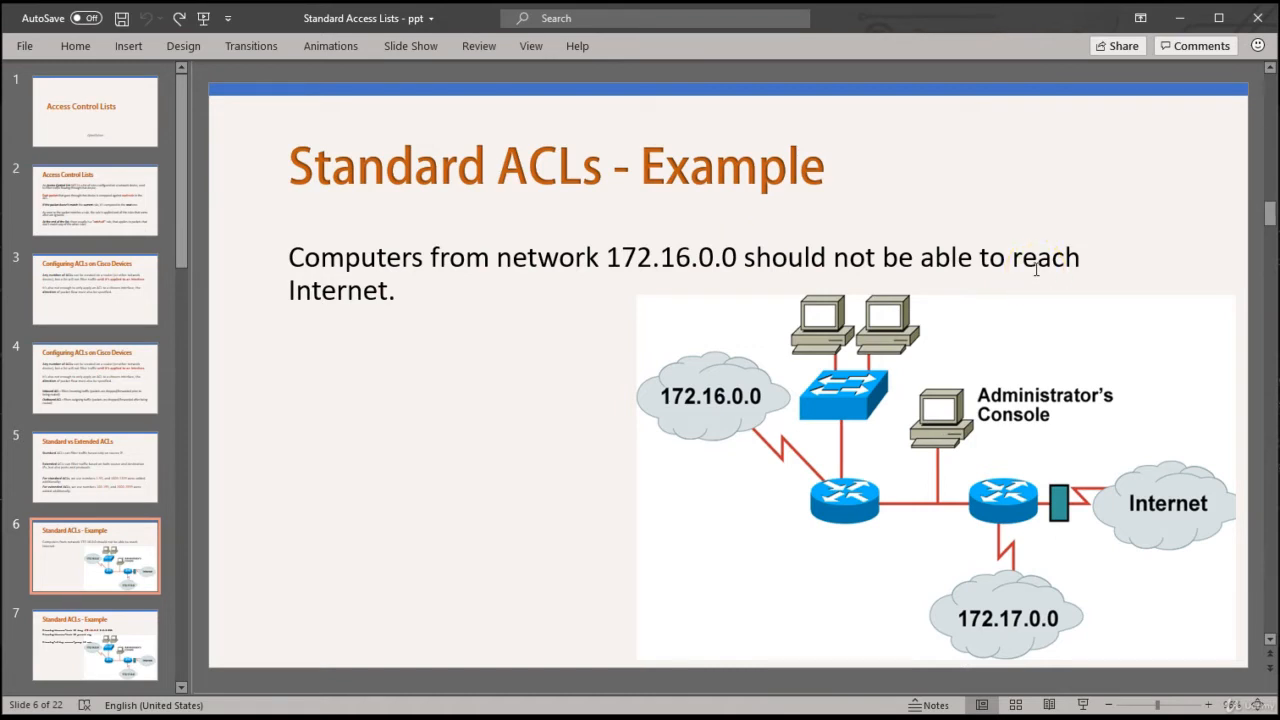
pyautogui.click(96, 644)
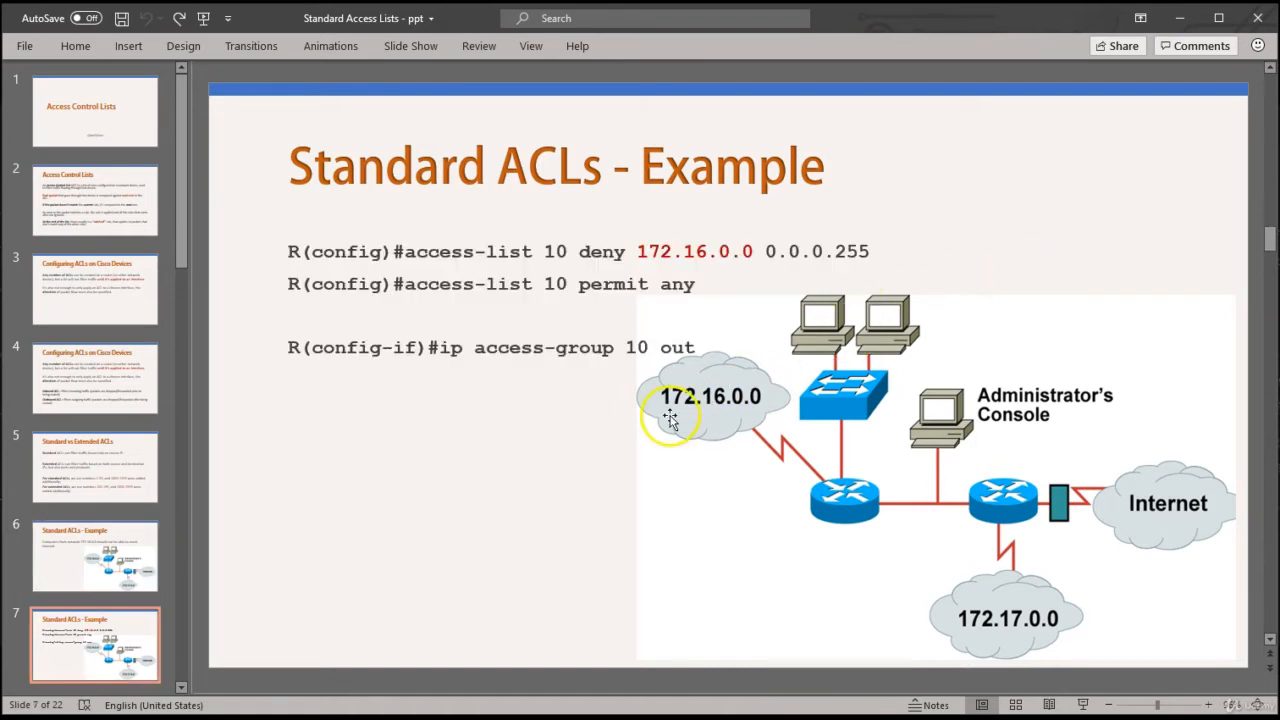
pyautogui.moveTo(980, 430)
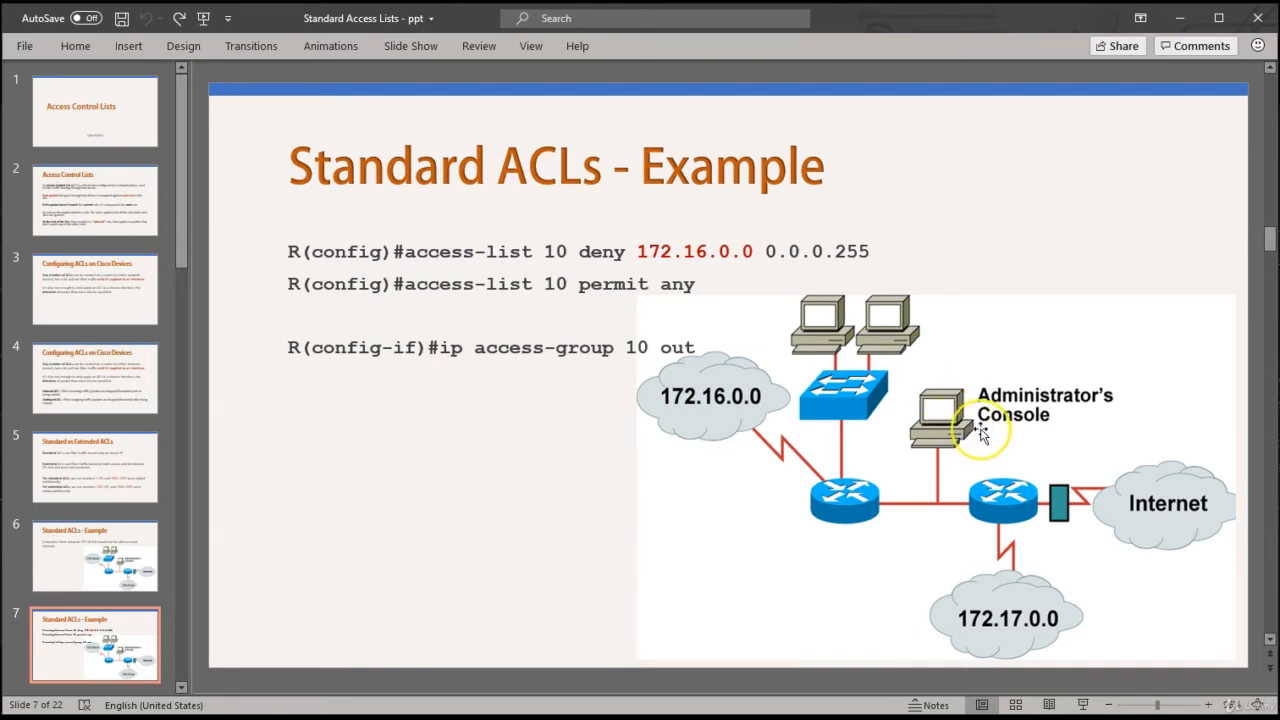
pyautogui.moveTo(770, 418)
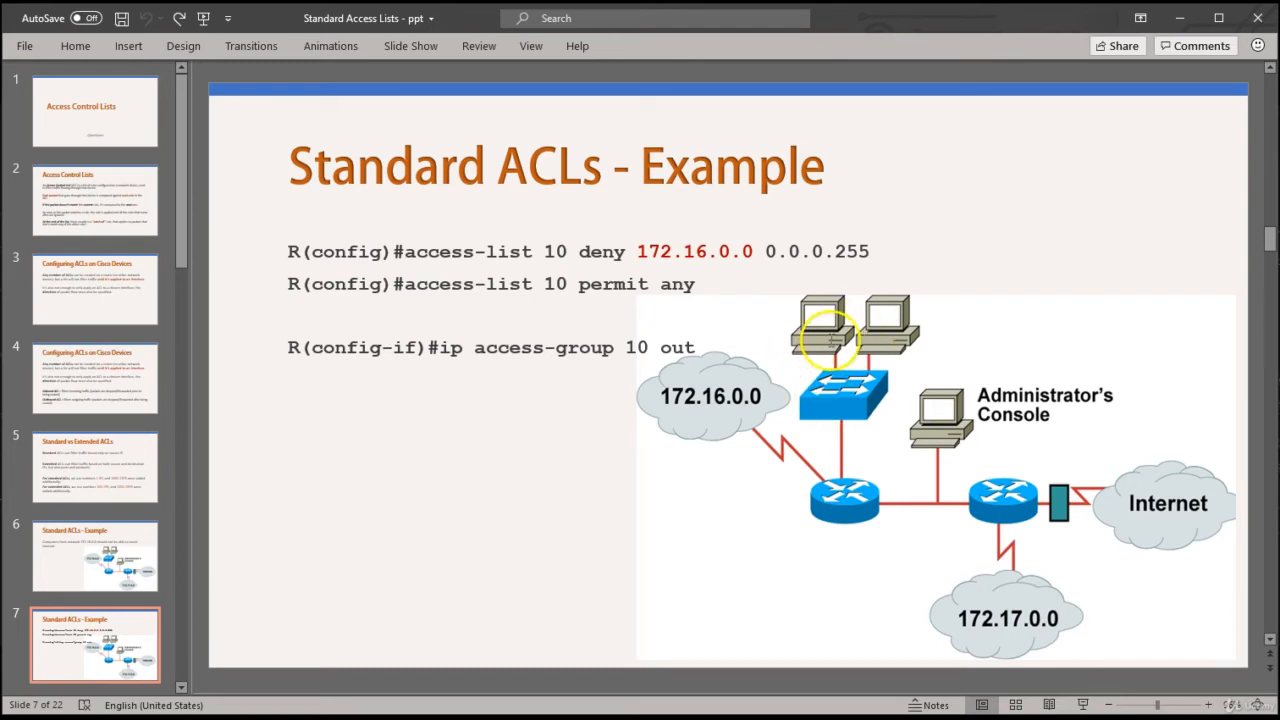
pyautogui.moveTo(1140, 472)
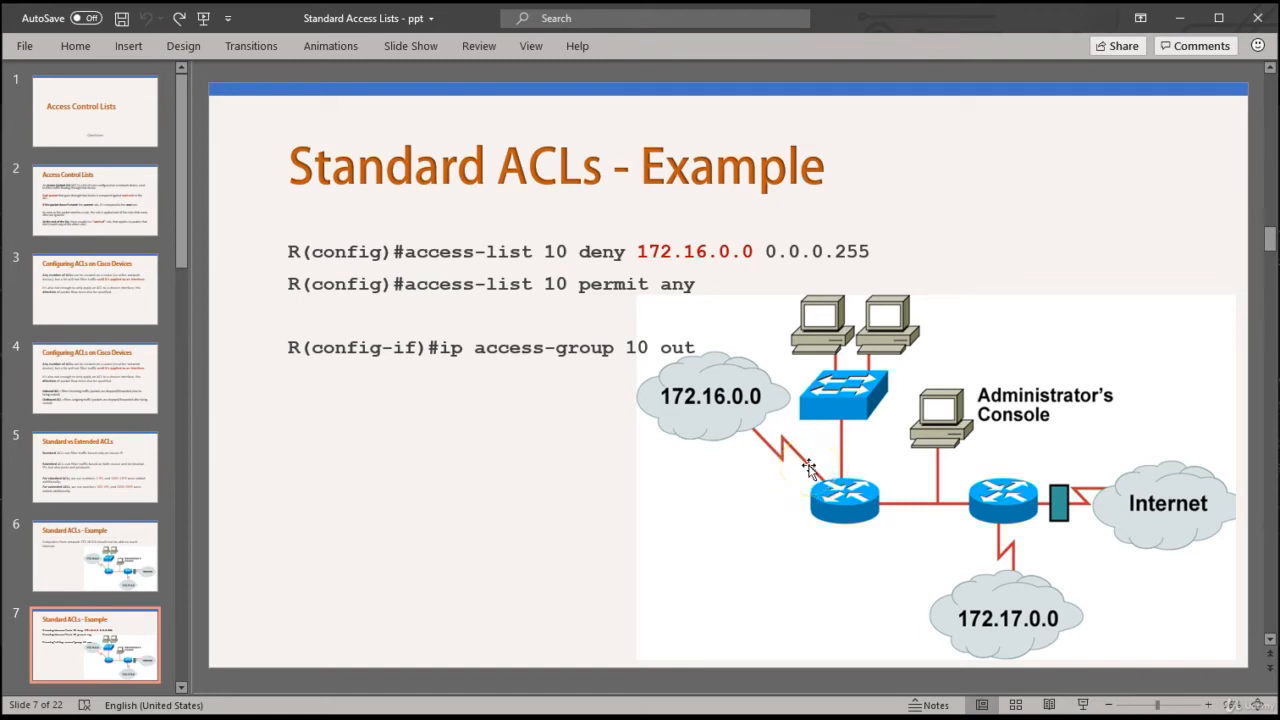
pyautogui.moveTo(810, 470)
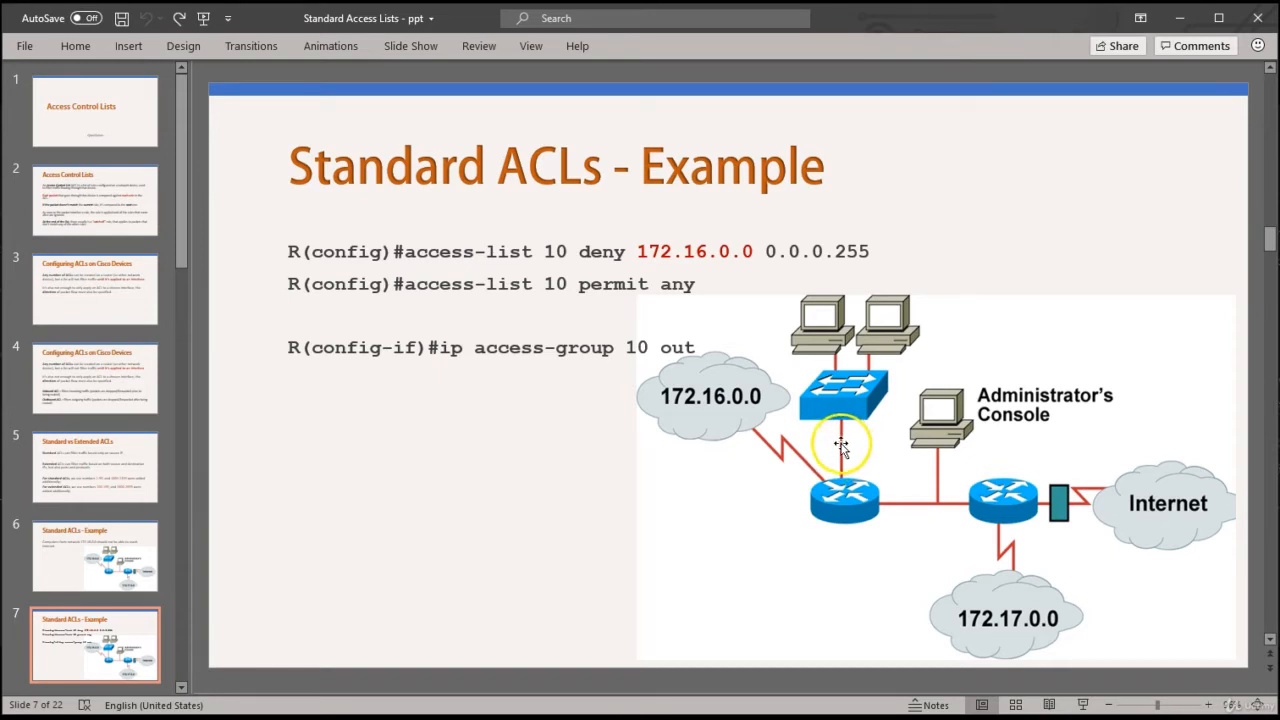
pyautogui.moveTo(744, 410)
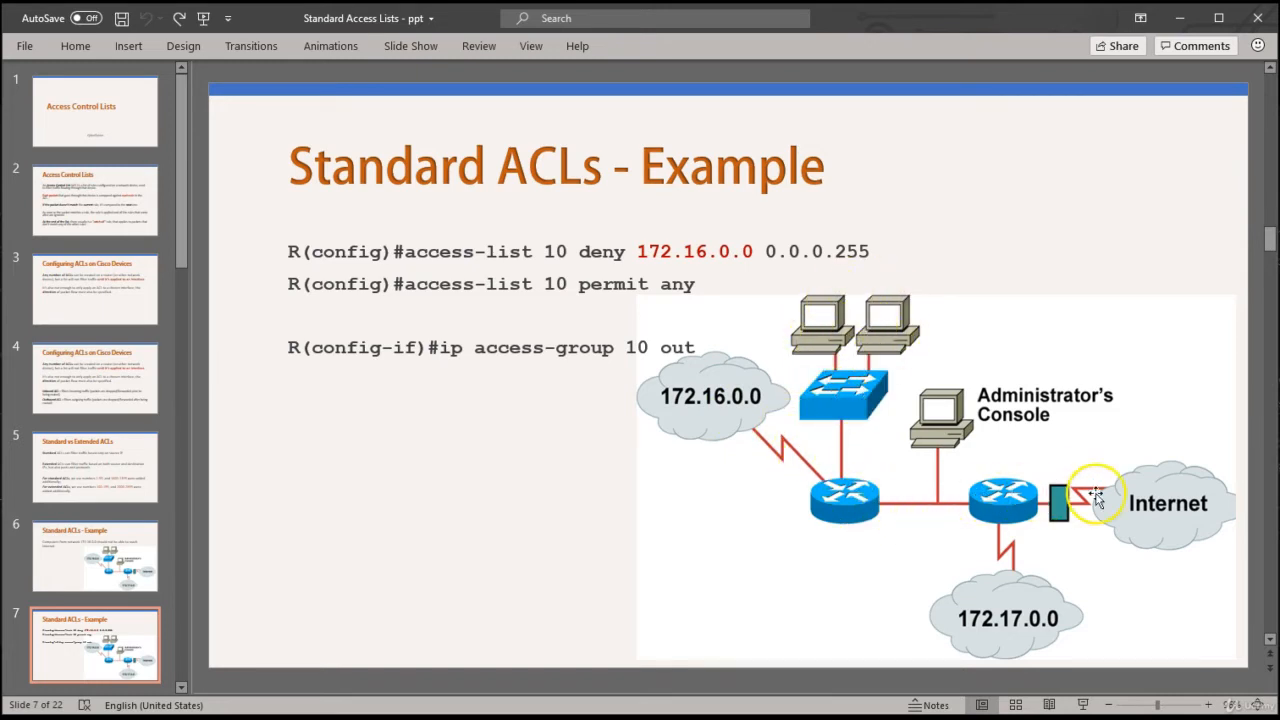
pyautogui.moveTo(888, 504)
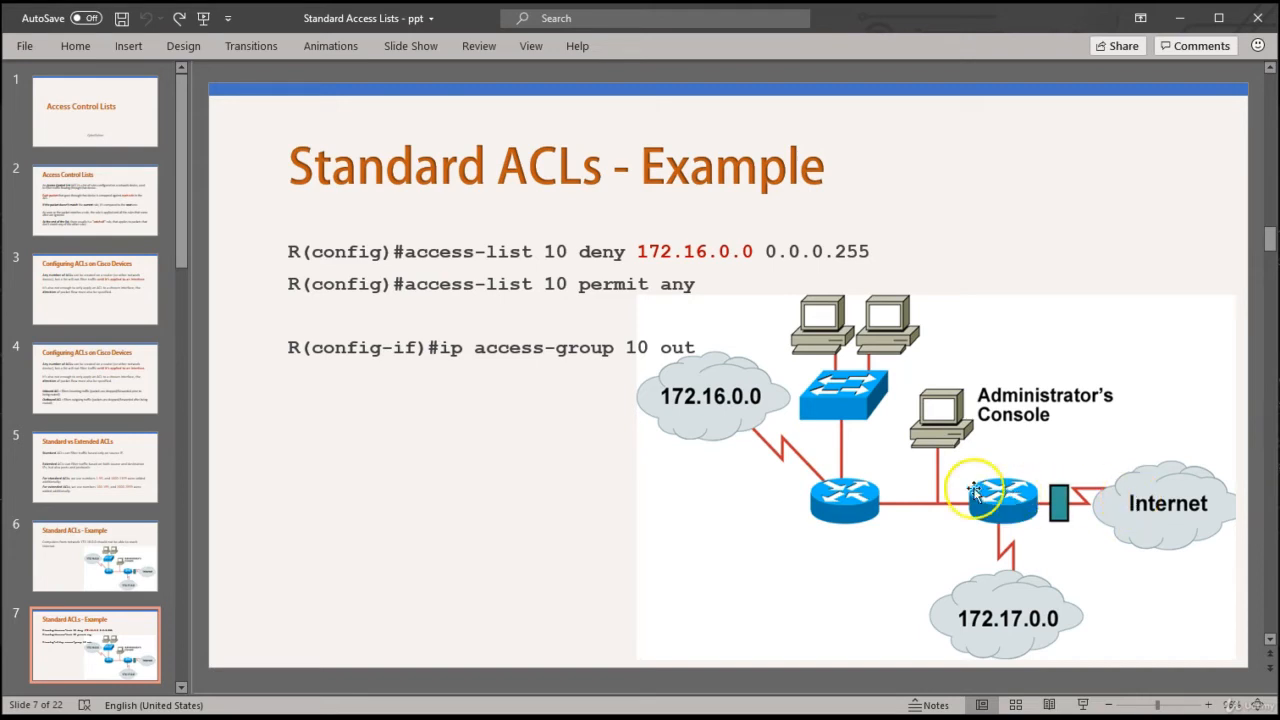
pyautogui.moveTo(884, 510)
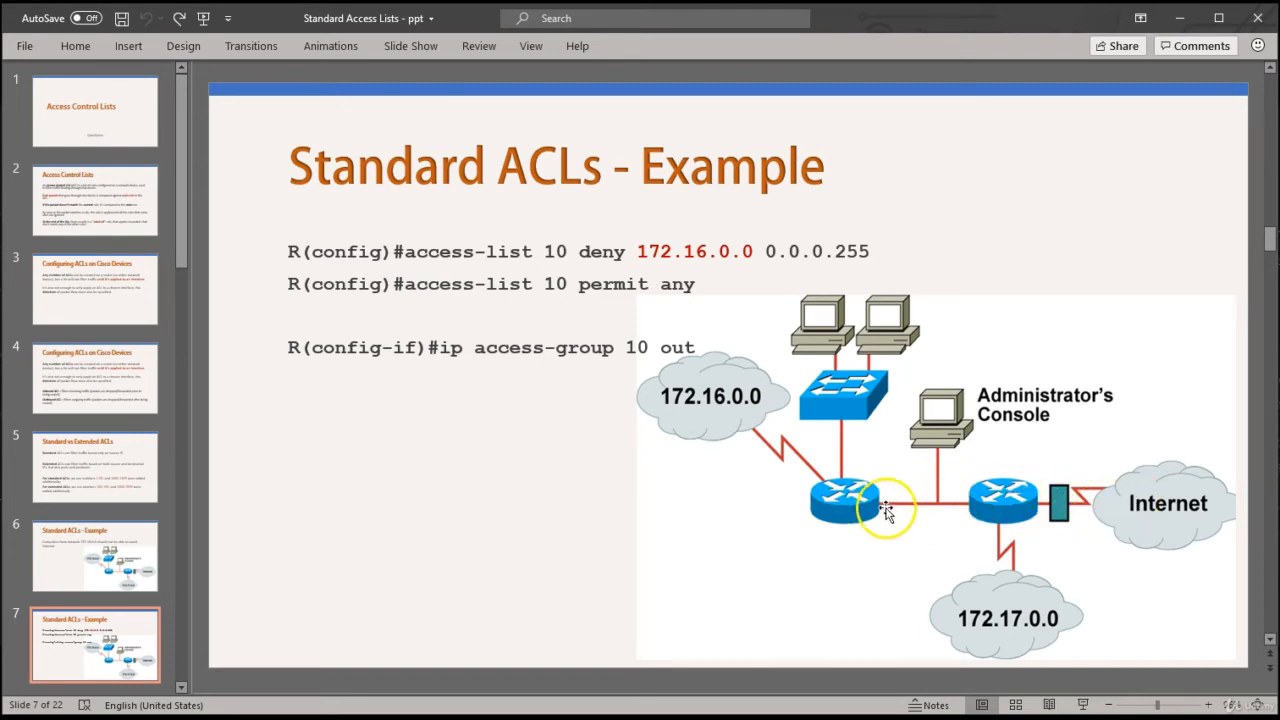
pyautogui.moveTo(890, 500)
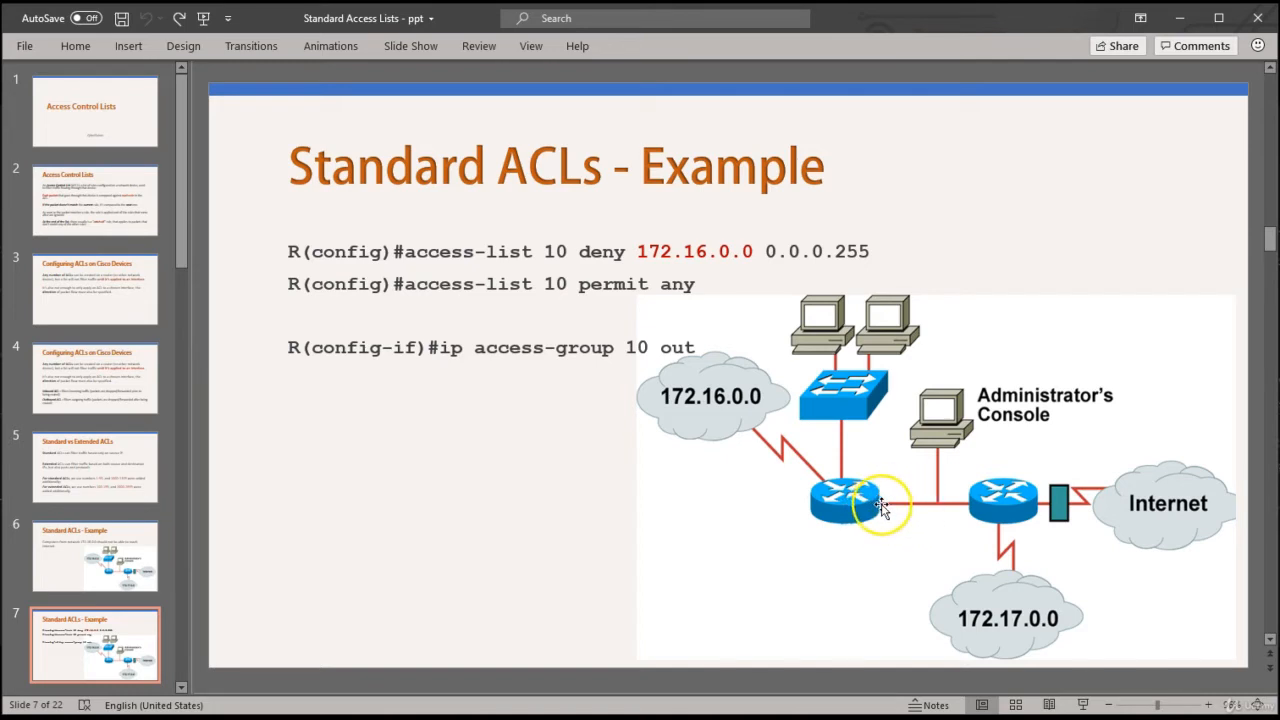
pyautogui.moveTo(1116, 496)
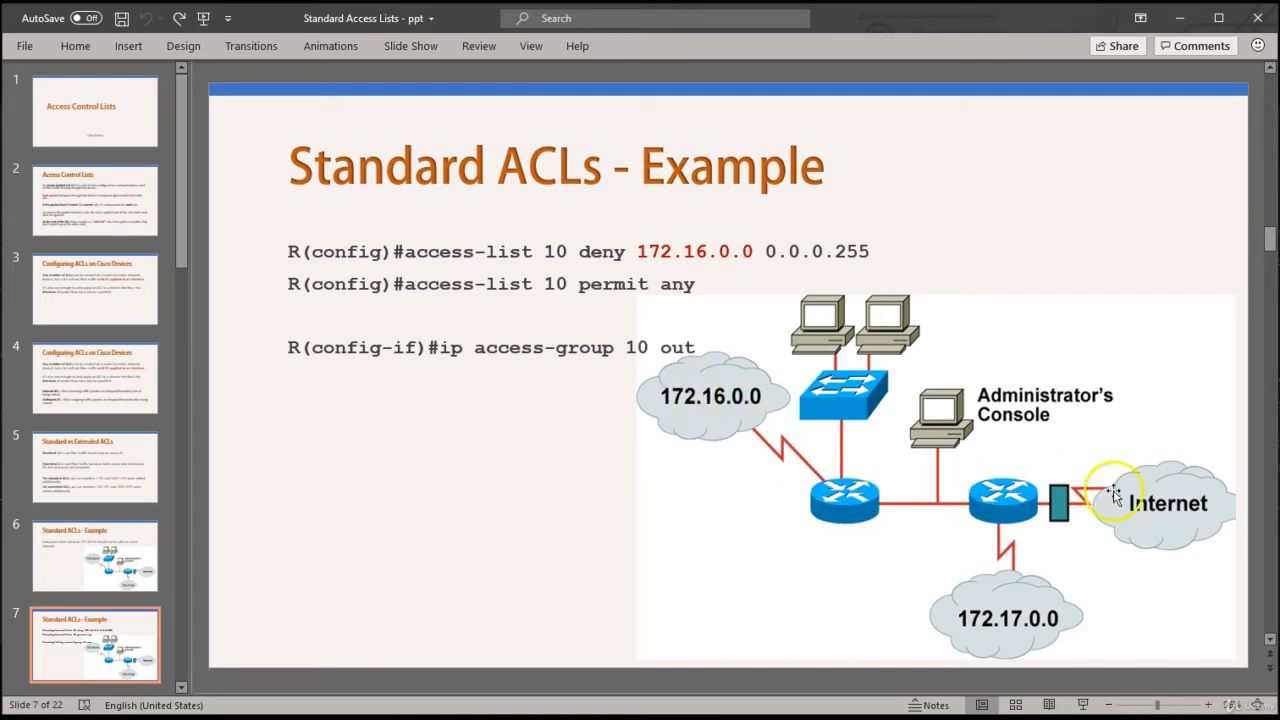
pyautogui.moveTo(690, 400)
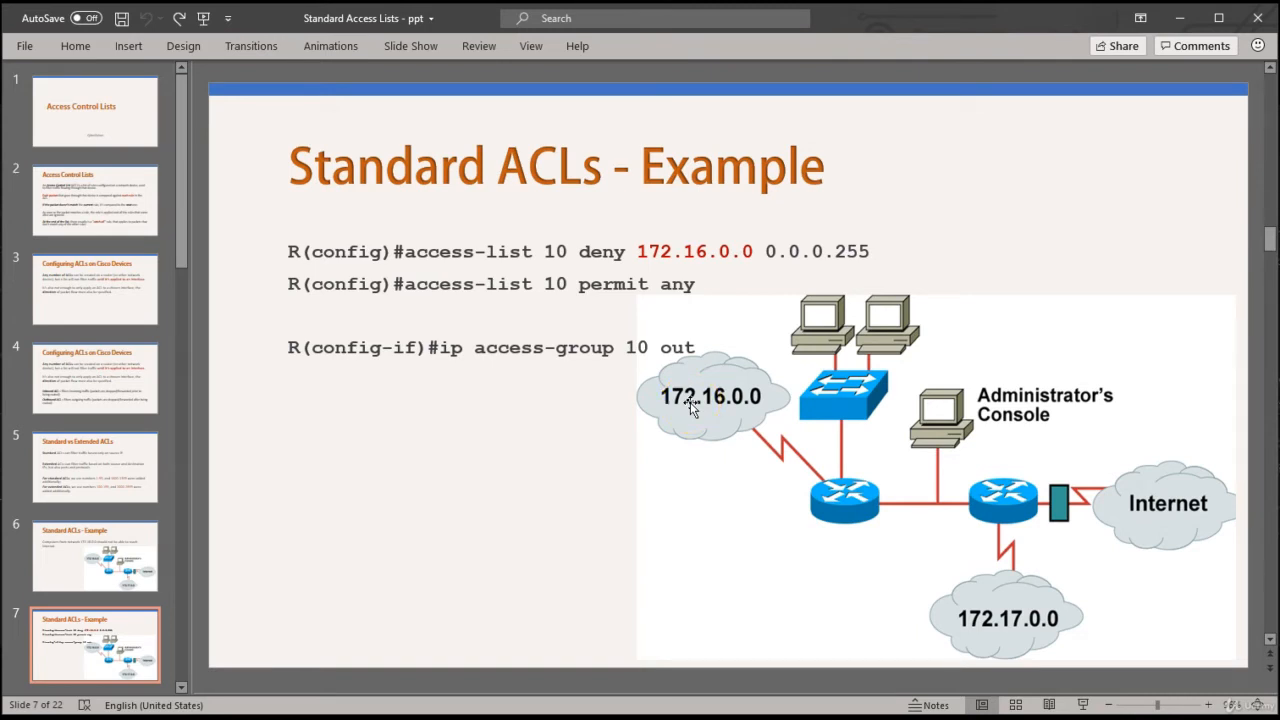
pyautogui.moveTo(892, 500)
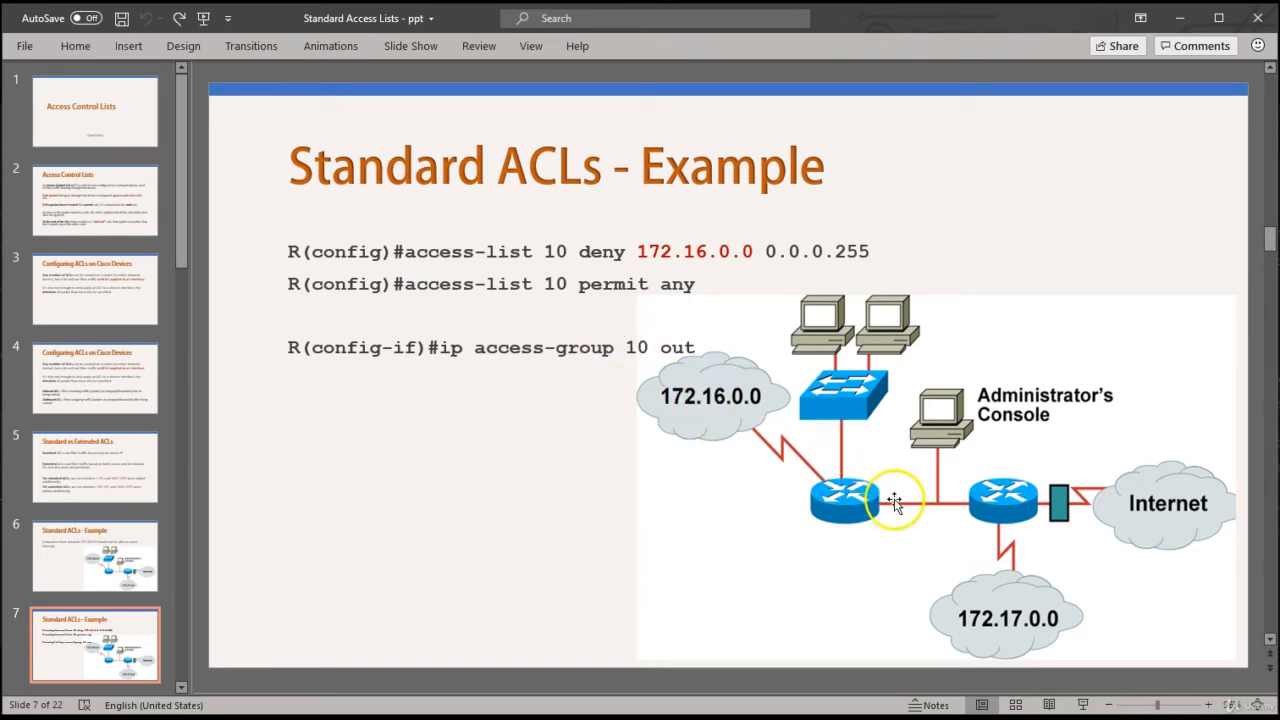
pyautogui.moveTo(892, 496)
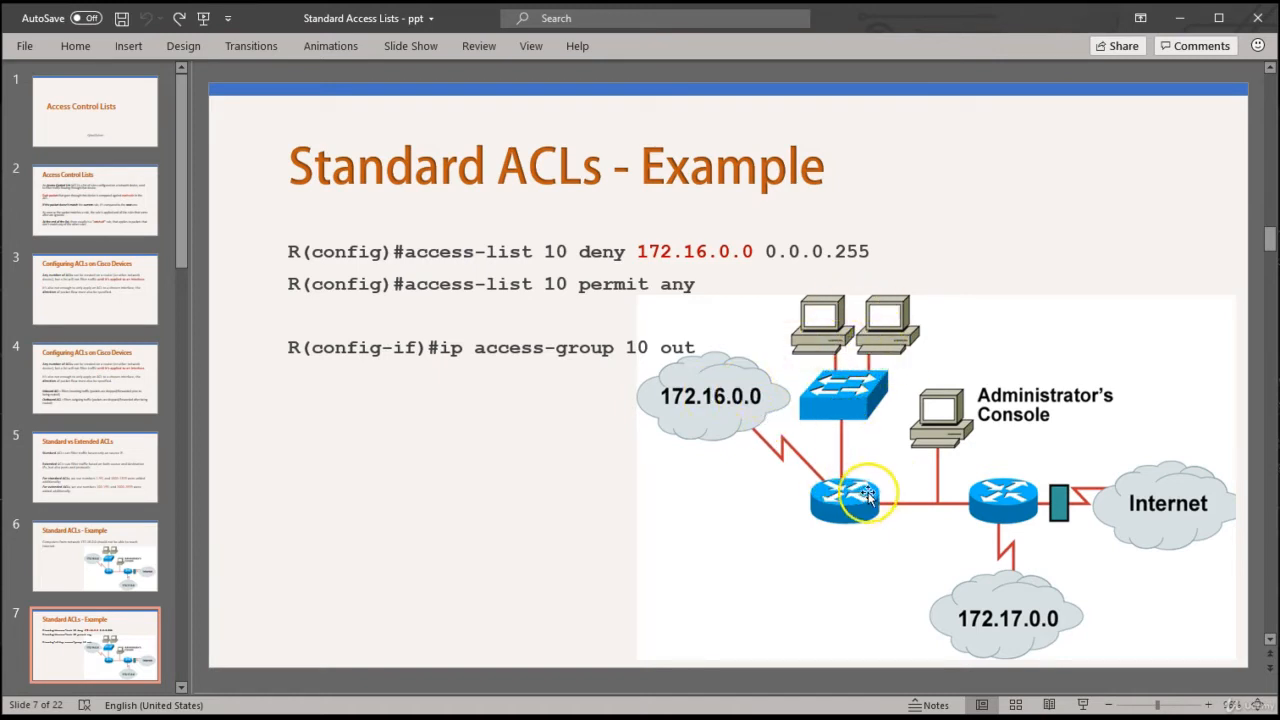
pyautogui.moveTo(1128, 504)
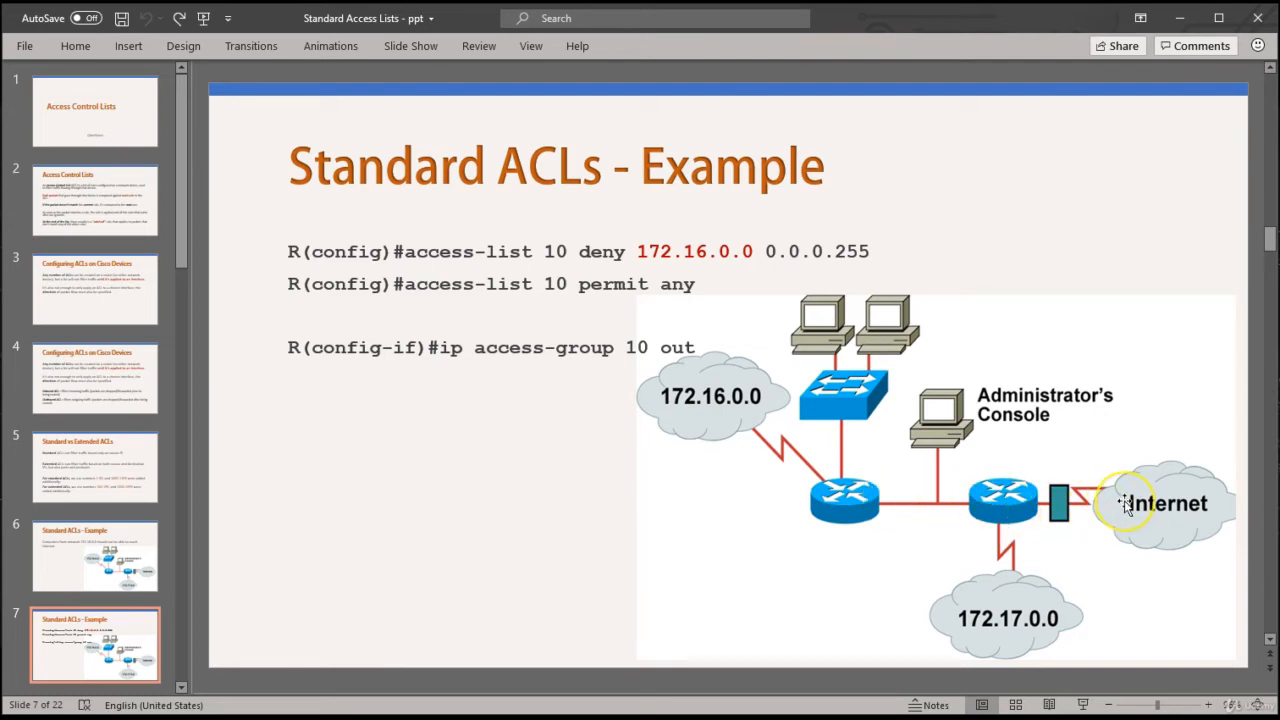
pyautogui.moveTo(1120, 504)
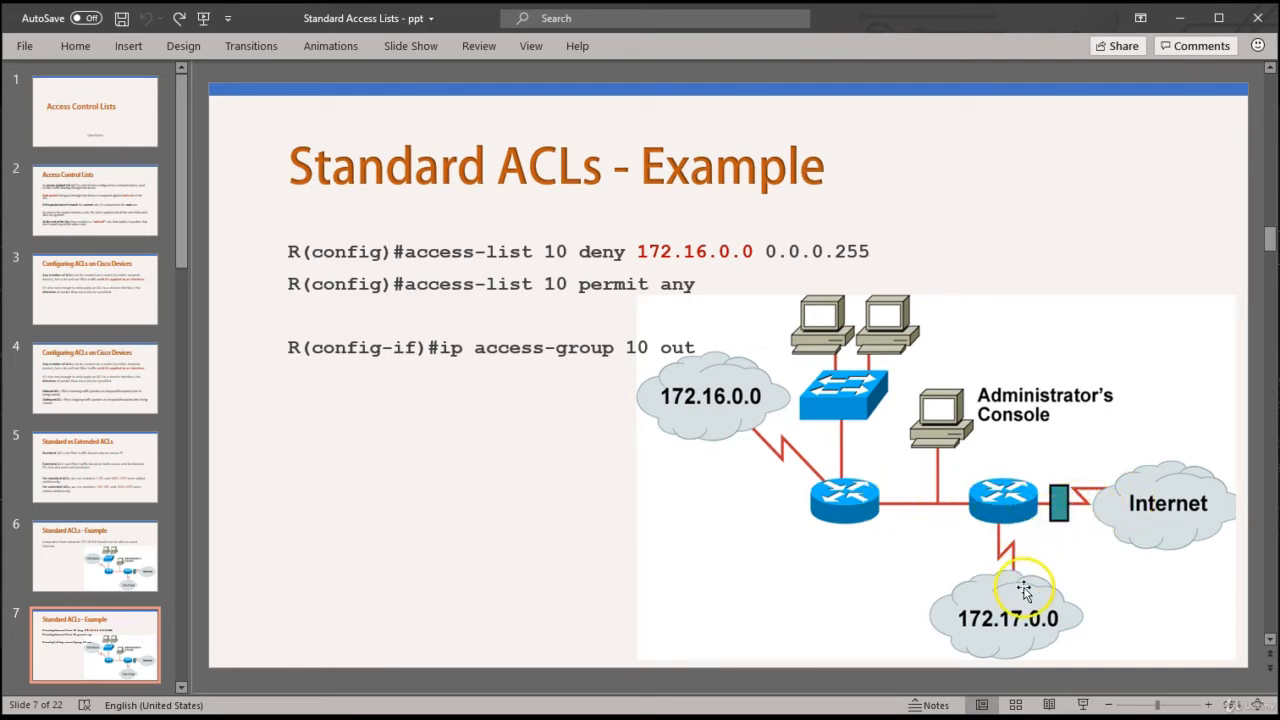
pyautogui.moveTo(938, 490)
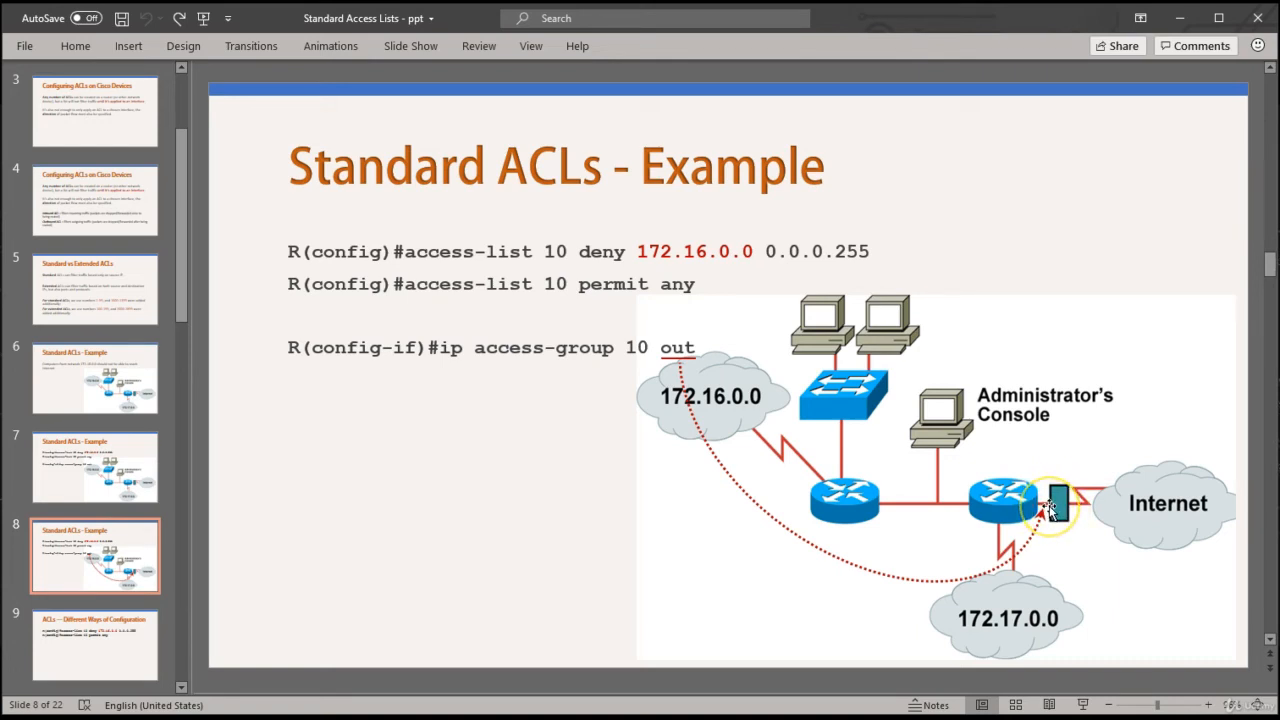
pyautogui.moveTo(1108, 508)
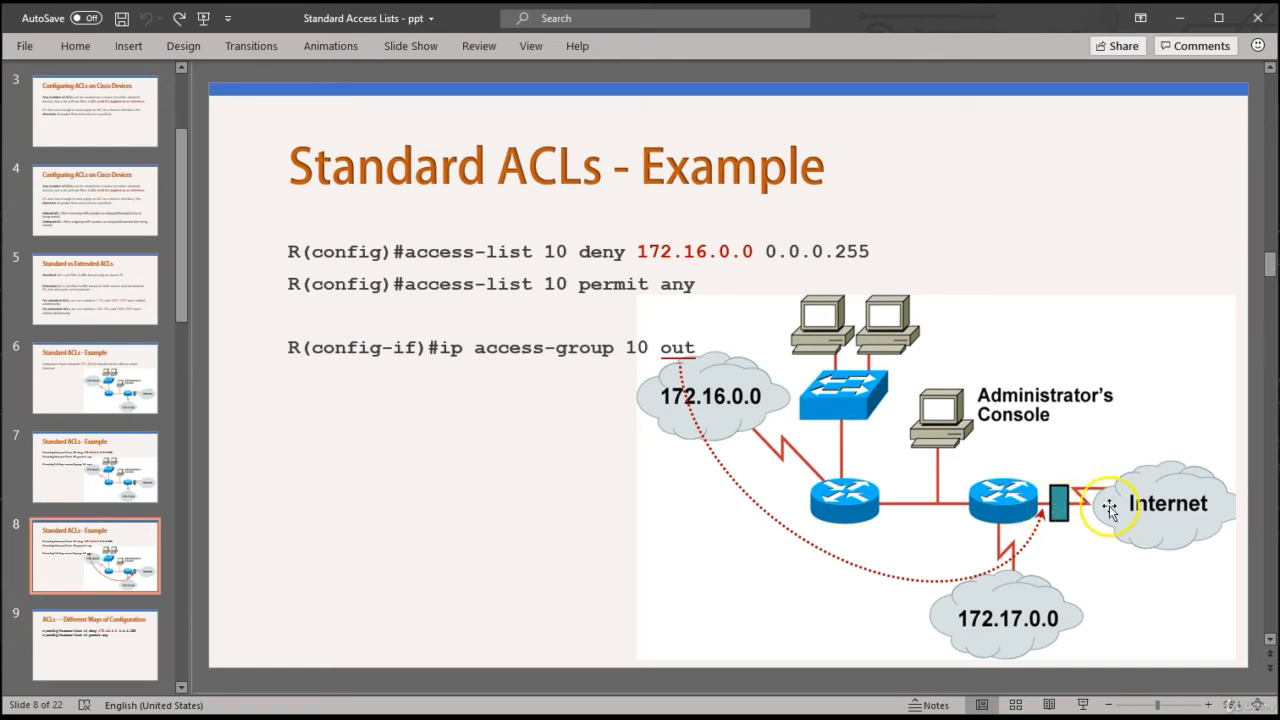
pyautogui.moveTo(824, 490)
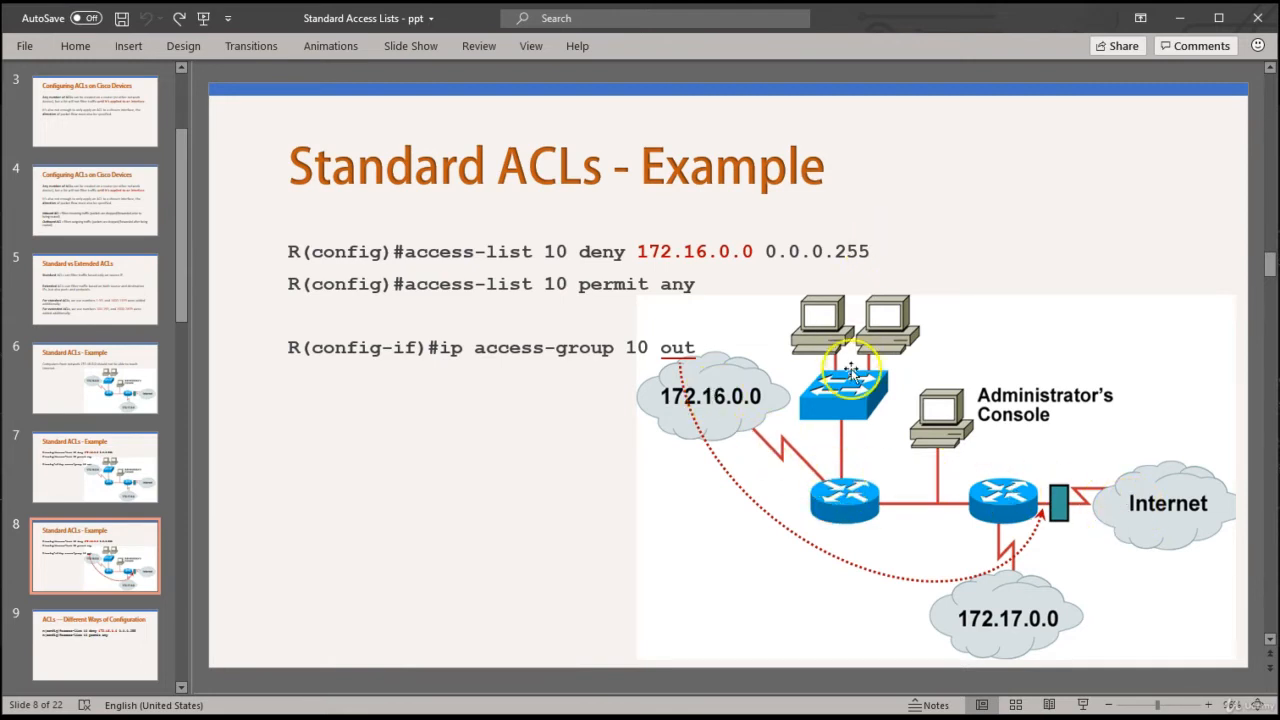
pyautogui.moveTo(950, 414)
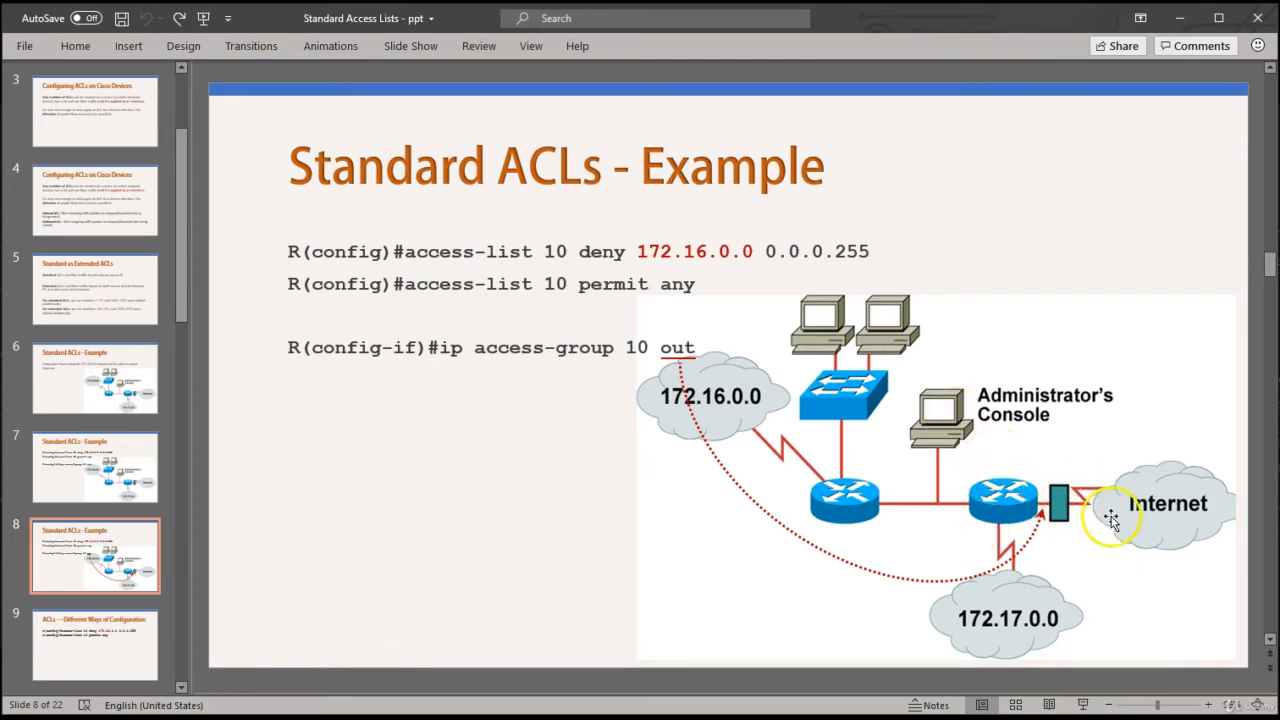
pyautogui.moveTo(480, 256)
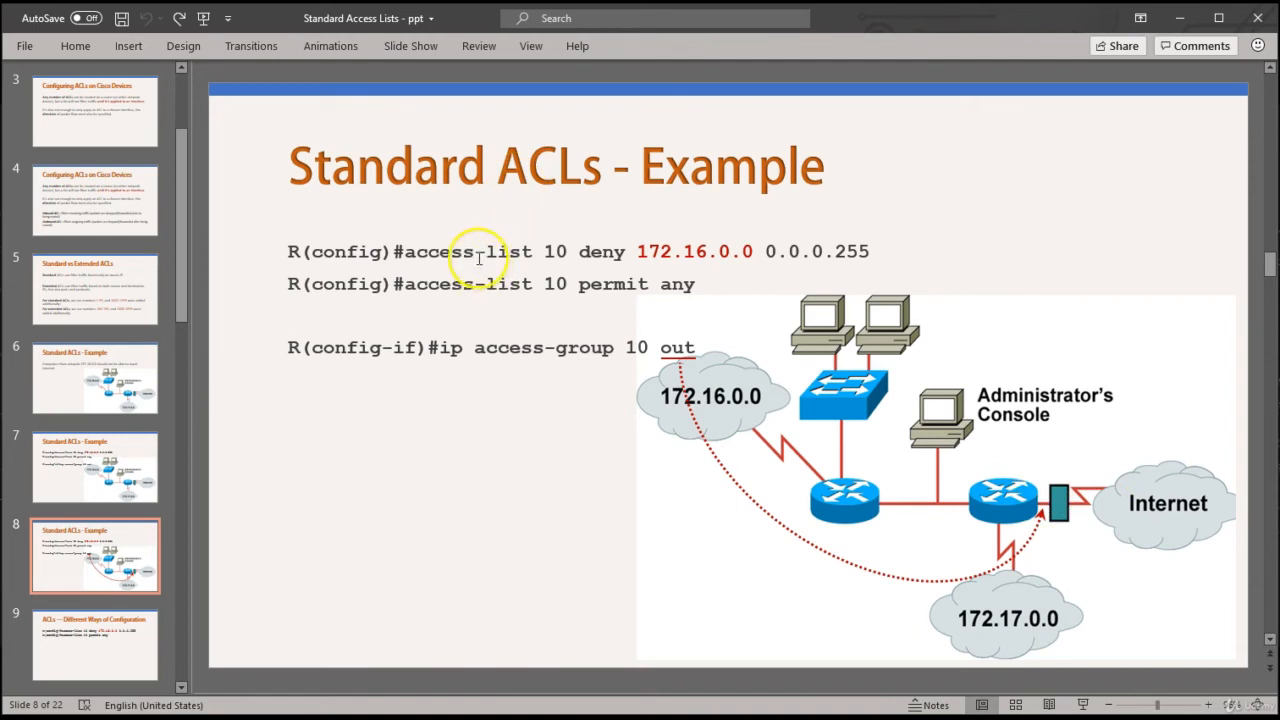
pyautogui.moveTo(590, 252)
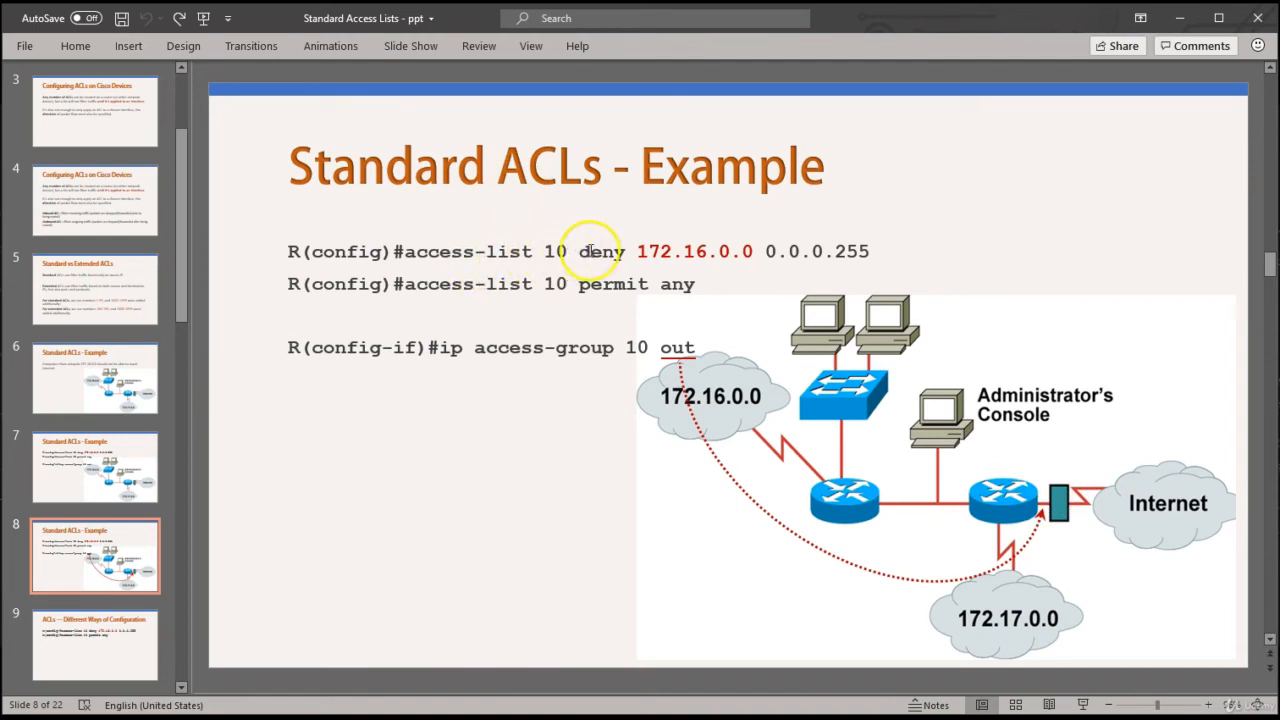
pyautogui.moveTo(724, 414)
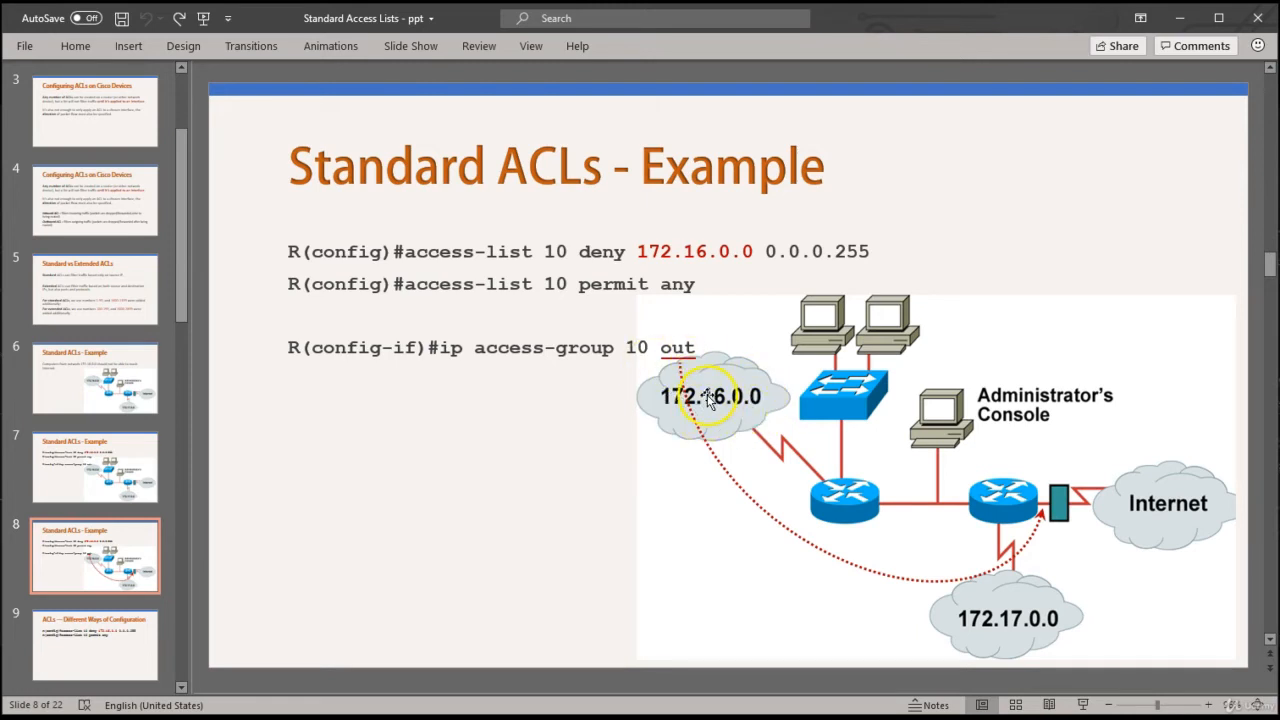
pyautogui.moveTo(900, 464)
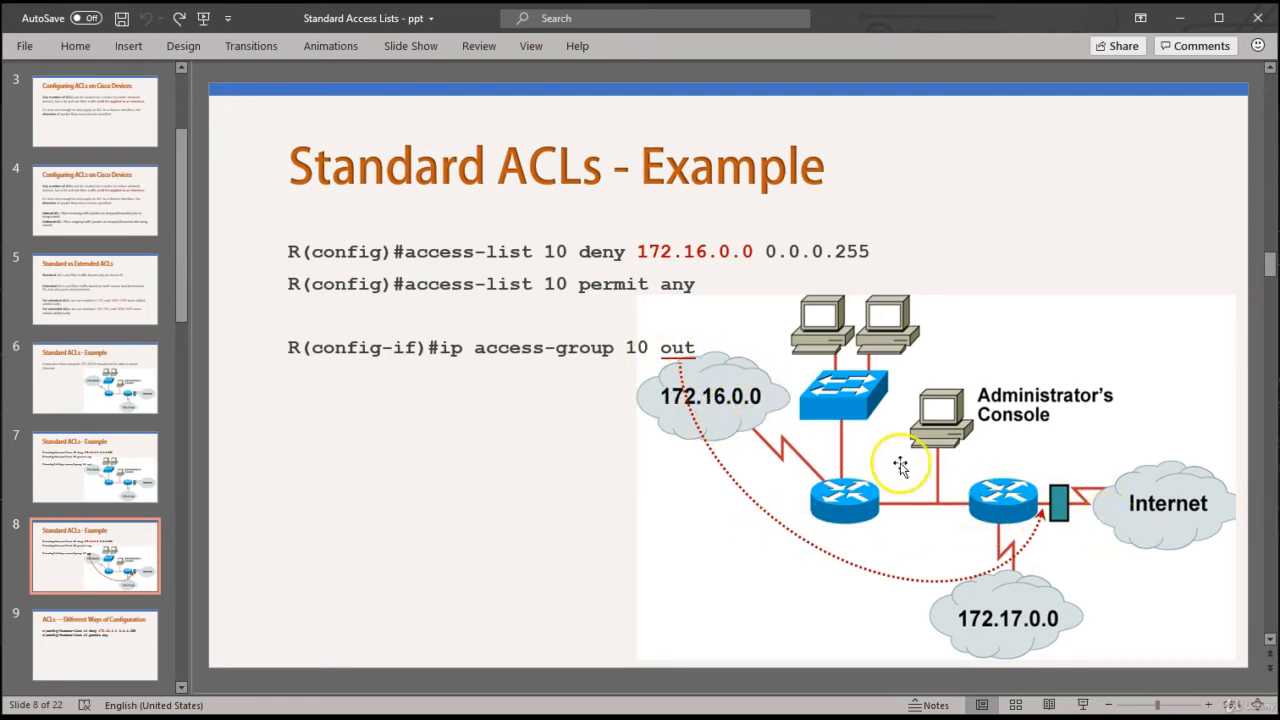
pyautogui.moveTo(750, 436)
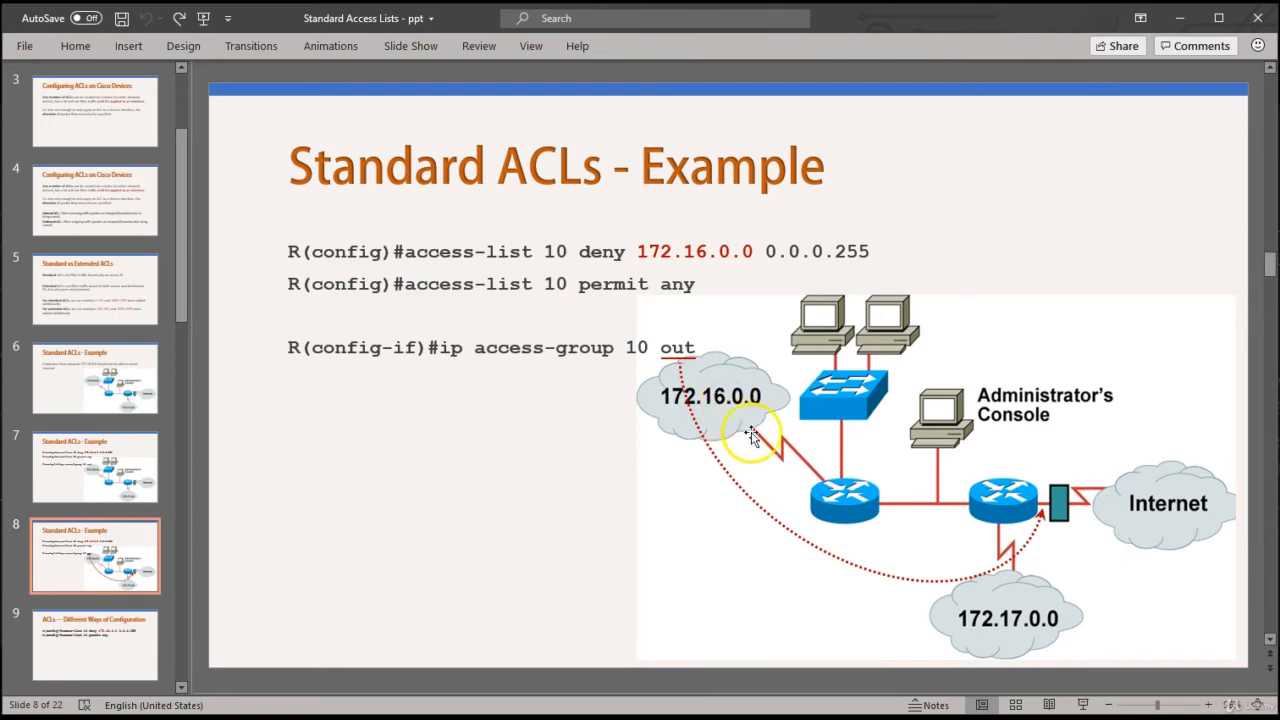
pyautogui.moveTo(890, 504)
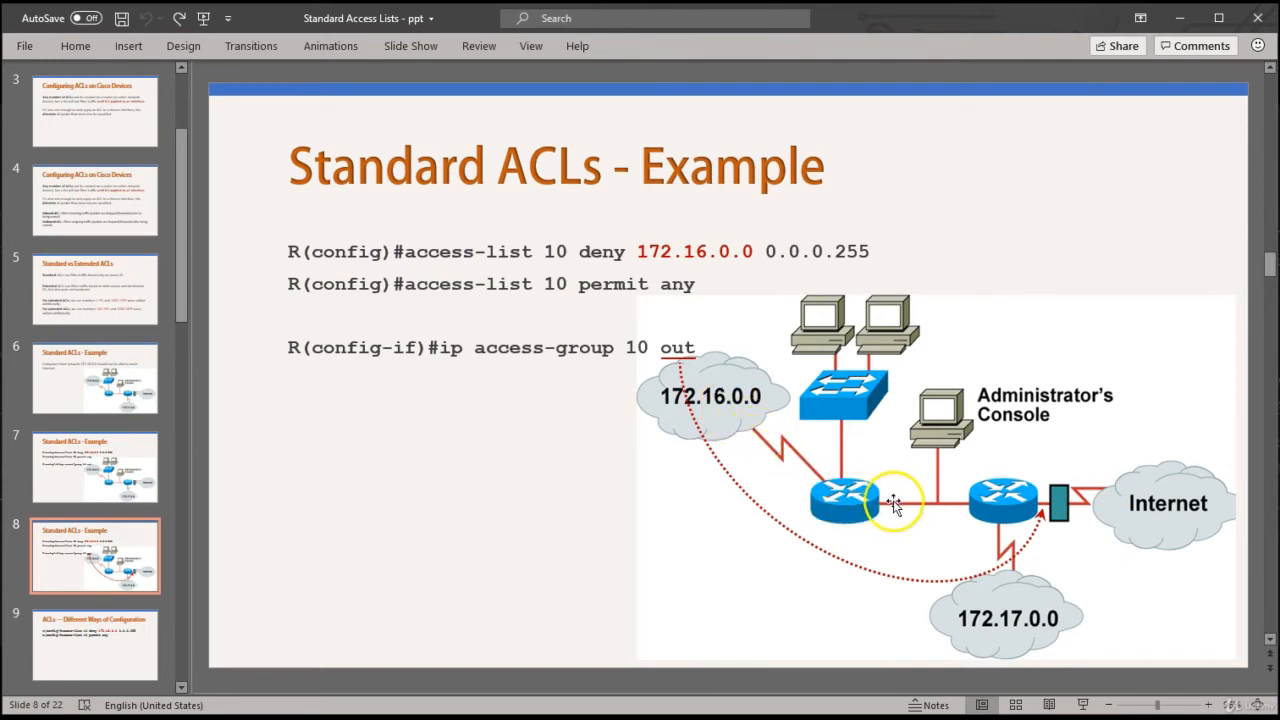
pyautogui.moveTo(1016, 496)
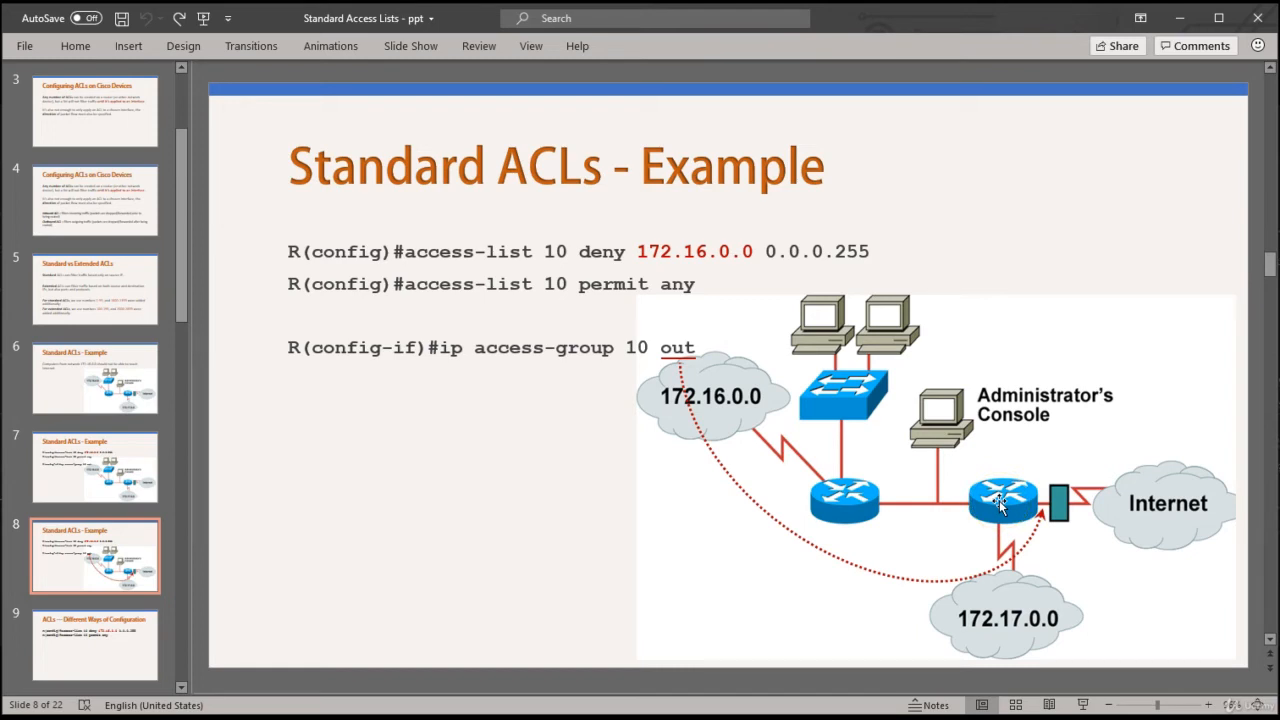
pyautogui.moveTo(1140, 504)
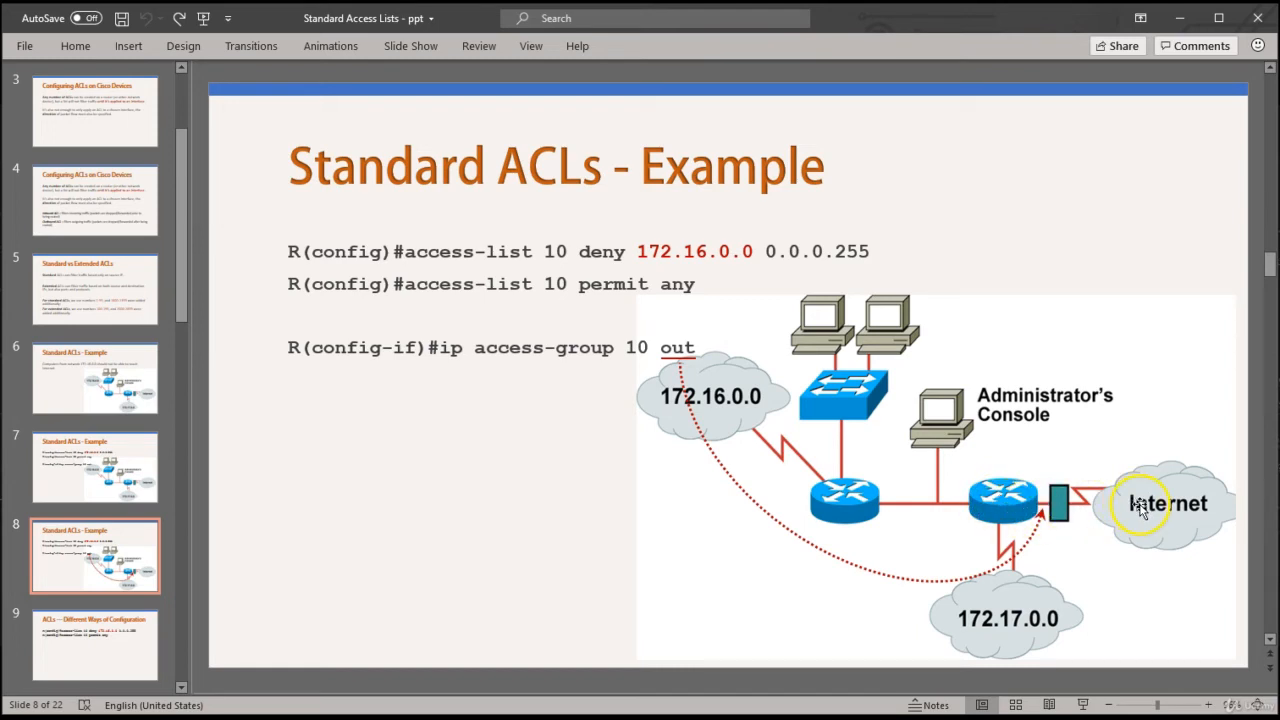
pyautogui.moveTo(1076, 504)
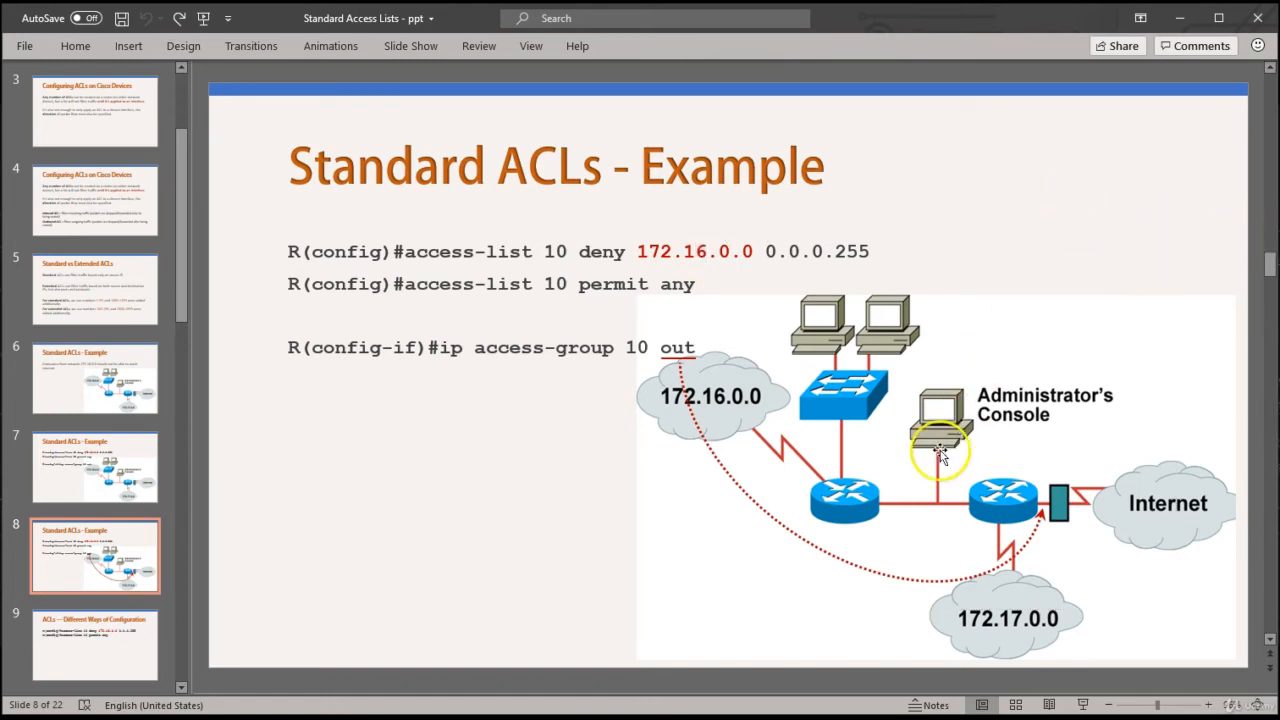
pyautogui.moveTo(716, 400)
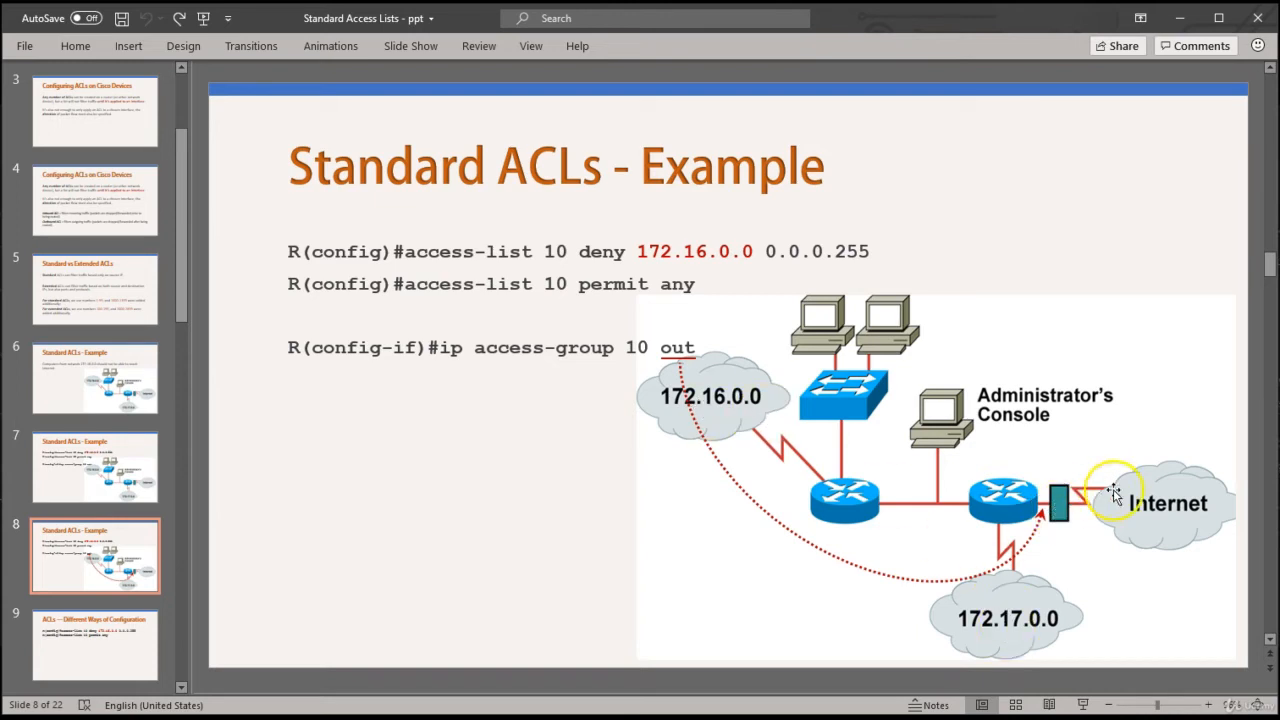
pyautogui.moveTo(978, 636)
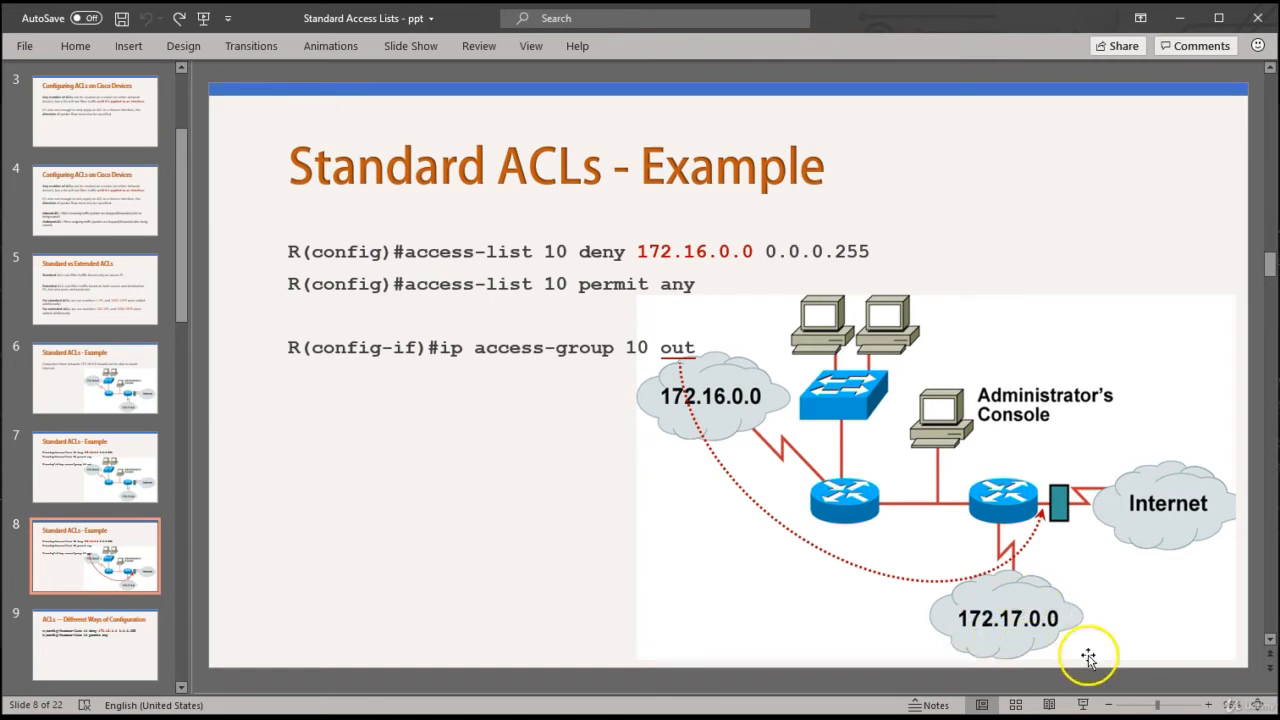
pyautogui.moveTo(1036, 620)
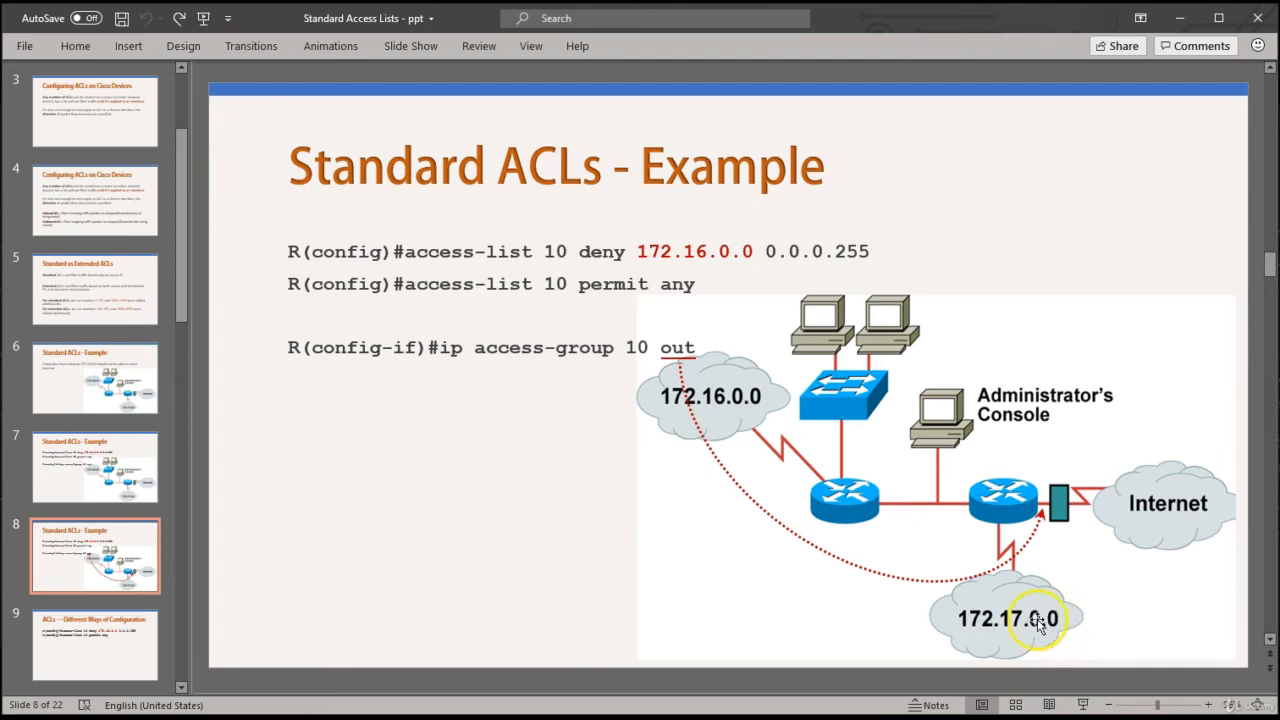
pyautogui.moveTo(950, 600)
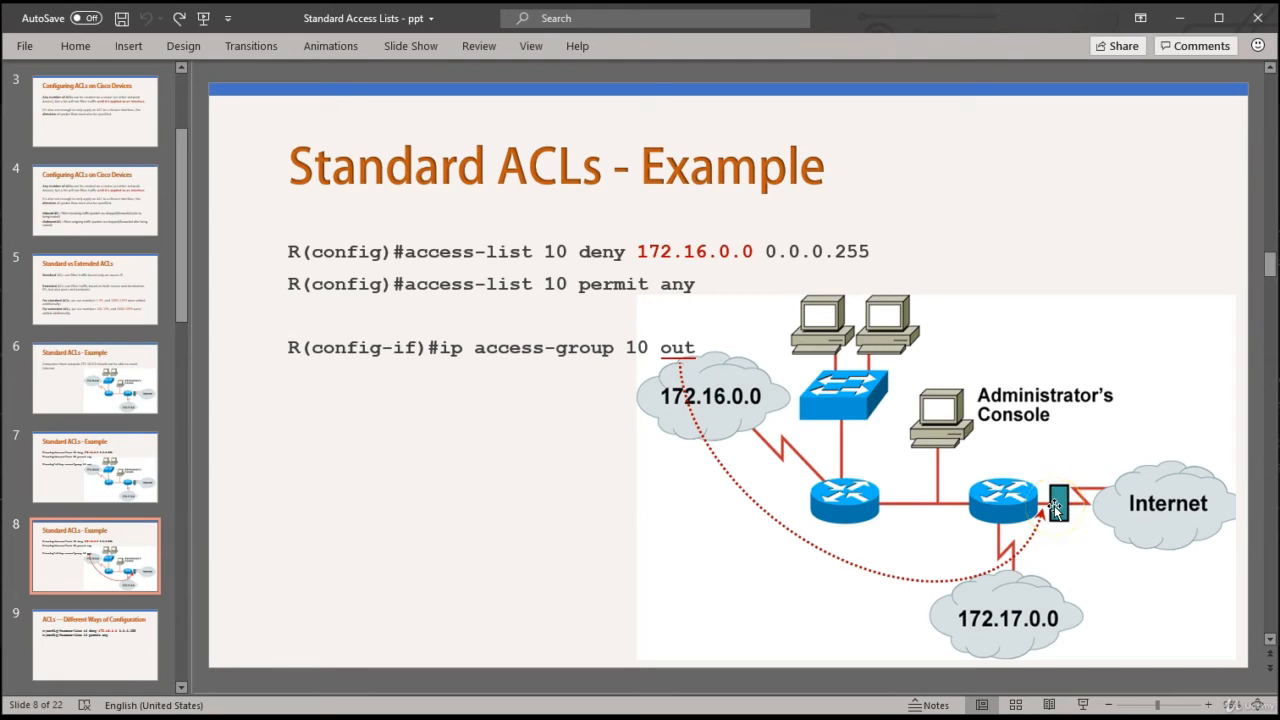
pyautogui.click(1050, 510)
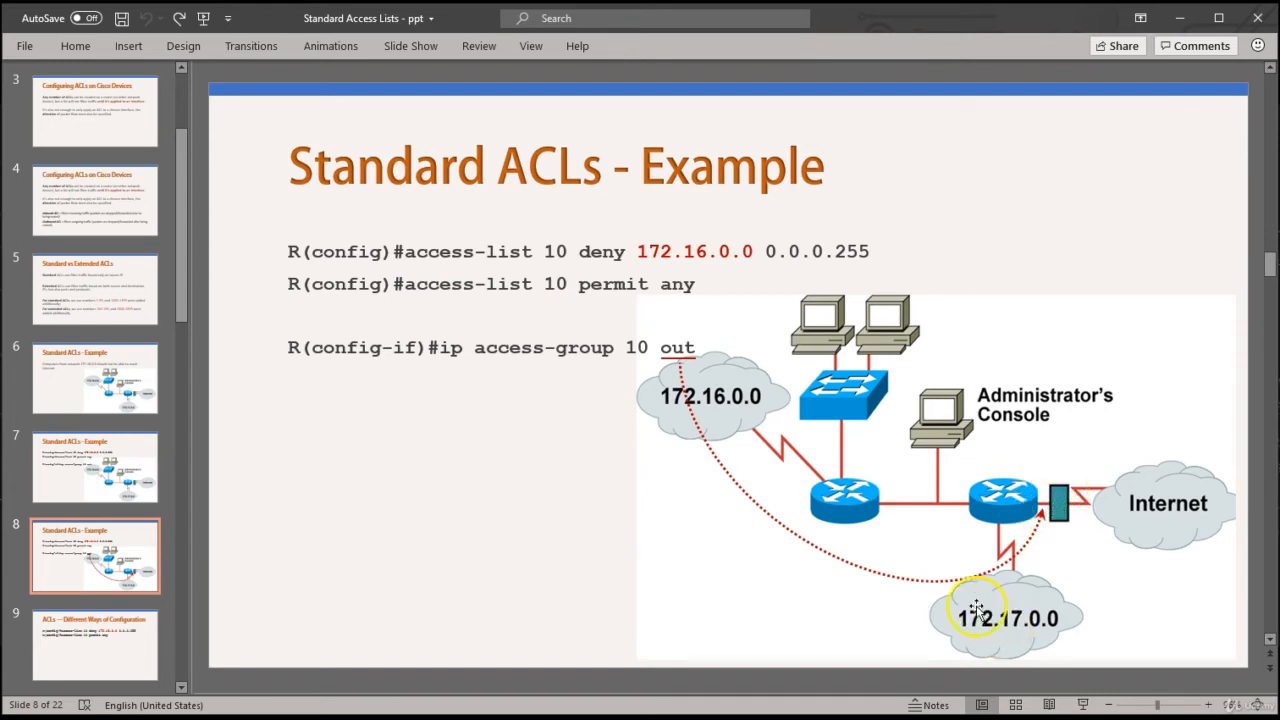
pyautogui.moveTo(1056, 610)
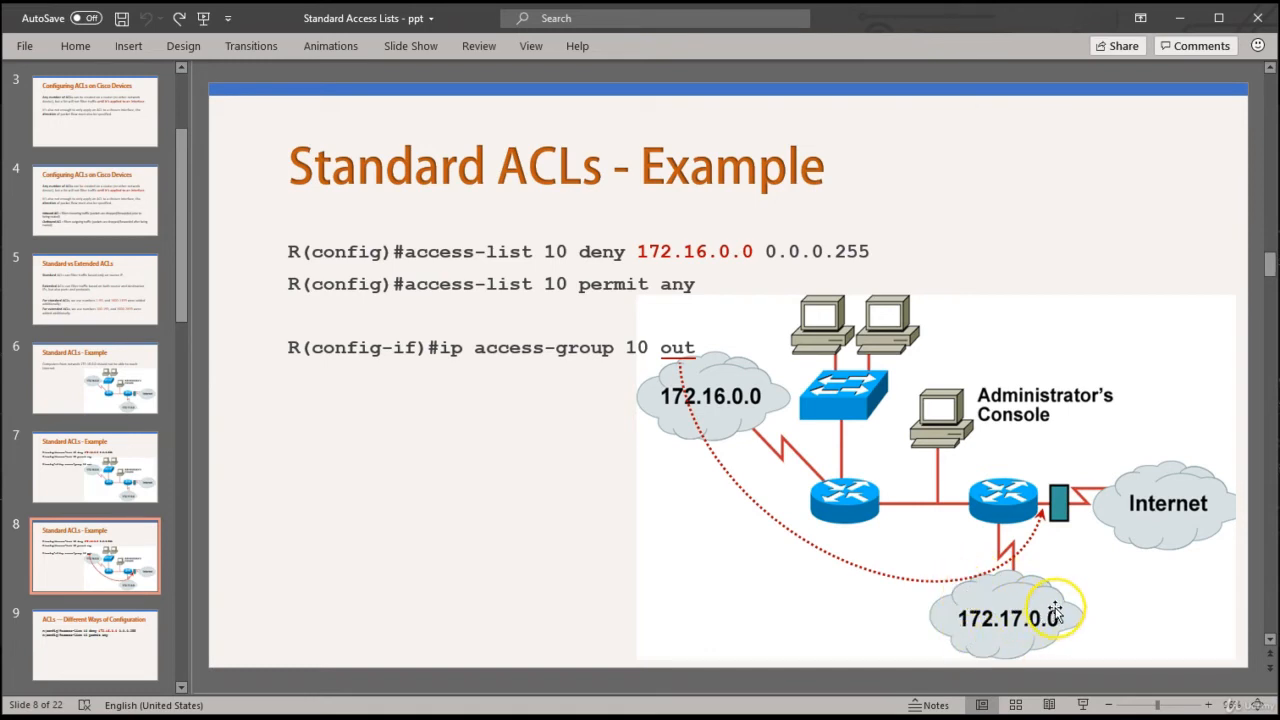
pyautogui.moveTo(1040, 460)
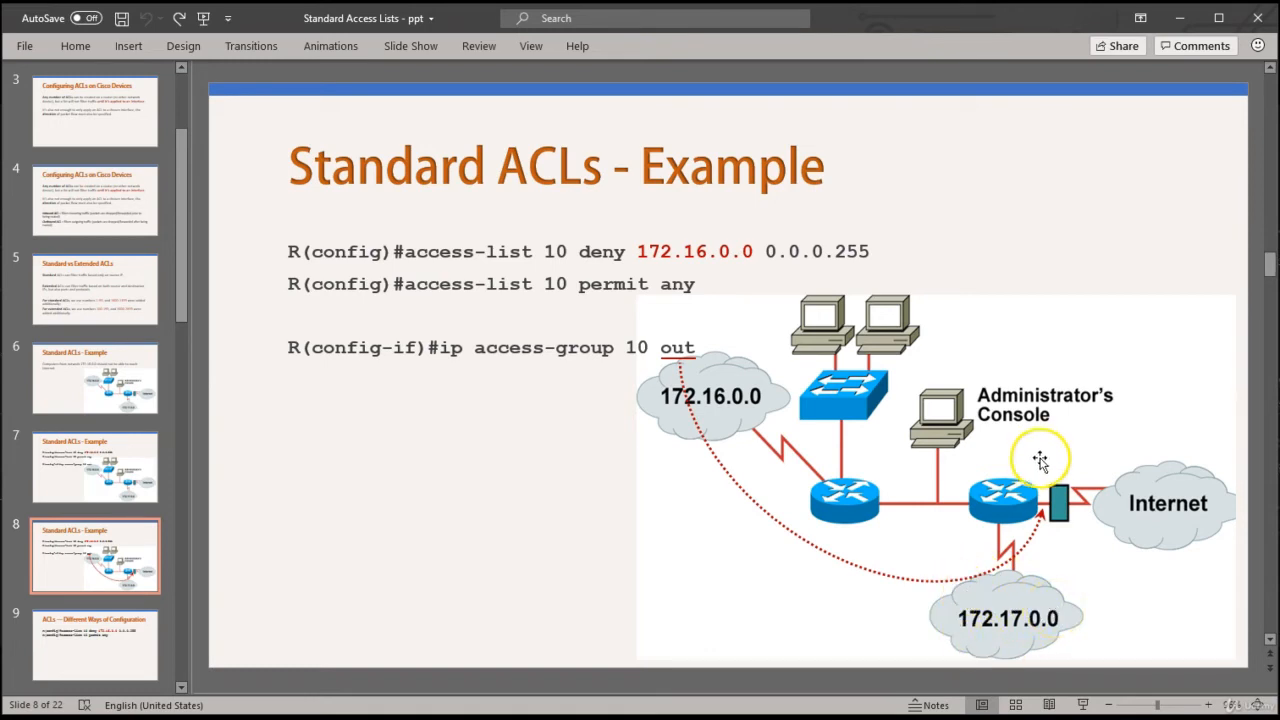
pyautogui.moveTo(1044, 510)
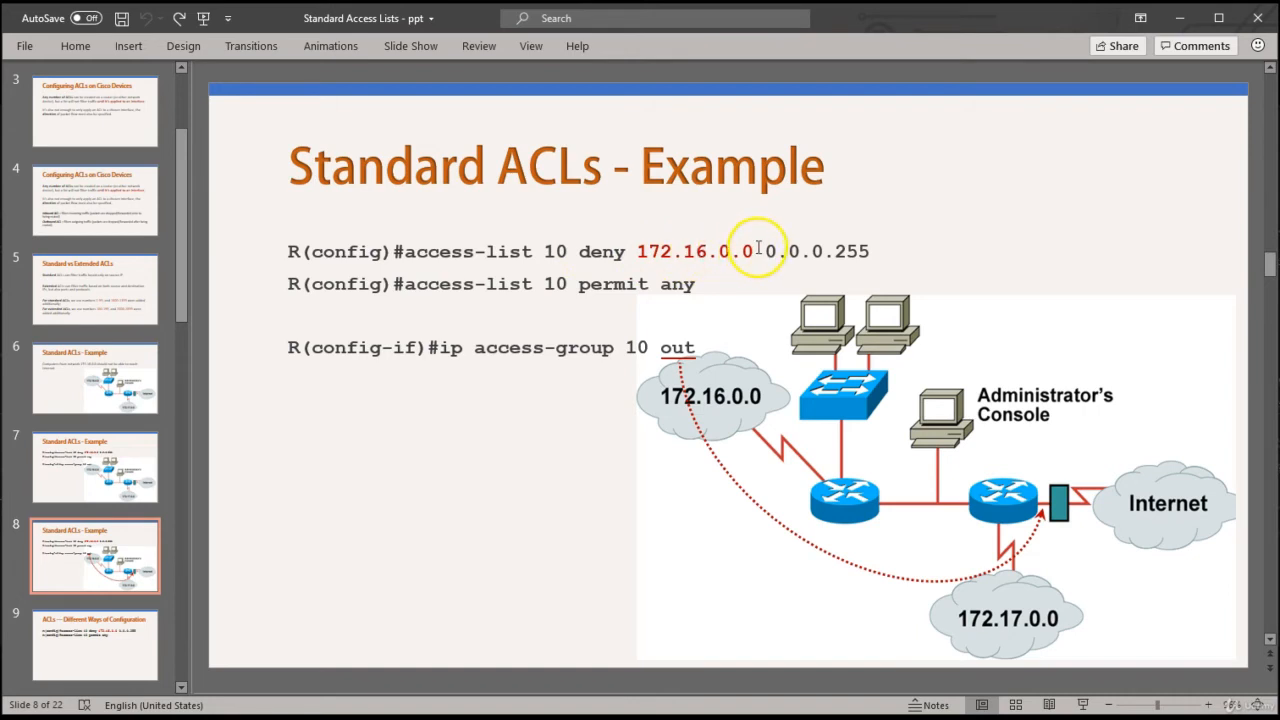
pyautogui.moveTo(976, 630)
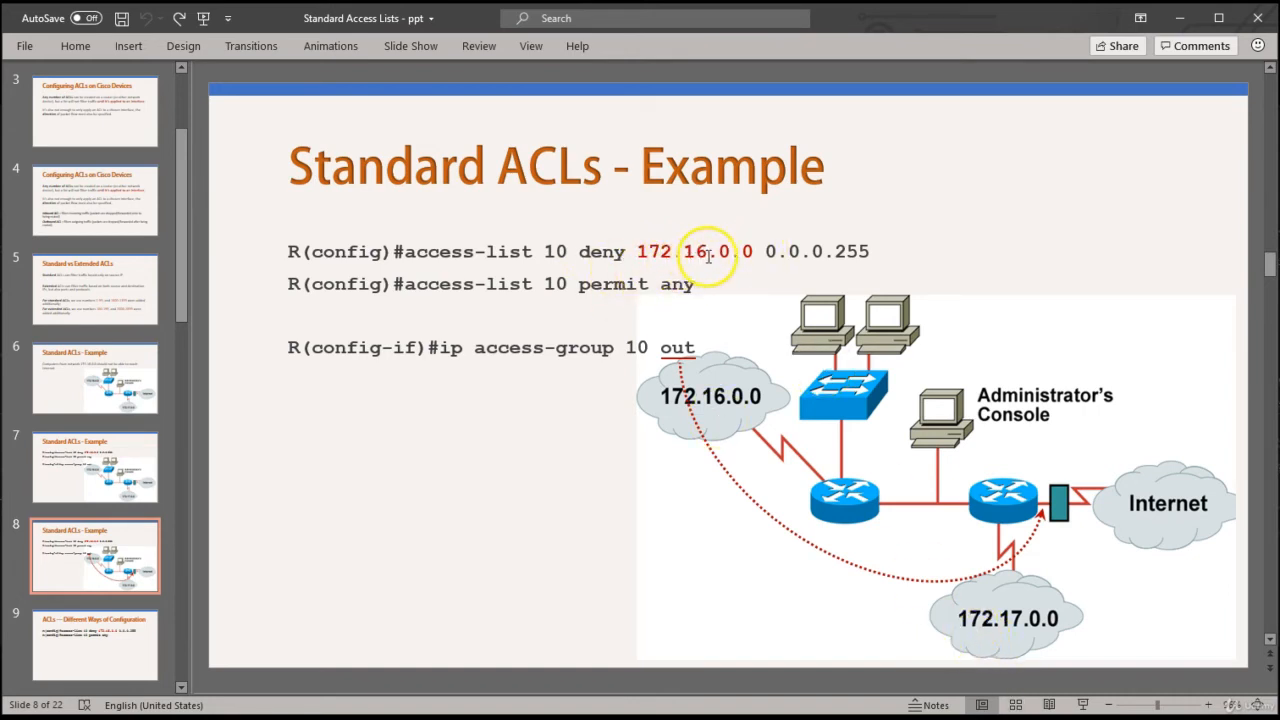
pyautogui.moveTo(958, 584)
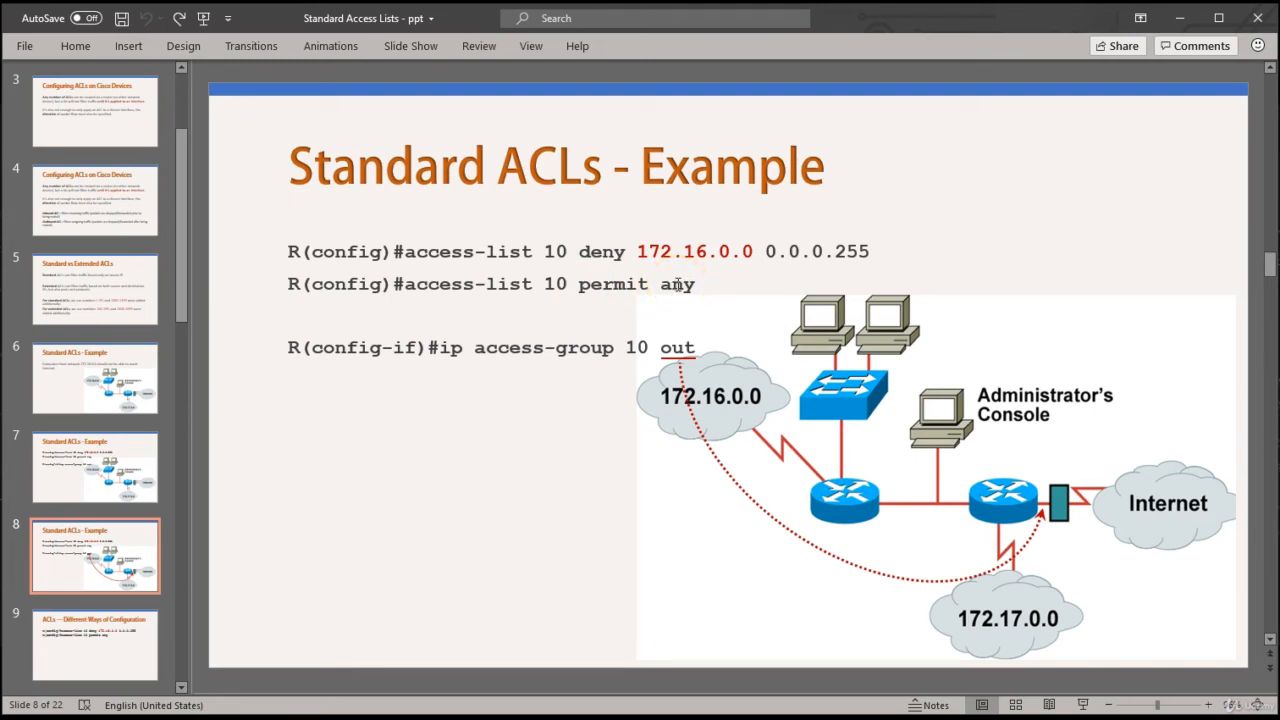
pyautogui.doubleClick(612, 284)
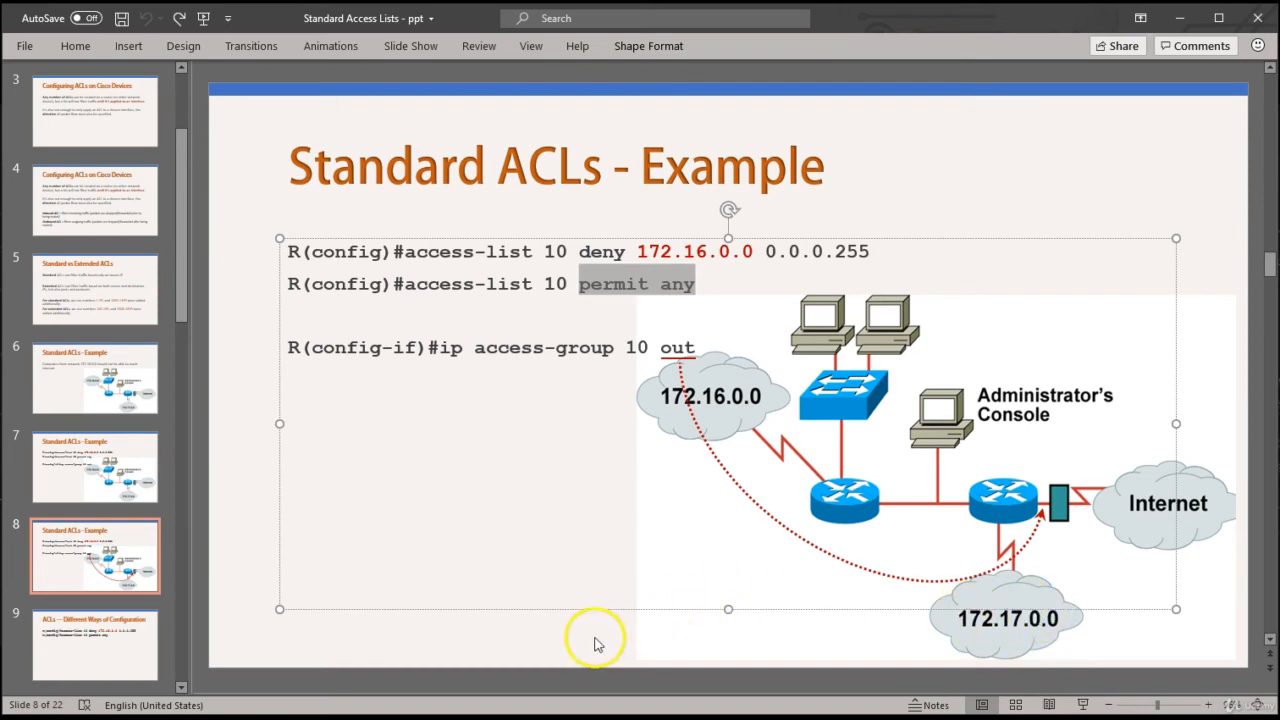
pyautogui.click(96, 644)
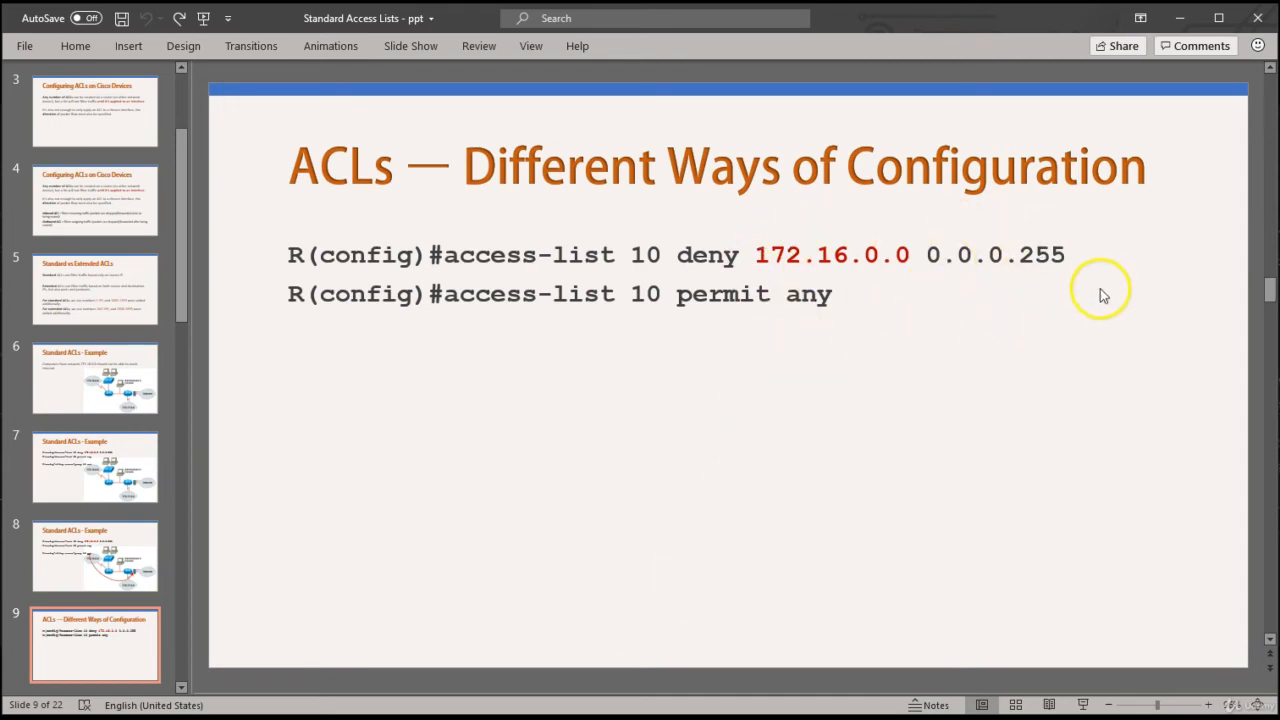
pyautogui.moveTo(1136, 290)
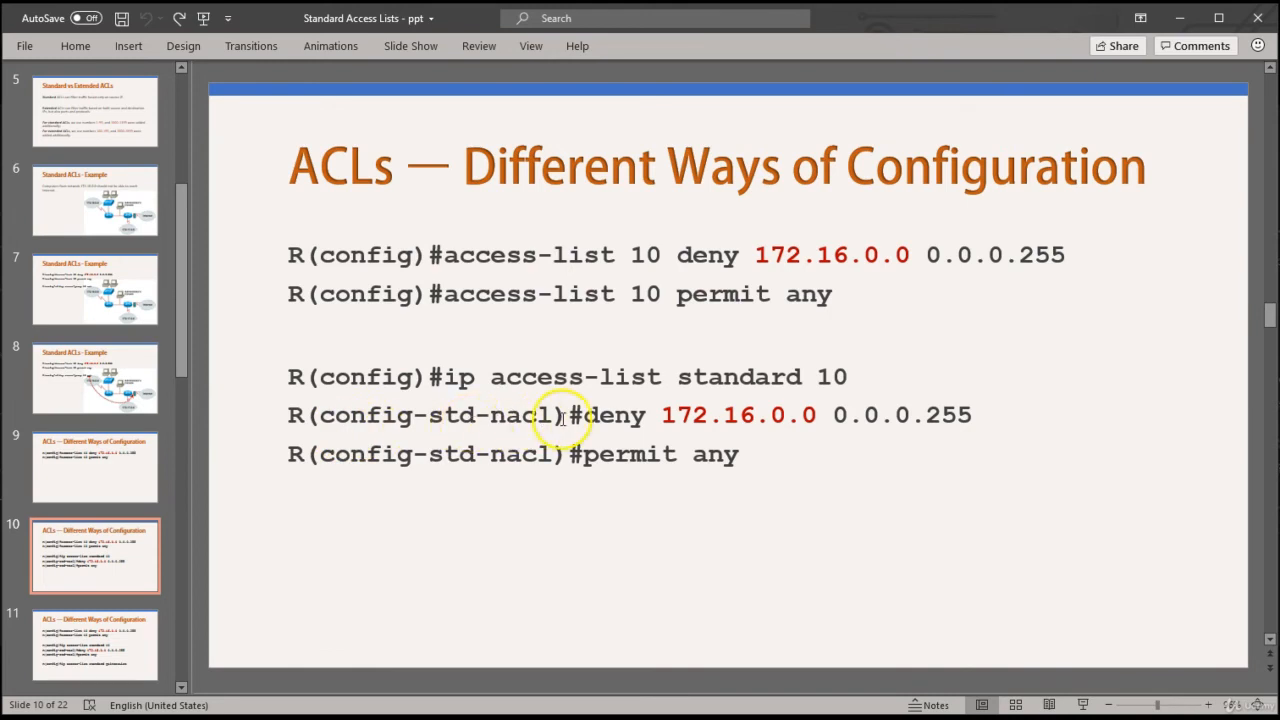
pyautogui.moveTo(1164, 356)
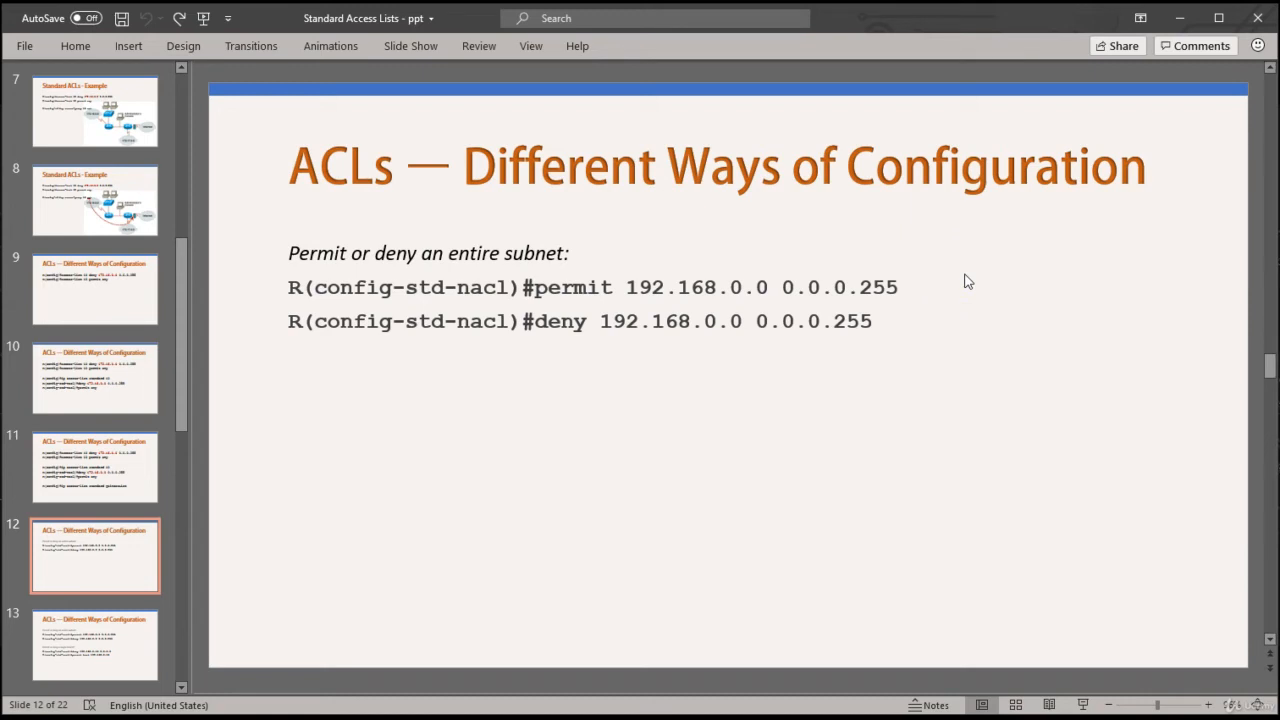
pyautogui.moveTo(920, 272)
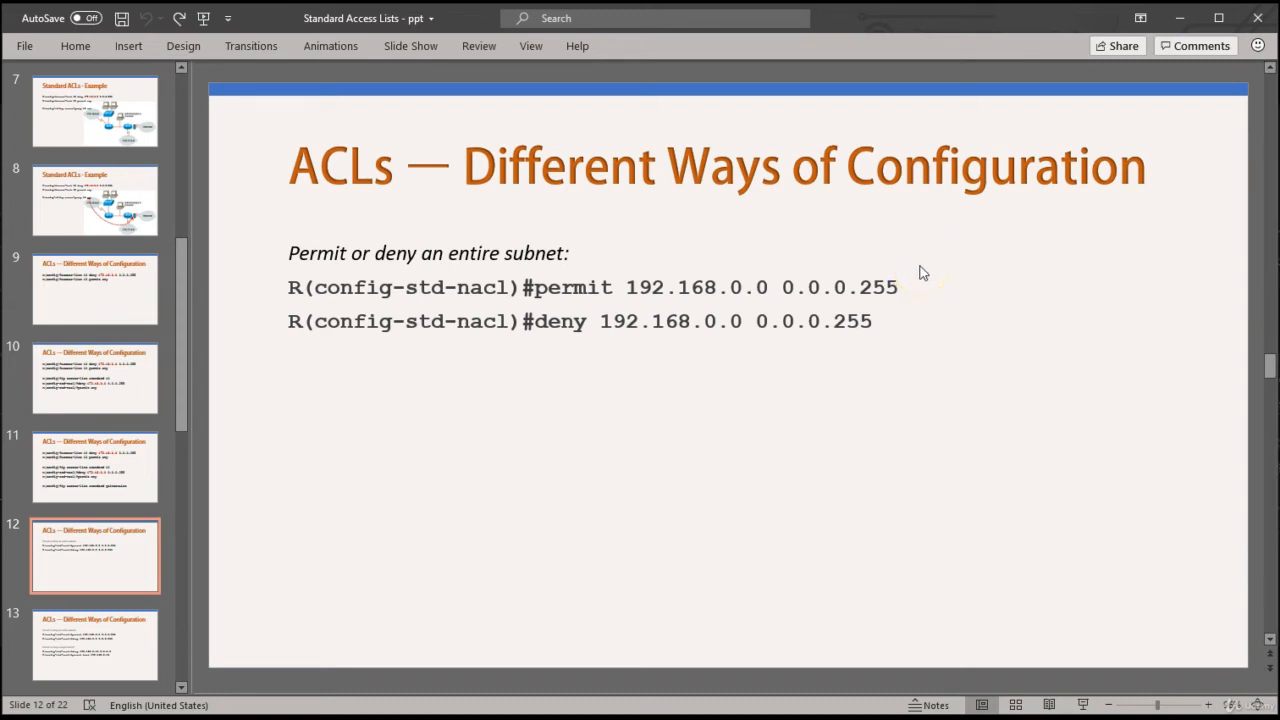
# Highlight 'permit' and the 192.168.0.0 subnet arguments in the access-list commands.
pyautogui.doubleClick(568, 288)
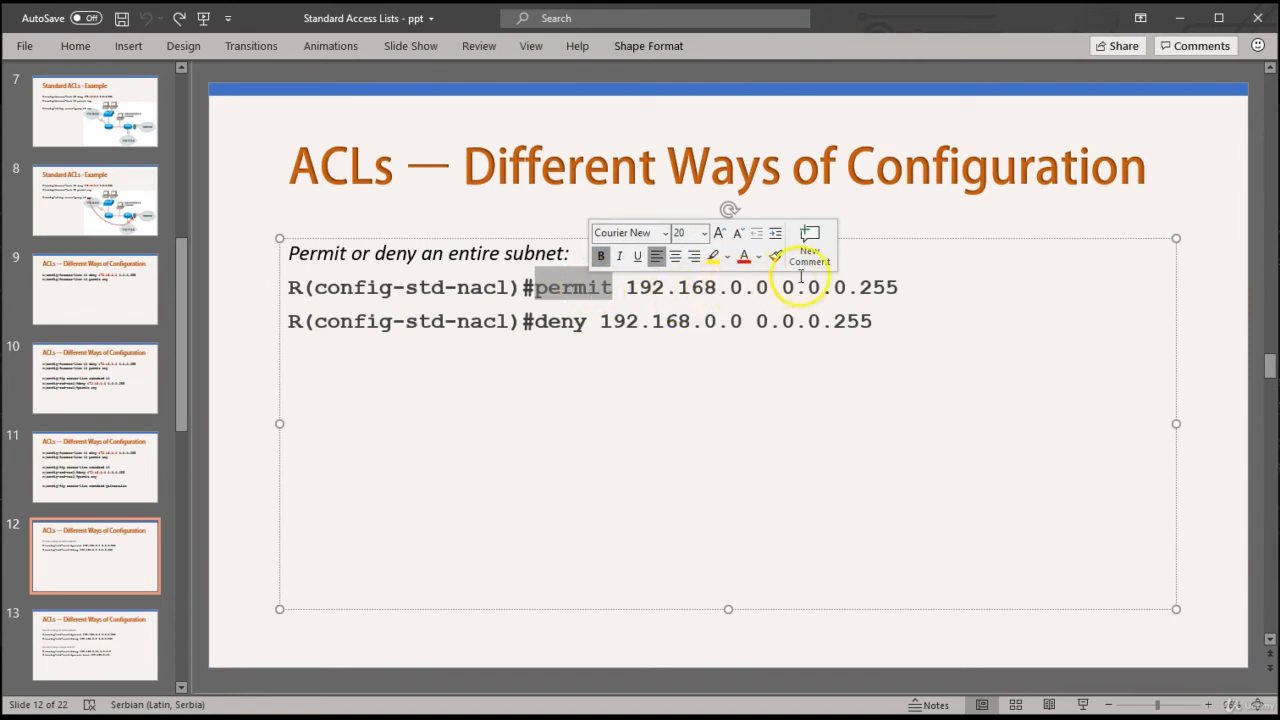
pyautogui.click(910, 288)
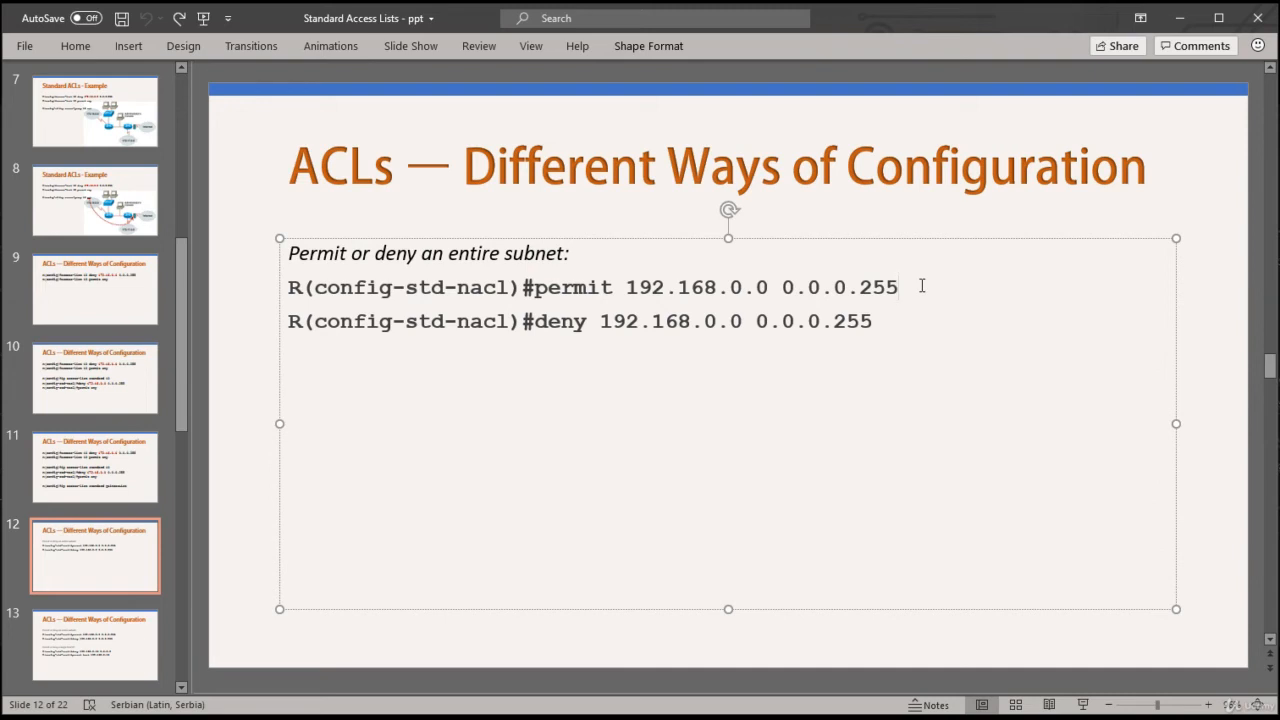
pyautogui.click(1222, 322)
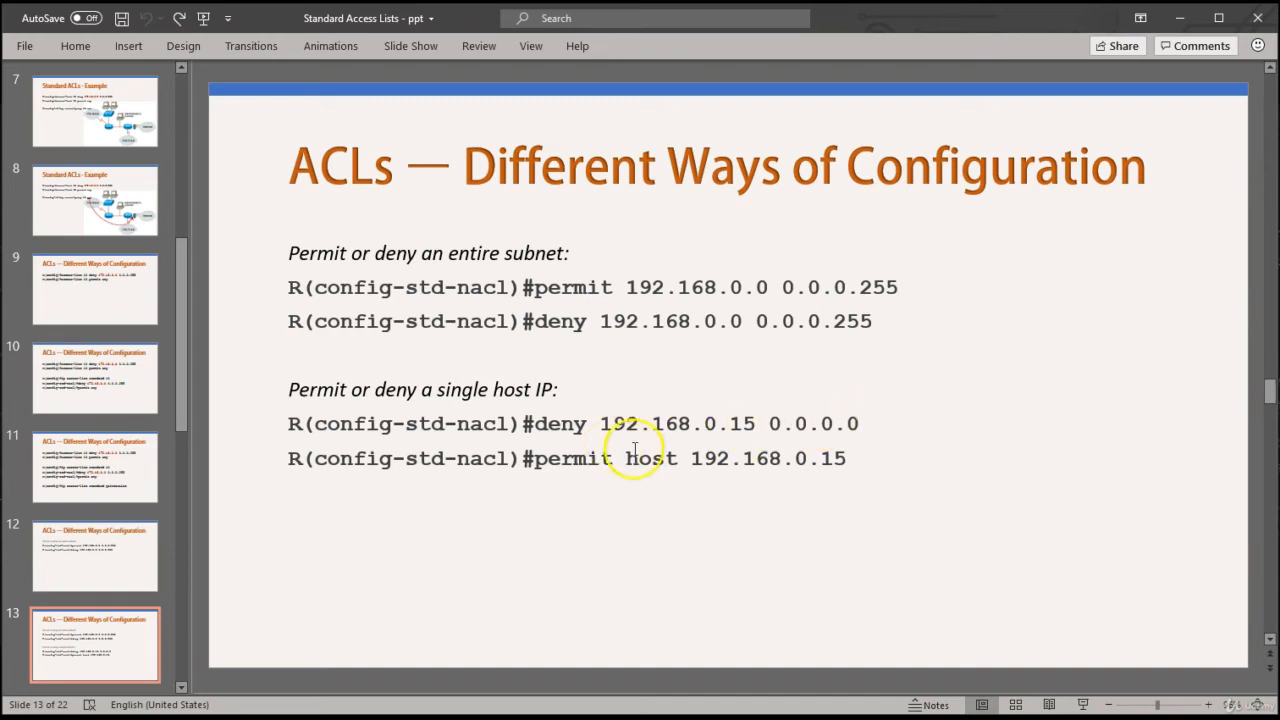
# Highlight the word 'host' in the permit line for 192.168.0.15.
pyautogui.doubleClick(650, 458)
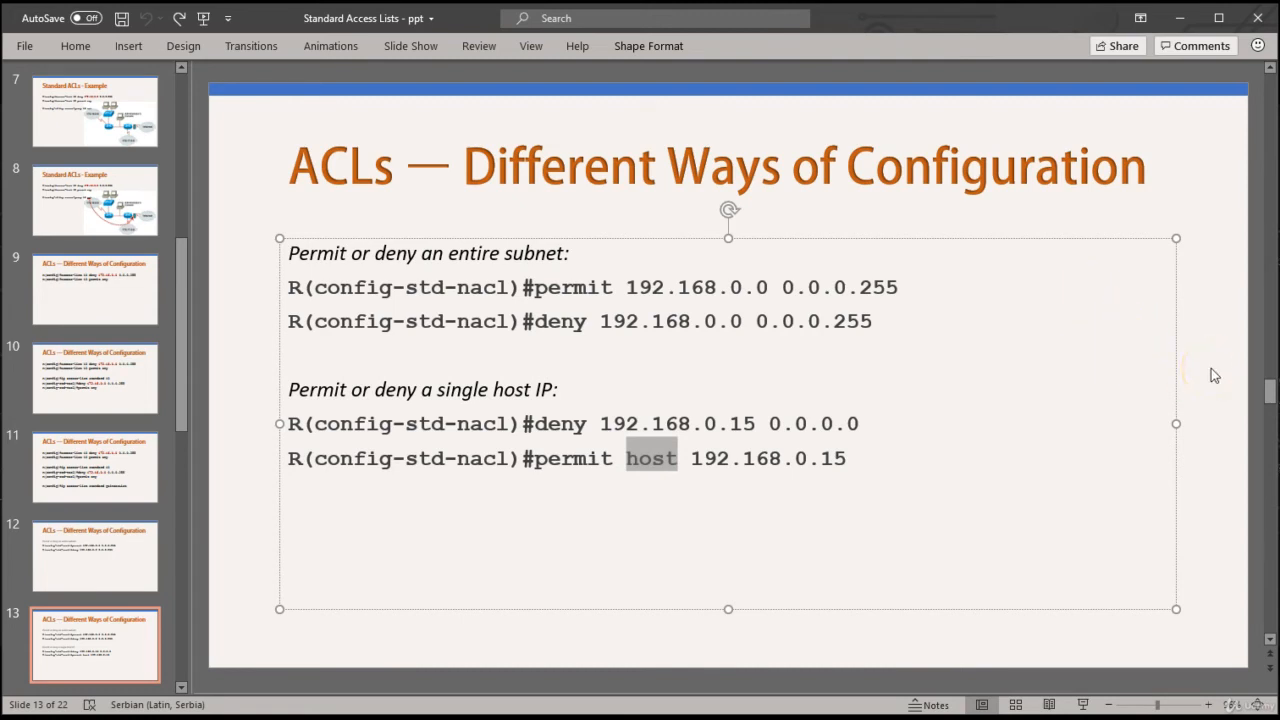
pyautogui.moveTo(1214, 376)
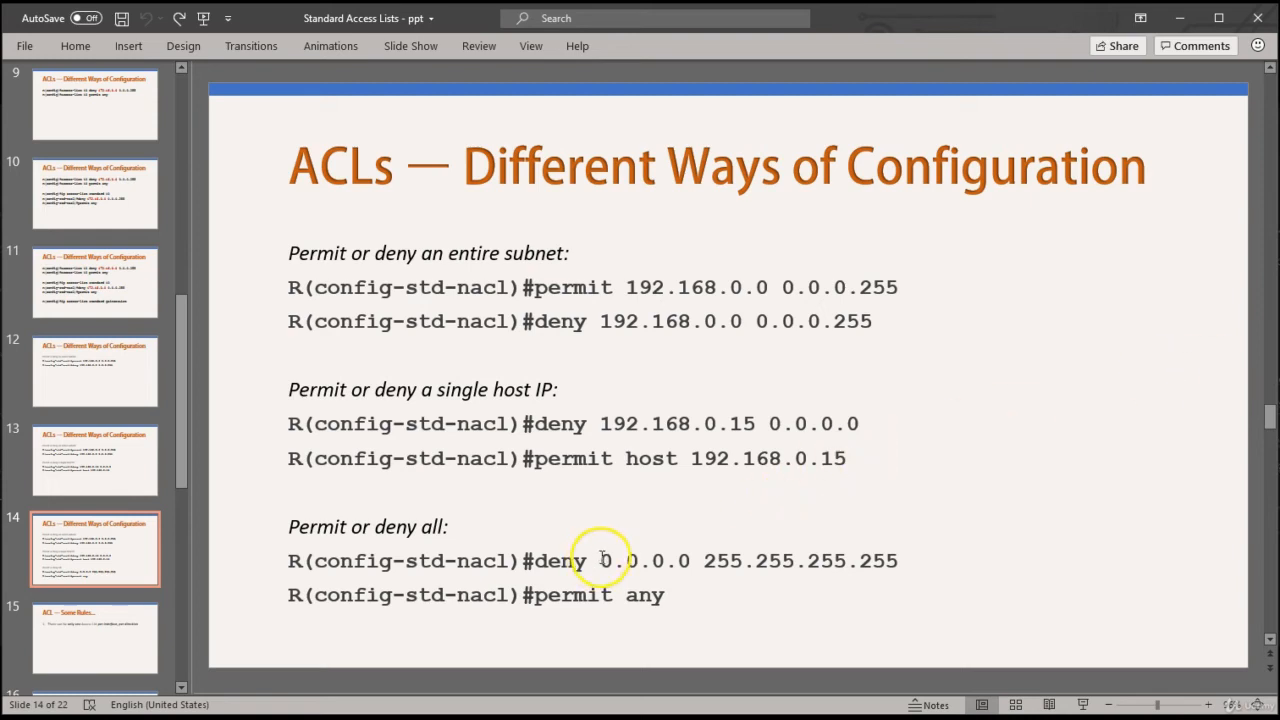
# Highlight '0.0.0.0 255.255.255.255' in the deny line and 'any' in the permit line.
pyautogui.moveTo(600, 560); pyautogui.dragTo(900, 560)
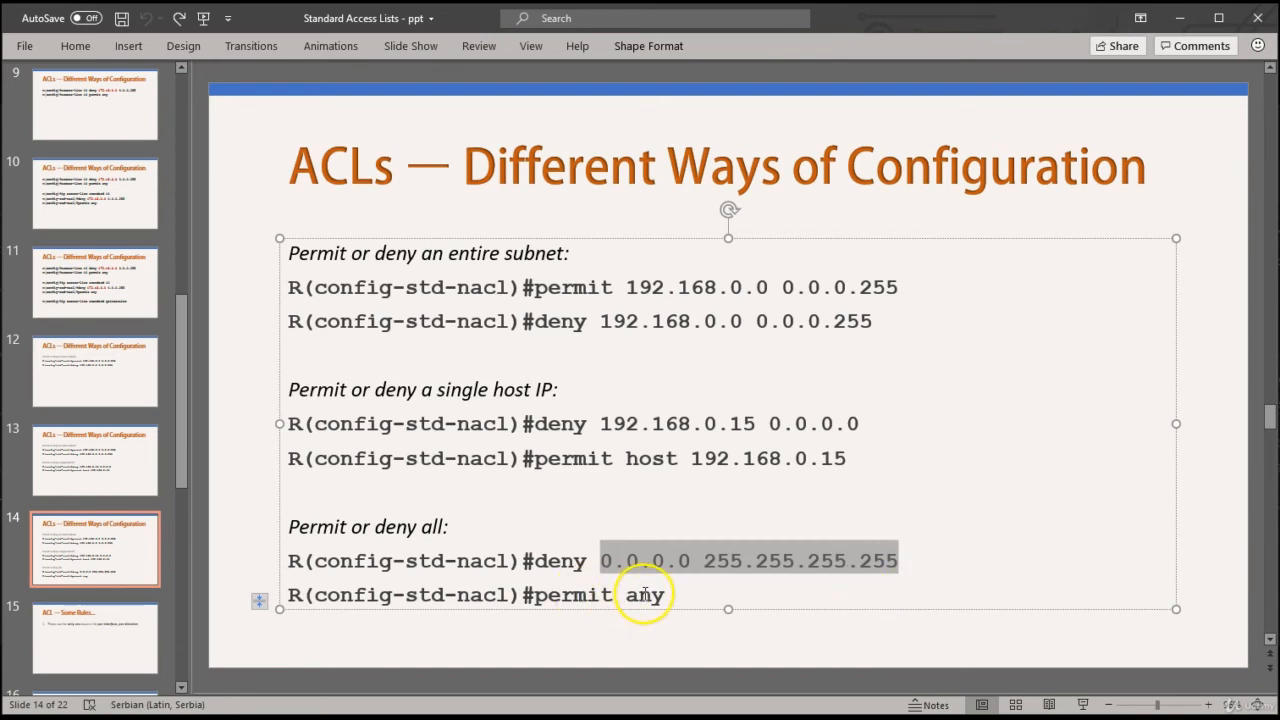
pyautogui.doubleClick(644, 594)
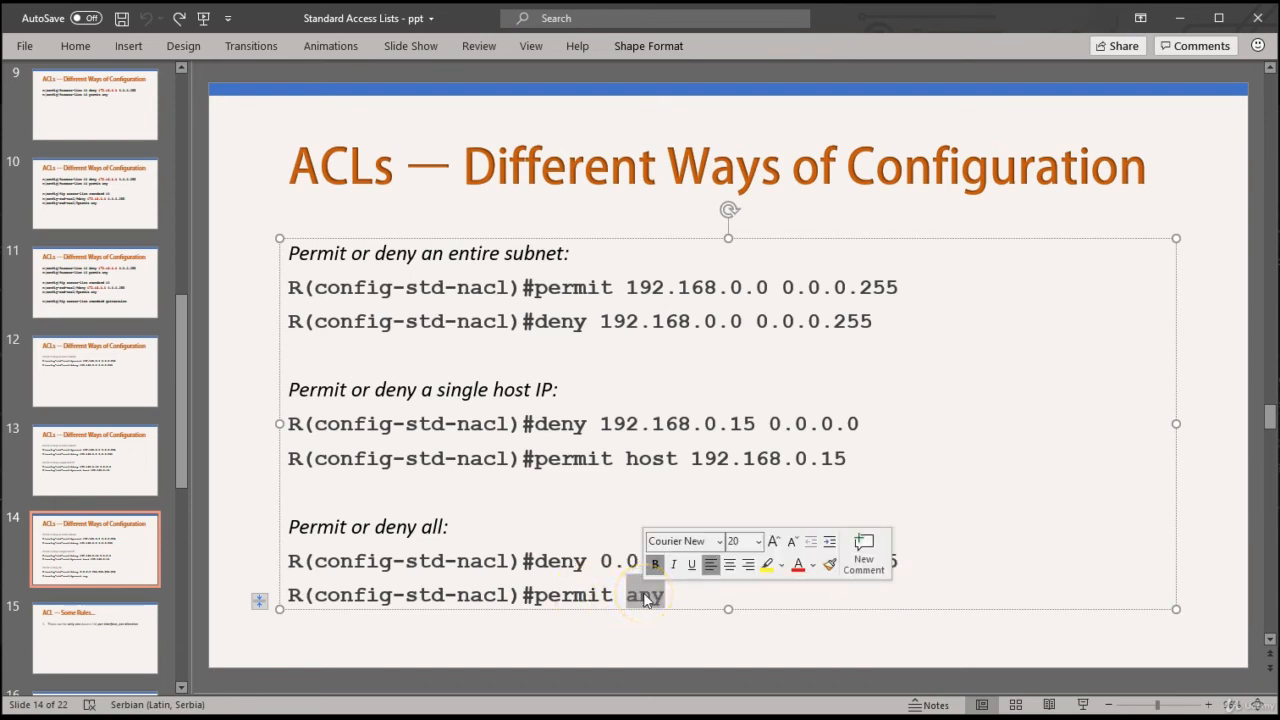
pyautogui.click(1204, 500)
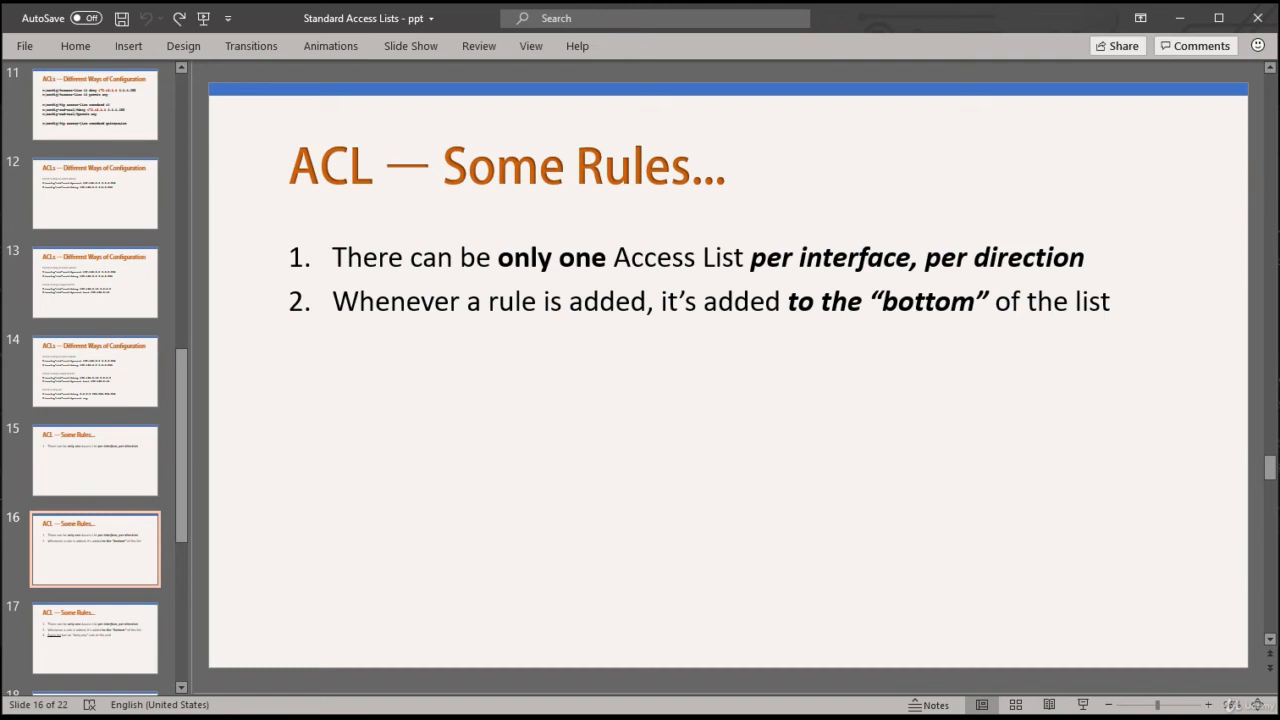
# Advance to the 'ACL — Some Rules' slide listing all six rules.
pyautogui.click(96, 638)
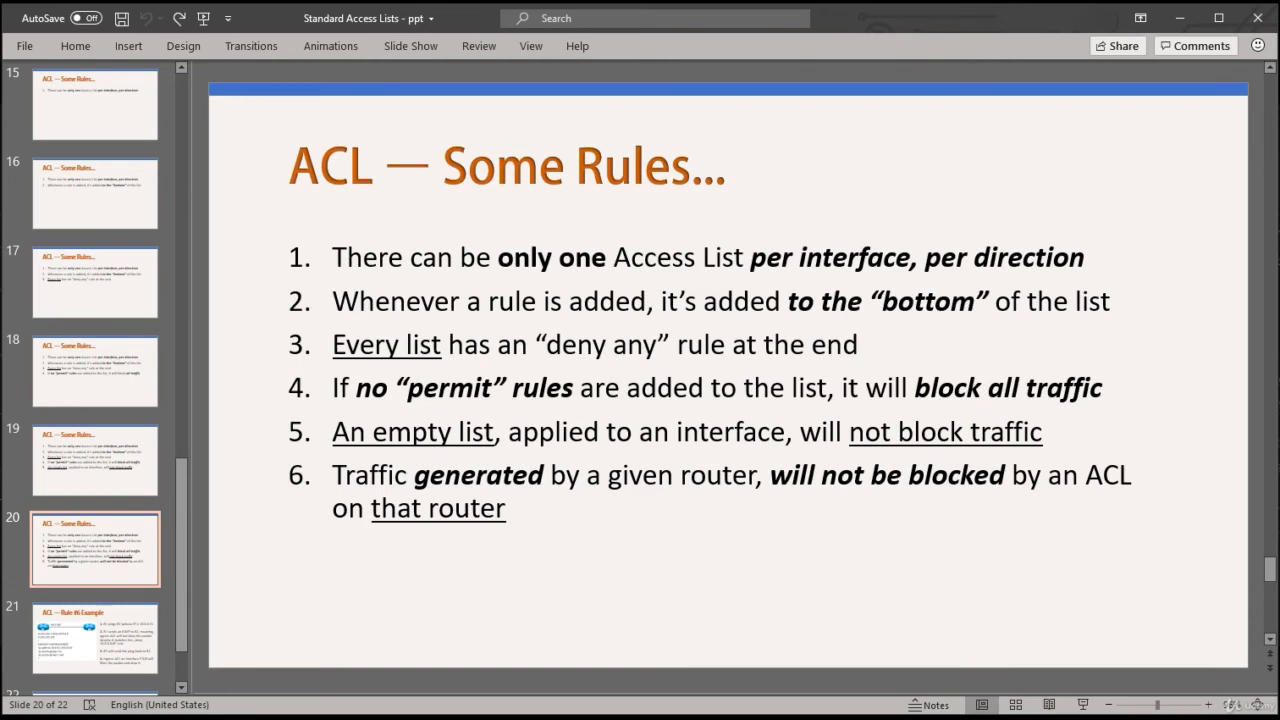
# Advance to the 'ACL — Rule #6 Example' slide with the R1–R2 ping diagram.
pyautogui.click(96, 636)
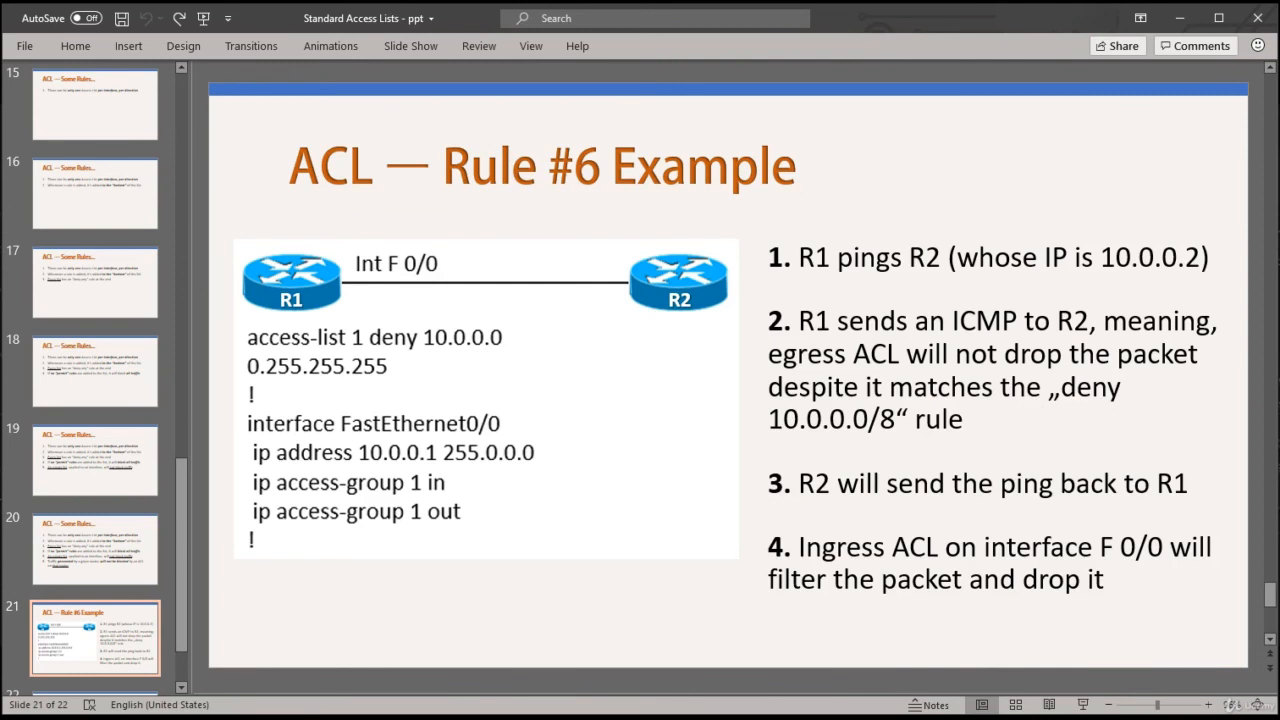
pyautogui.moveTo(608, 476)
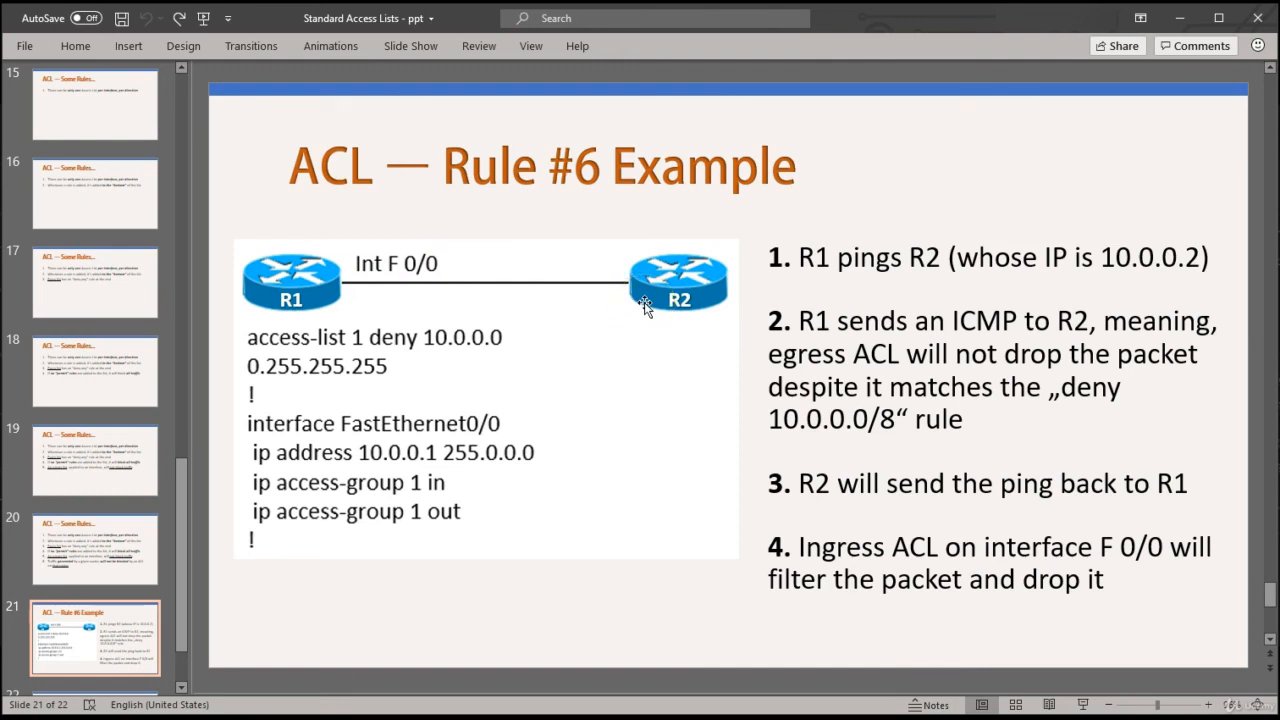
pyautogui.moveTo(324, 288)
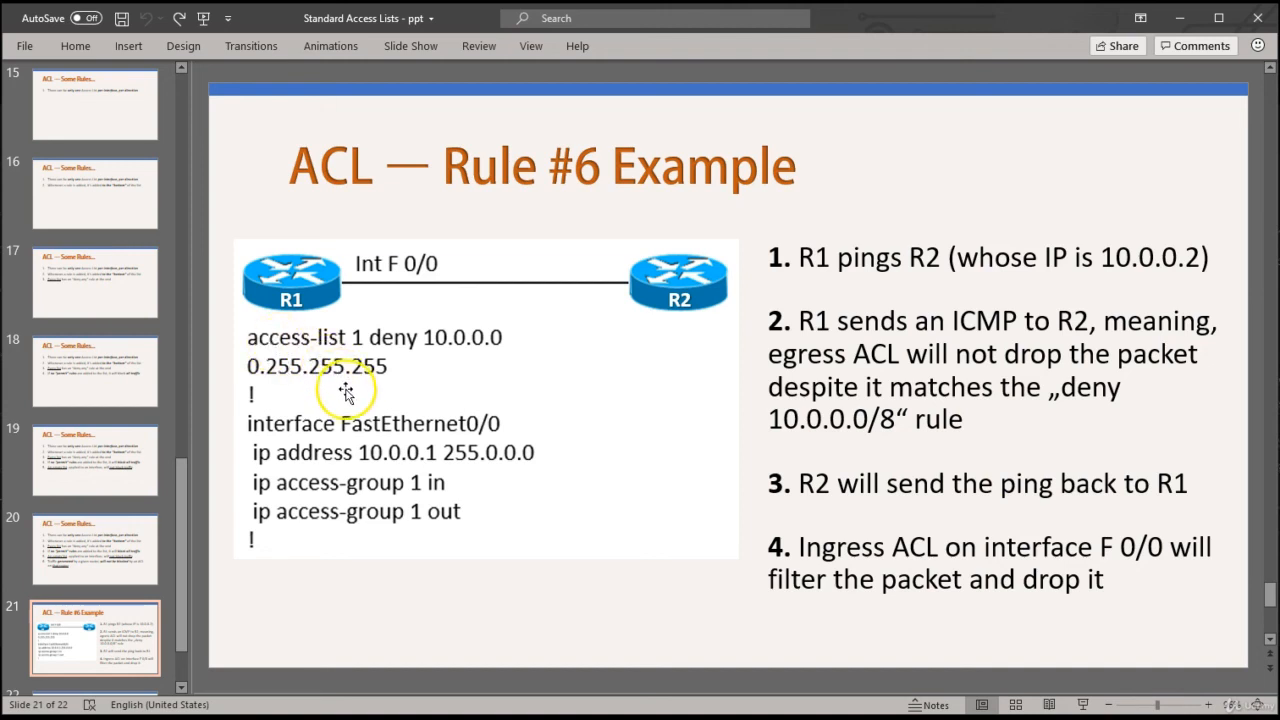
pyautogui.moveTo(528, 412)
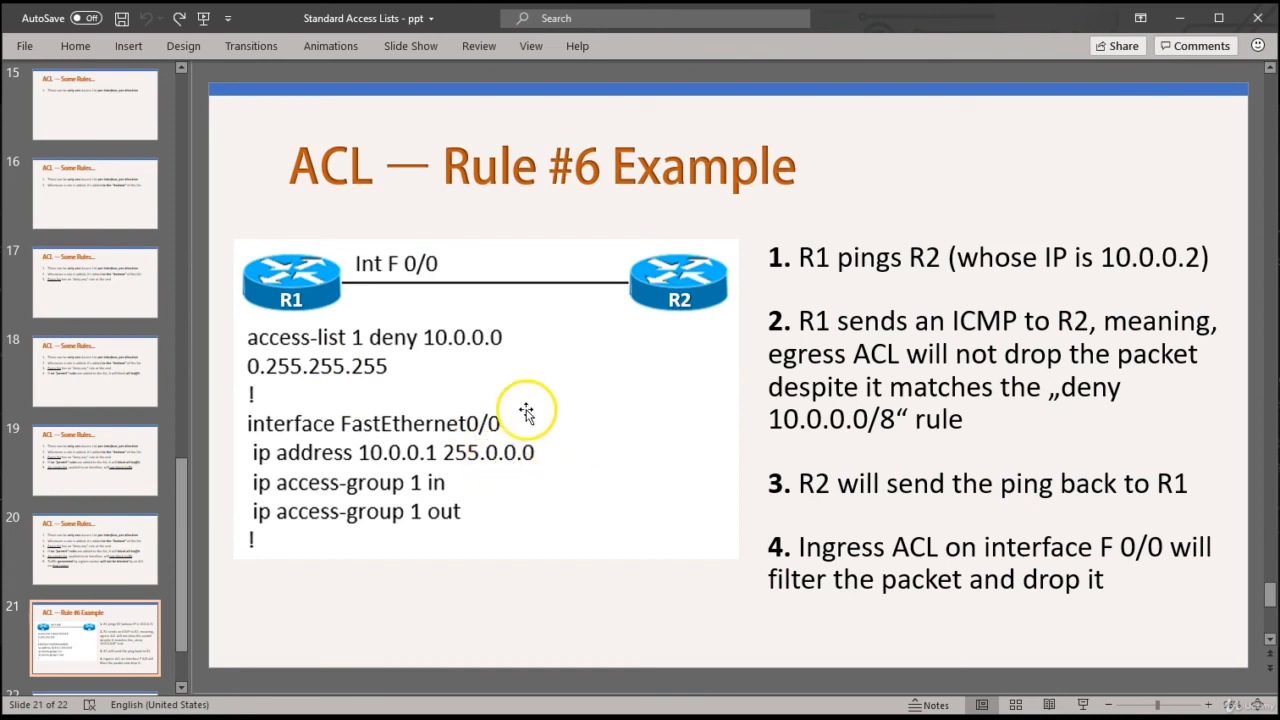
pyautogui.moveTo(508, 356)
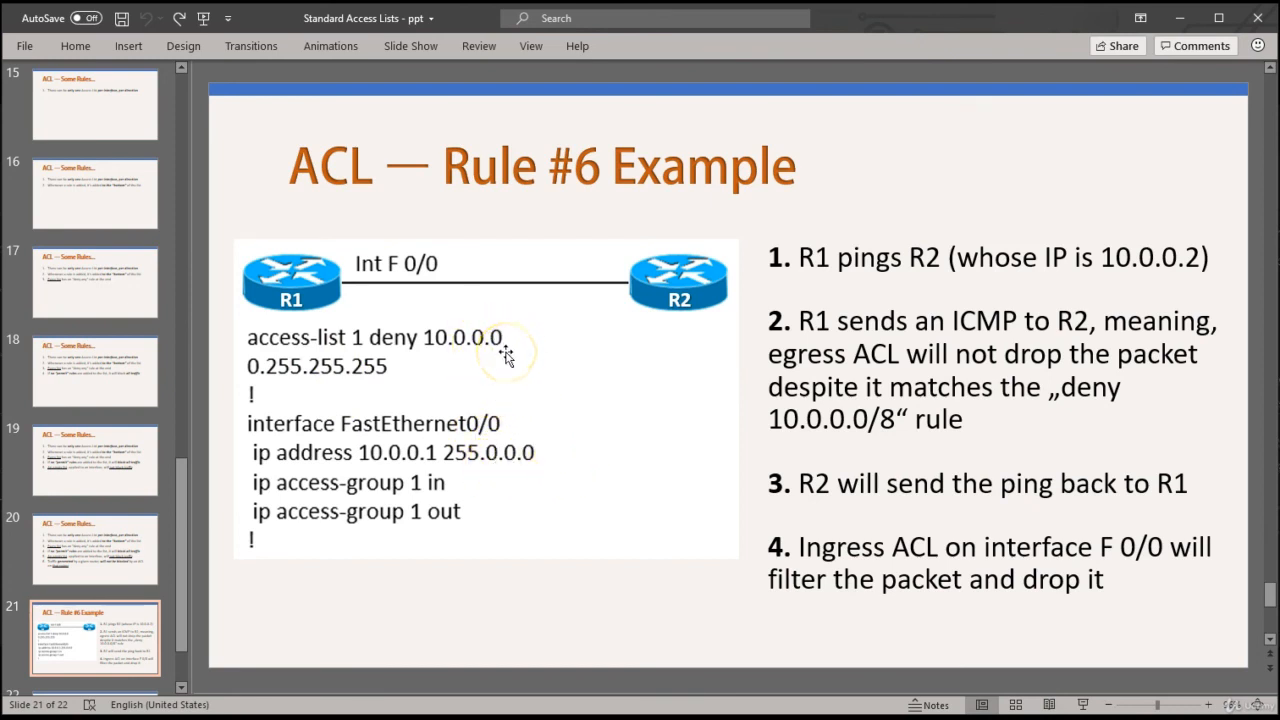
pyautogui.moveTo(516, 444)
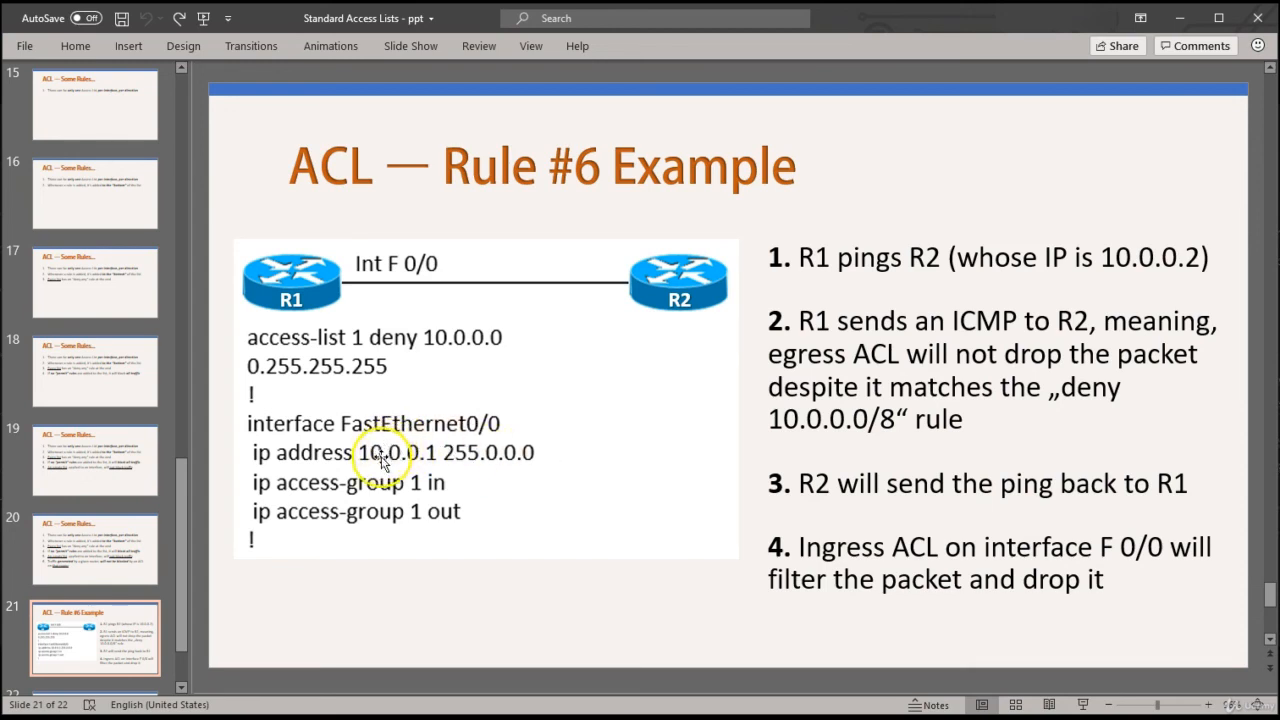
pyautogui.moveTo(576, 474)
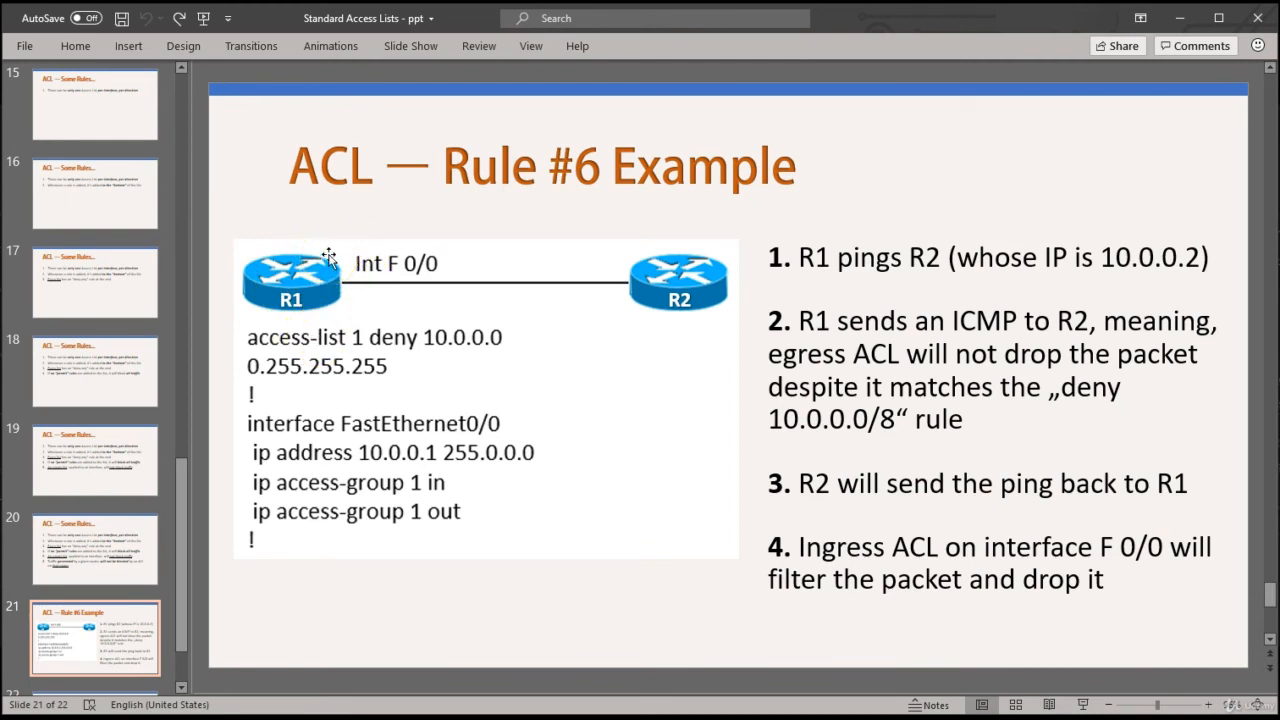
pyautogui.moveTo(328, 262)
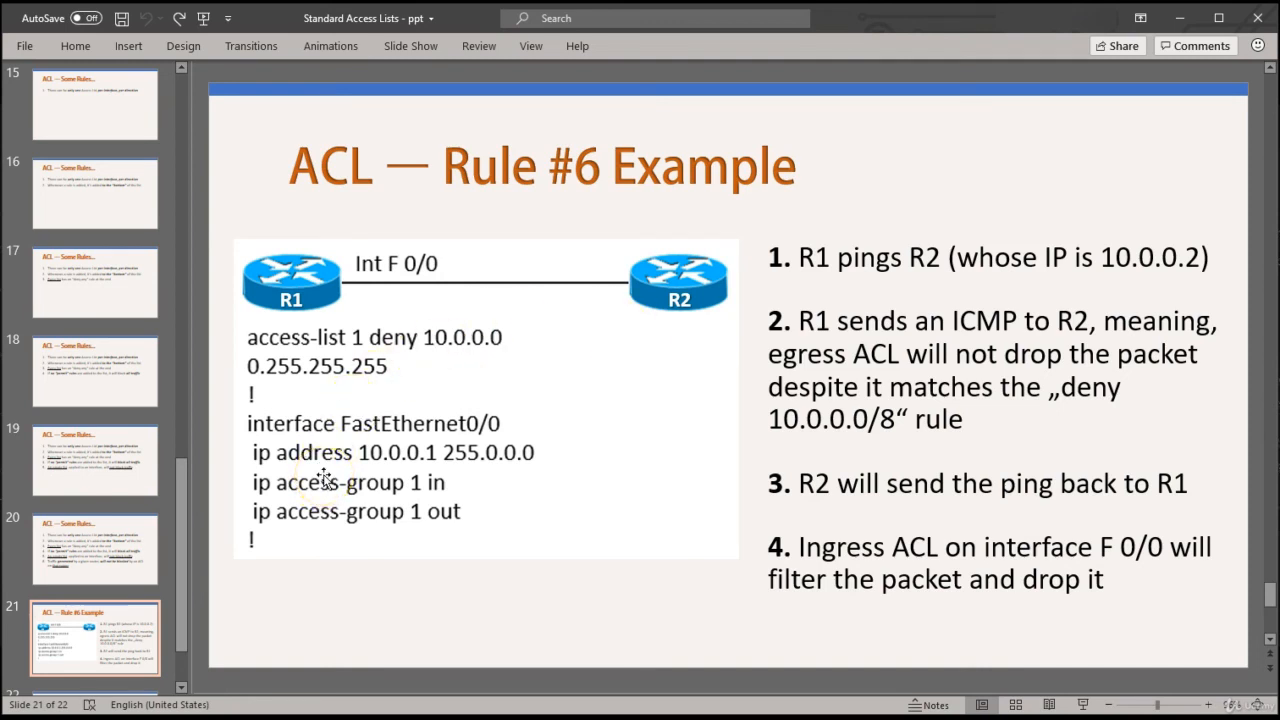
pyautogui.moveTo(416, 324)
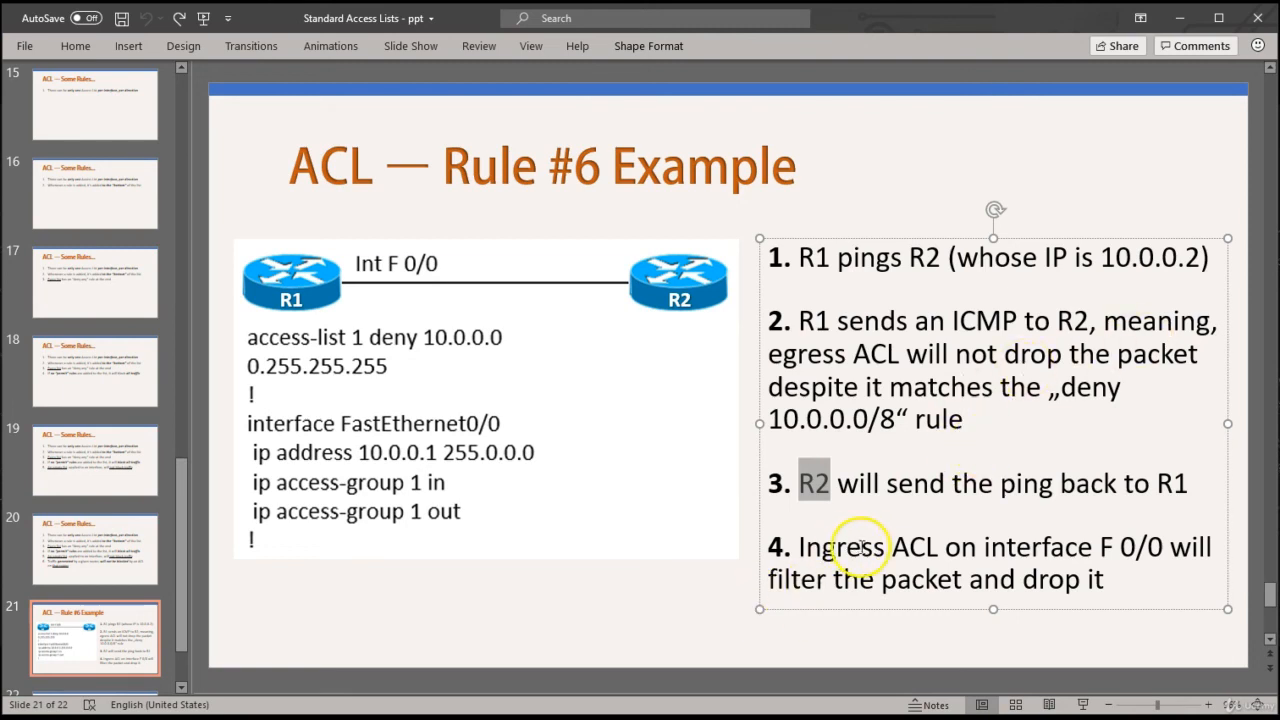
pyautogui.doubleClick(840, 546)
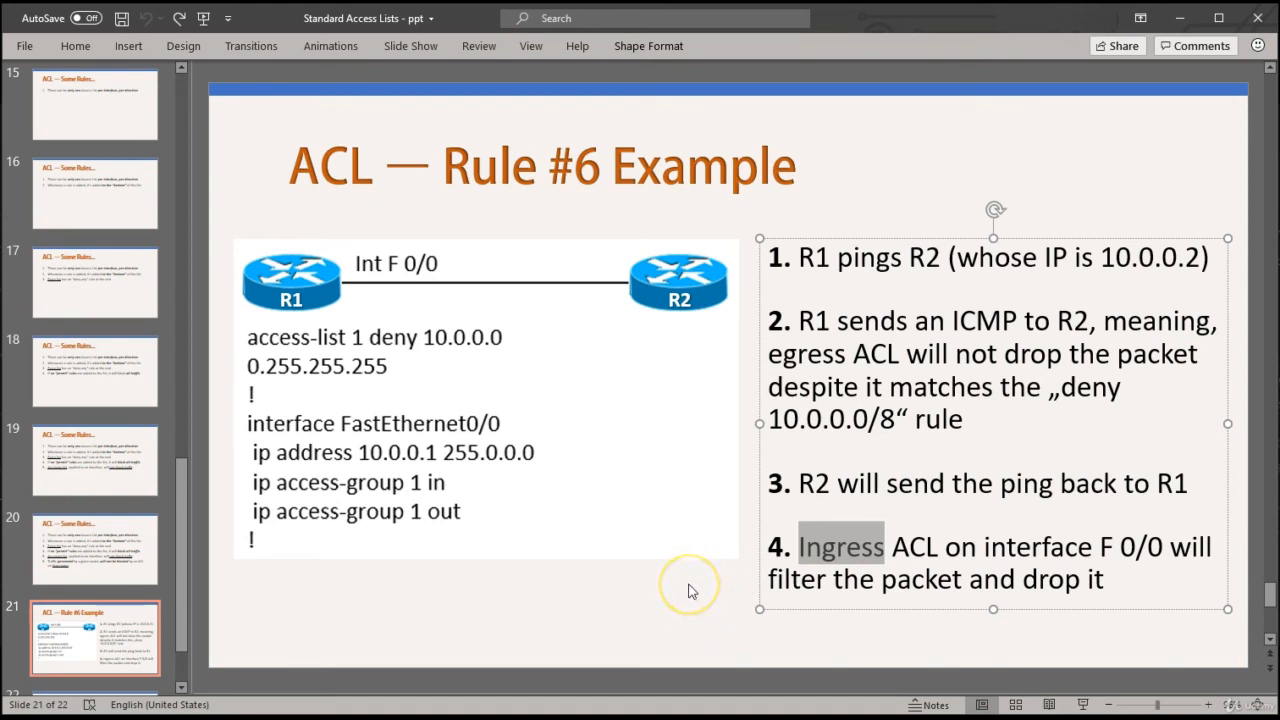
pyautogui.click(688, 584)
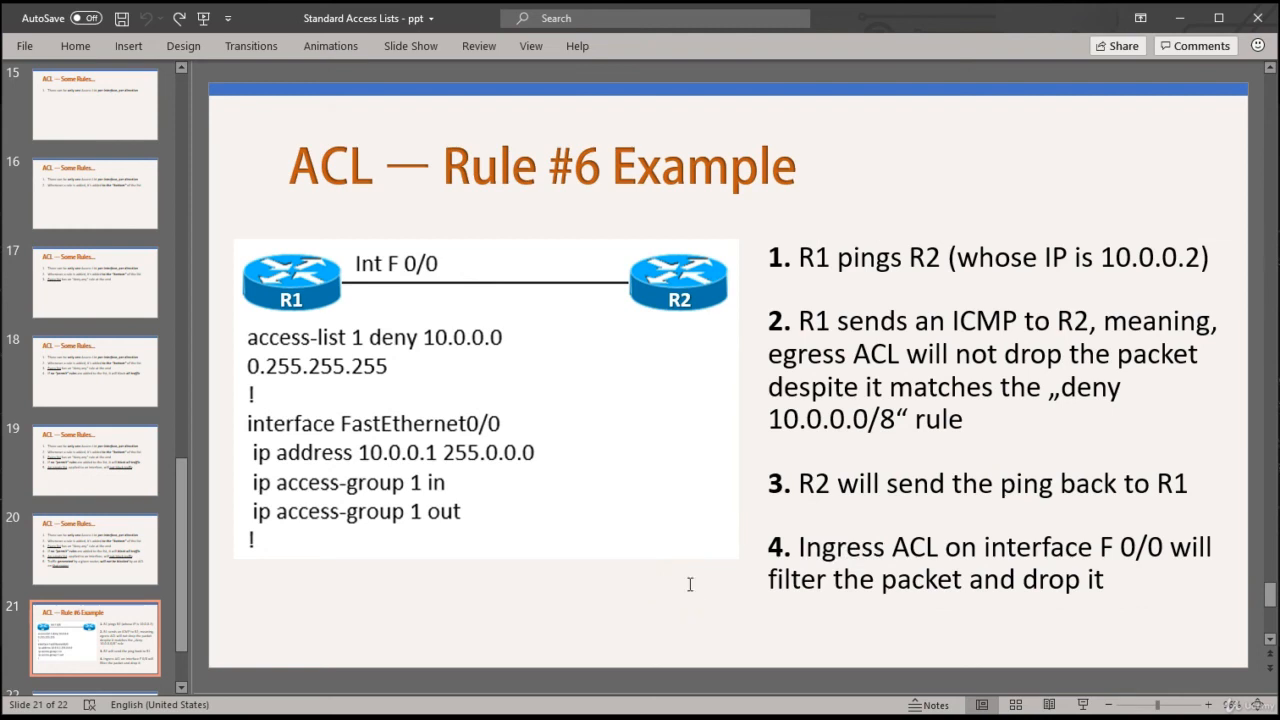